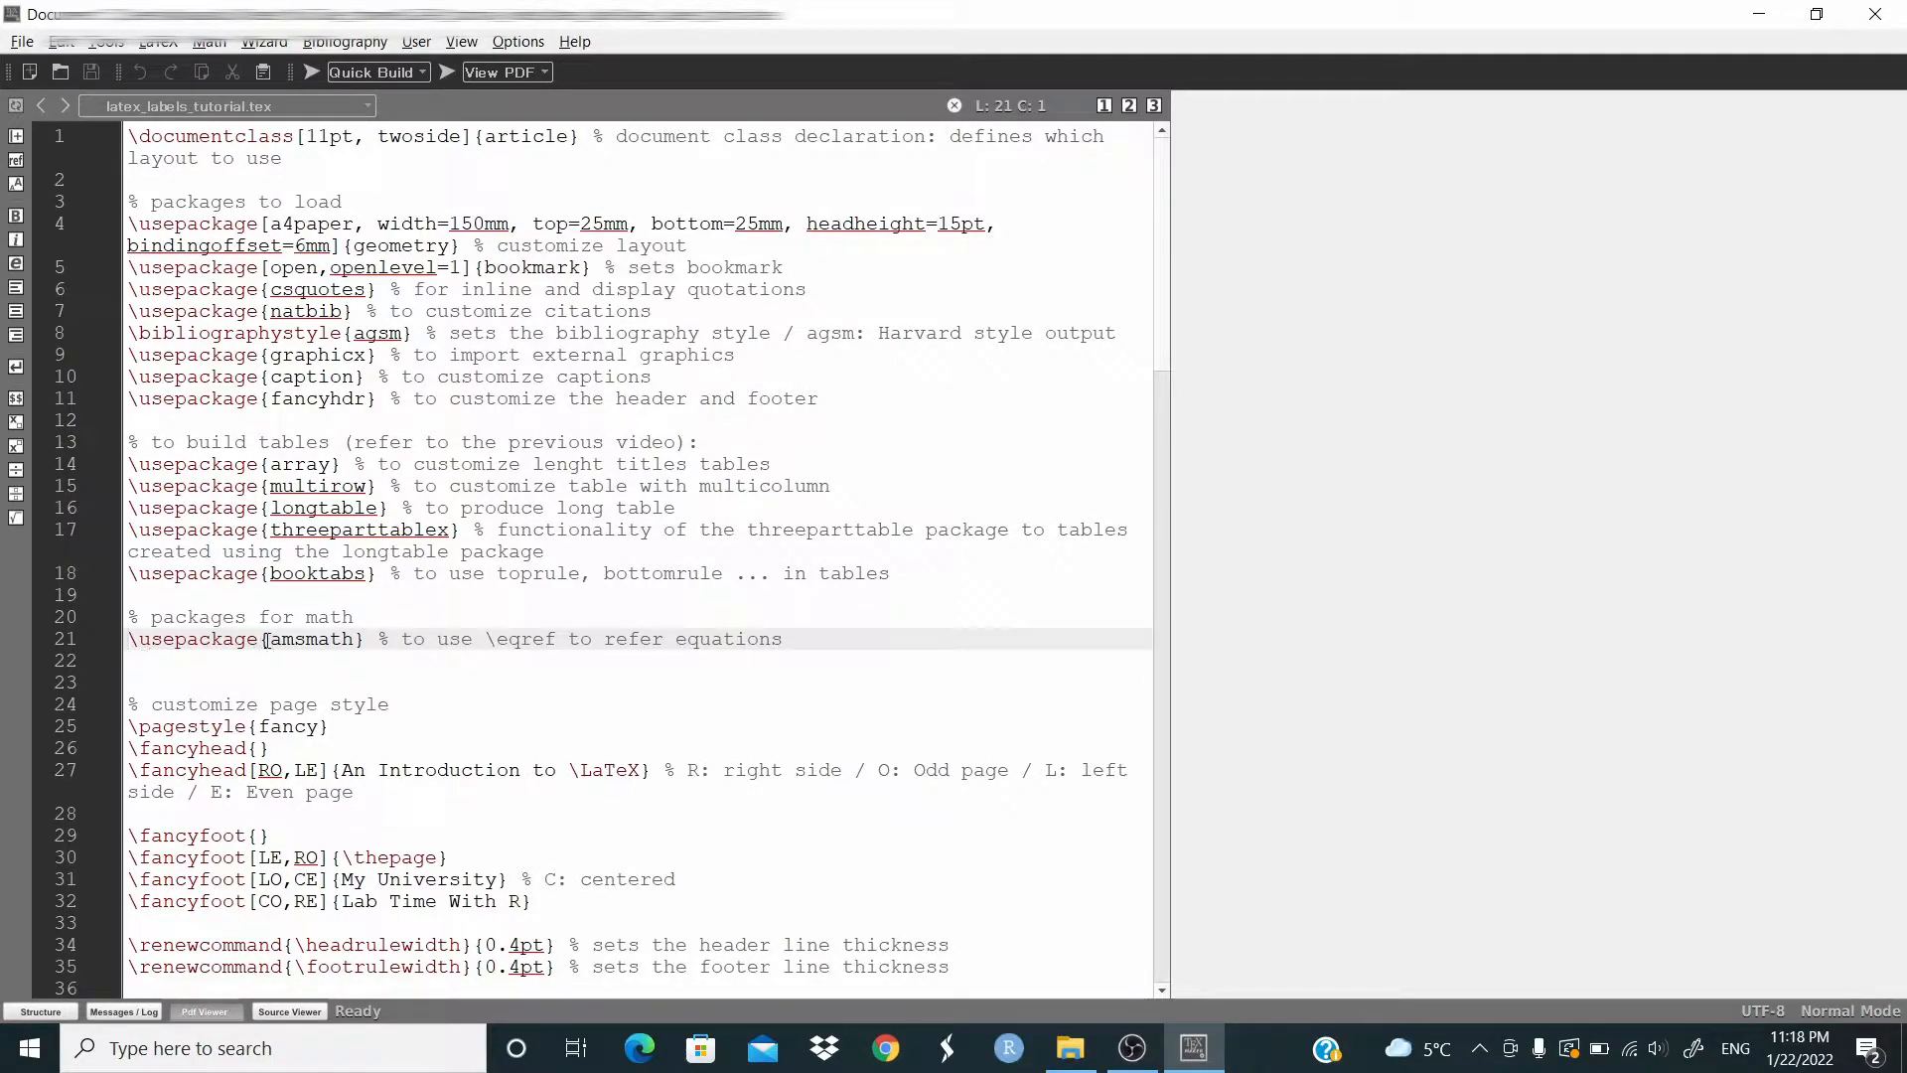
Scroll down through the LaTeX source toward the table.
{"action": "left_click", "coordinate": [310, 639]}
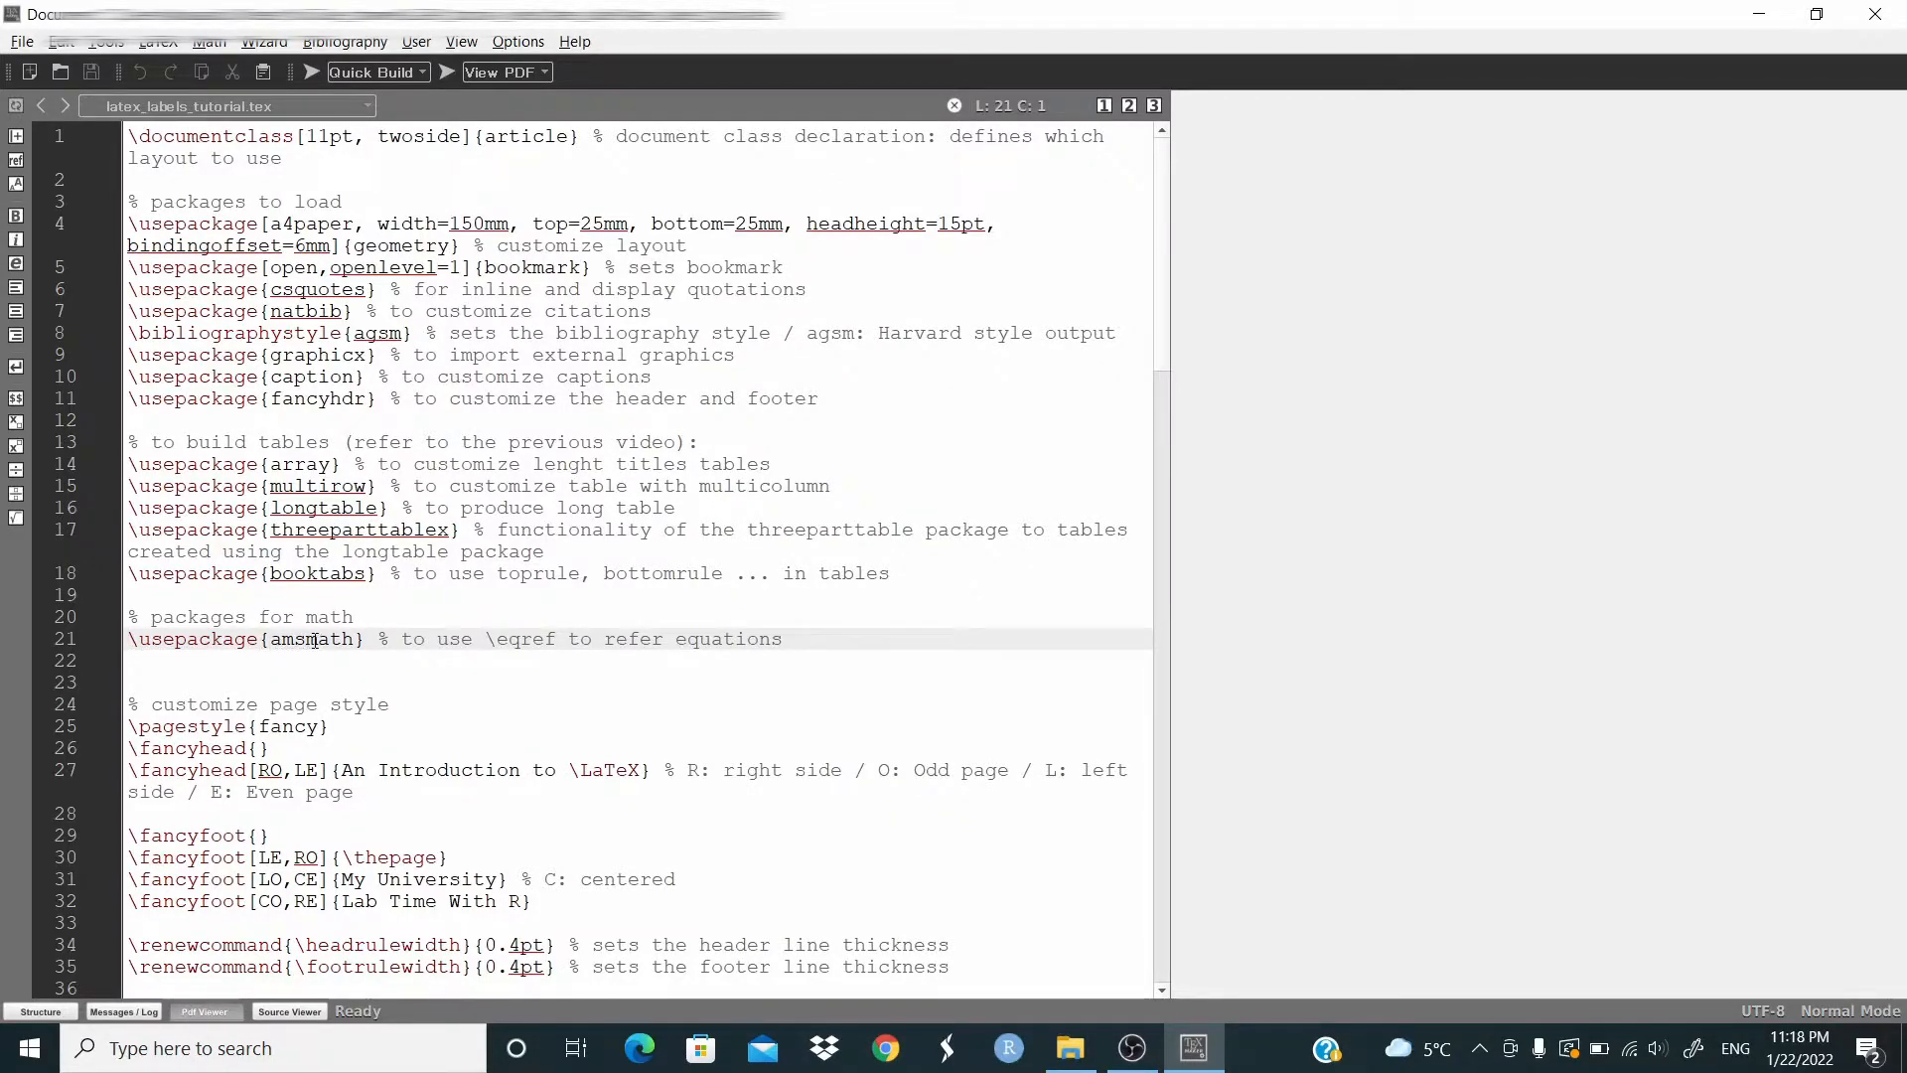
{"action": "scroll", "scroll_direction": "down", "scroll_amount": 3}
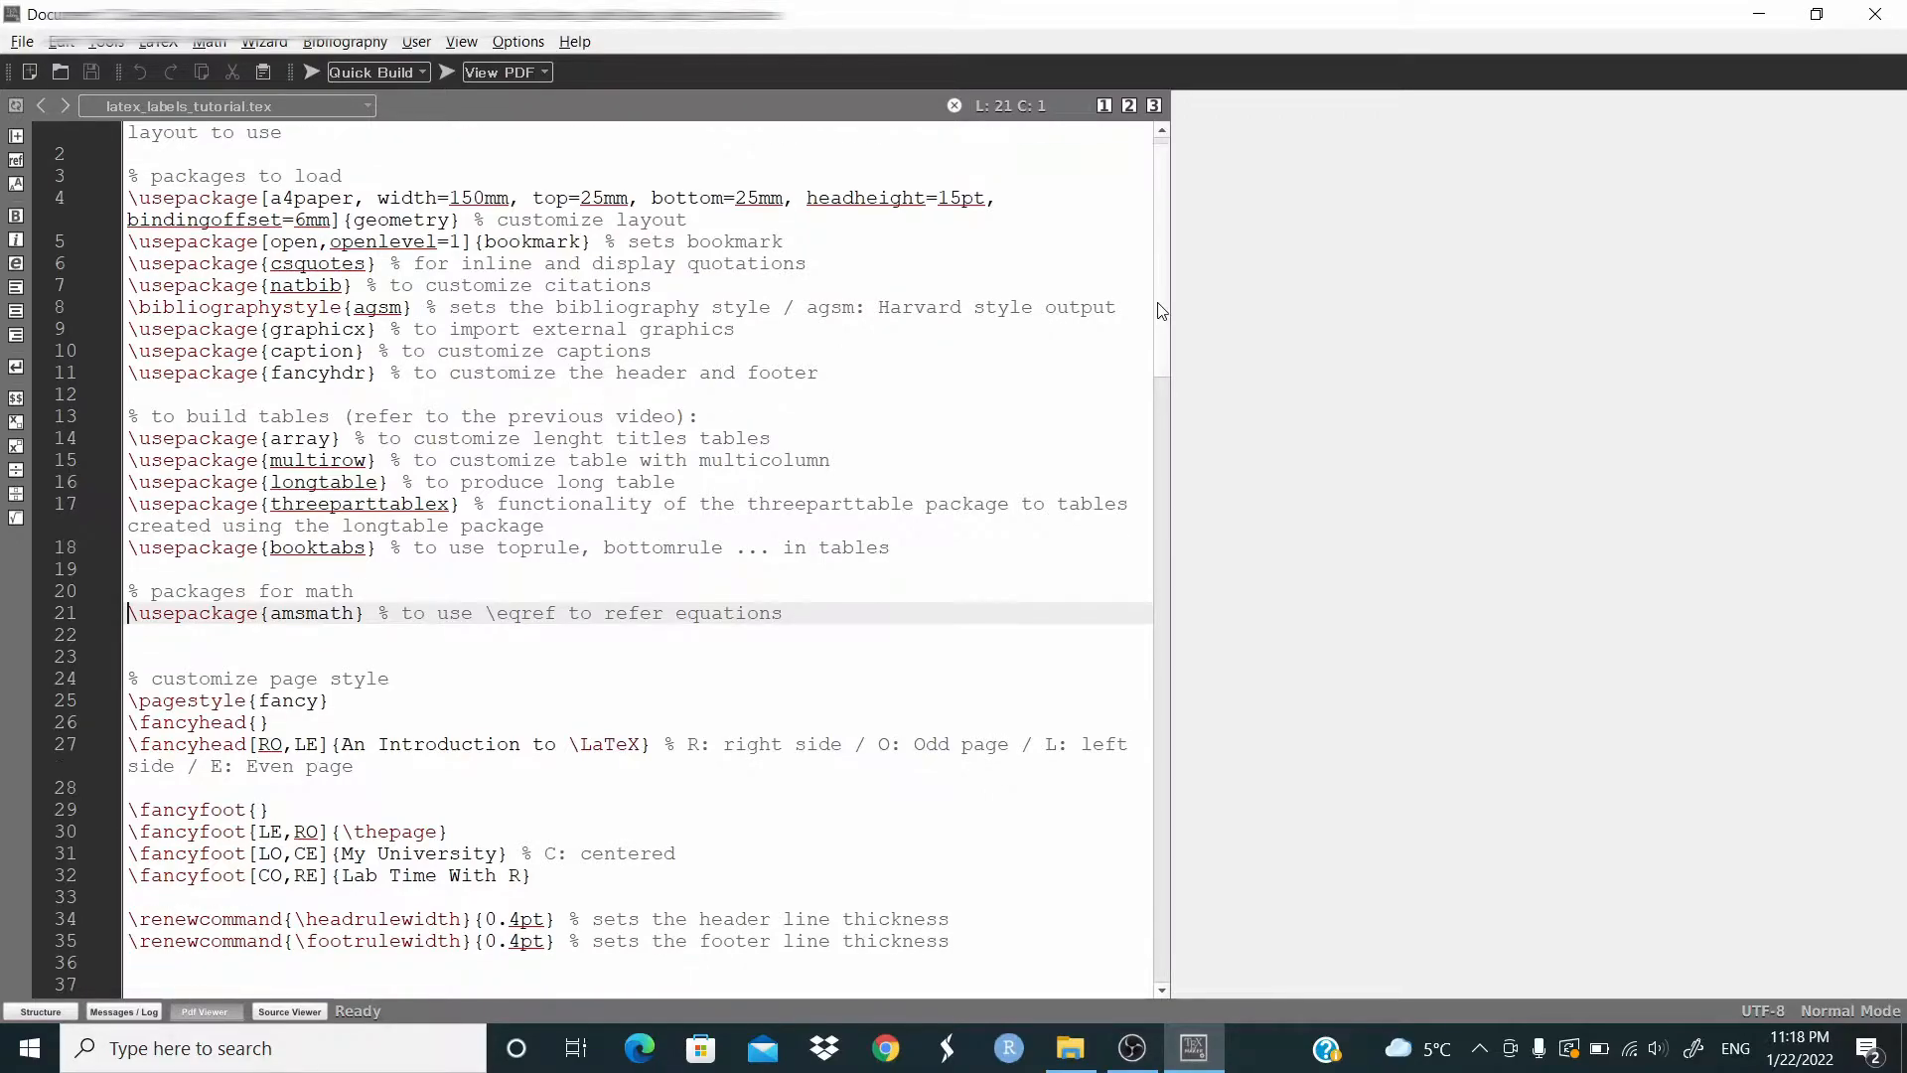
{"action": "scroll", "scroll_direction": "down", "scroll_amount": 3}
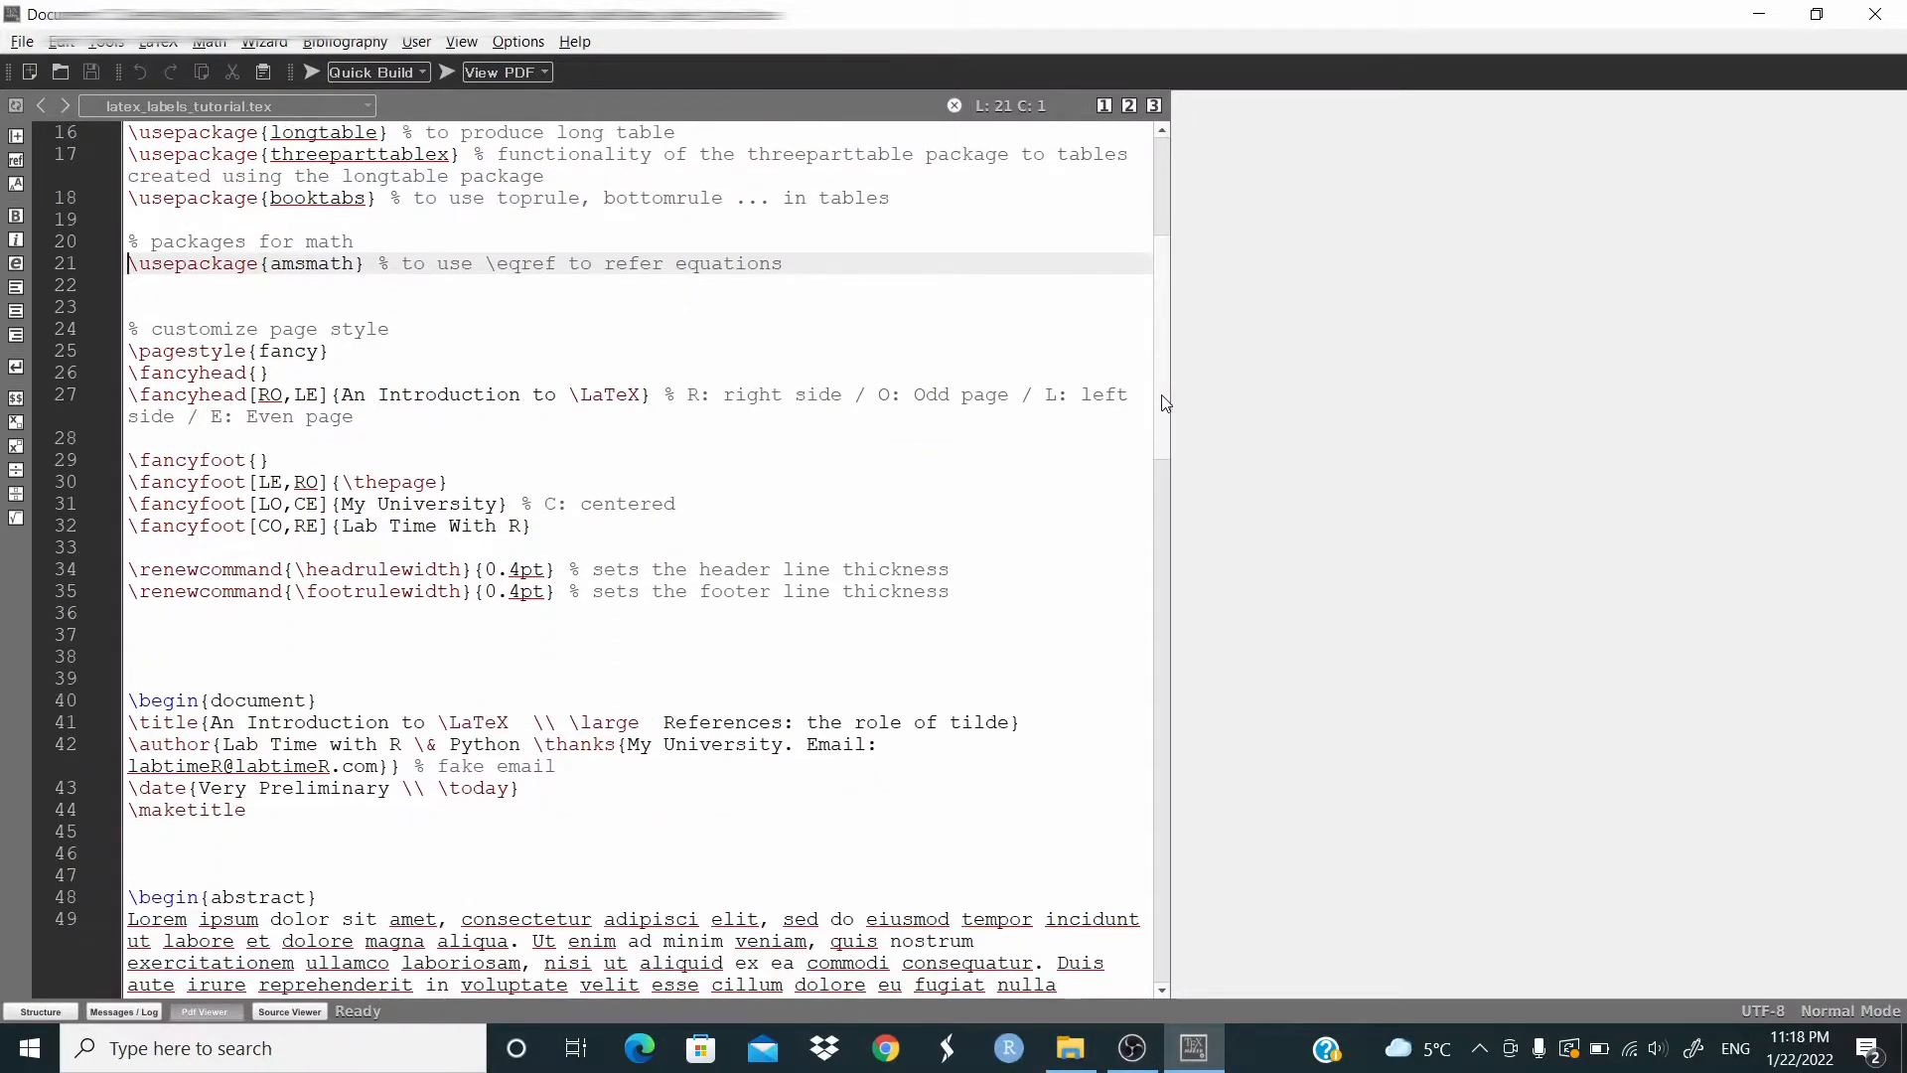
{"action": "scroll", "scroll_direction": "down", "scroll_amount": 3}
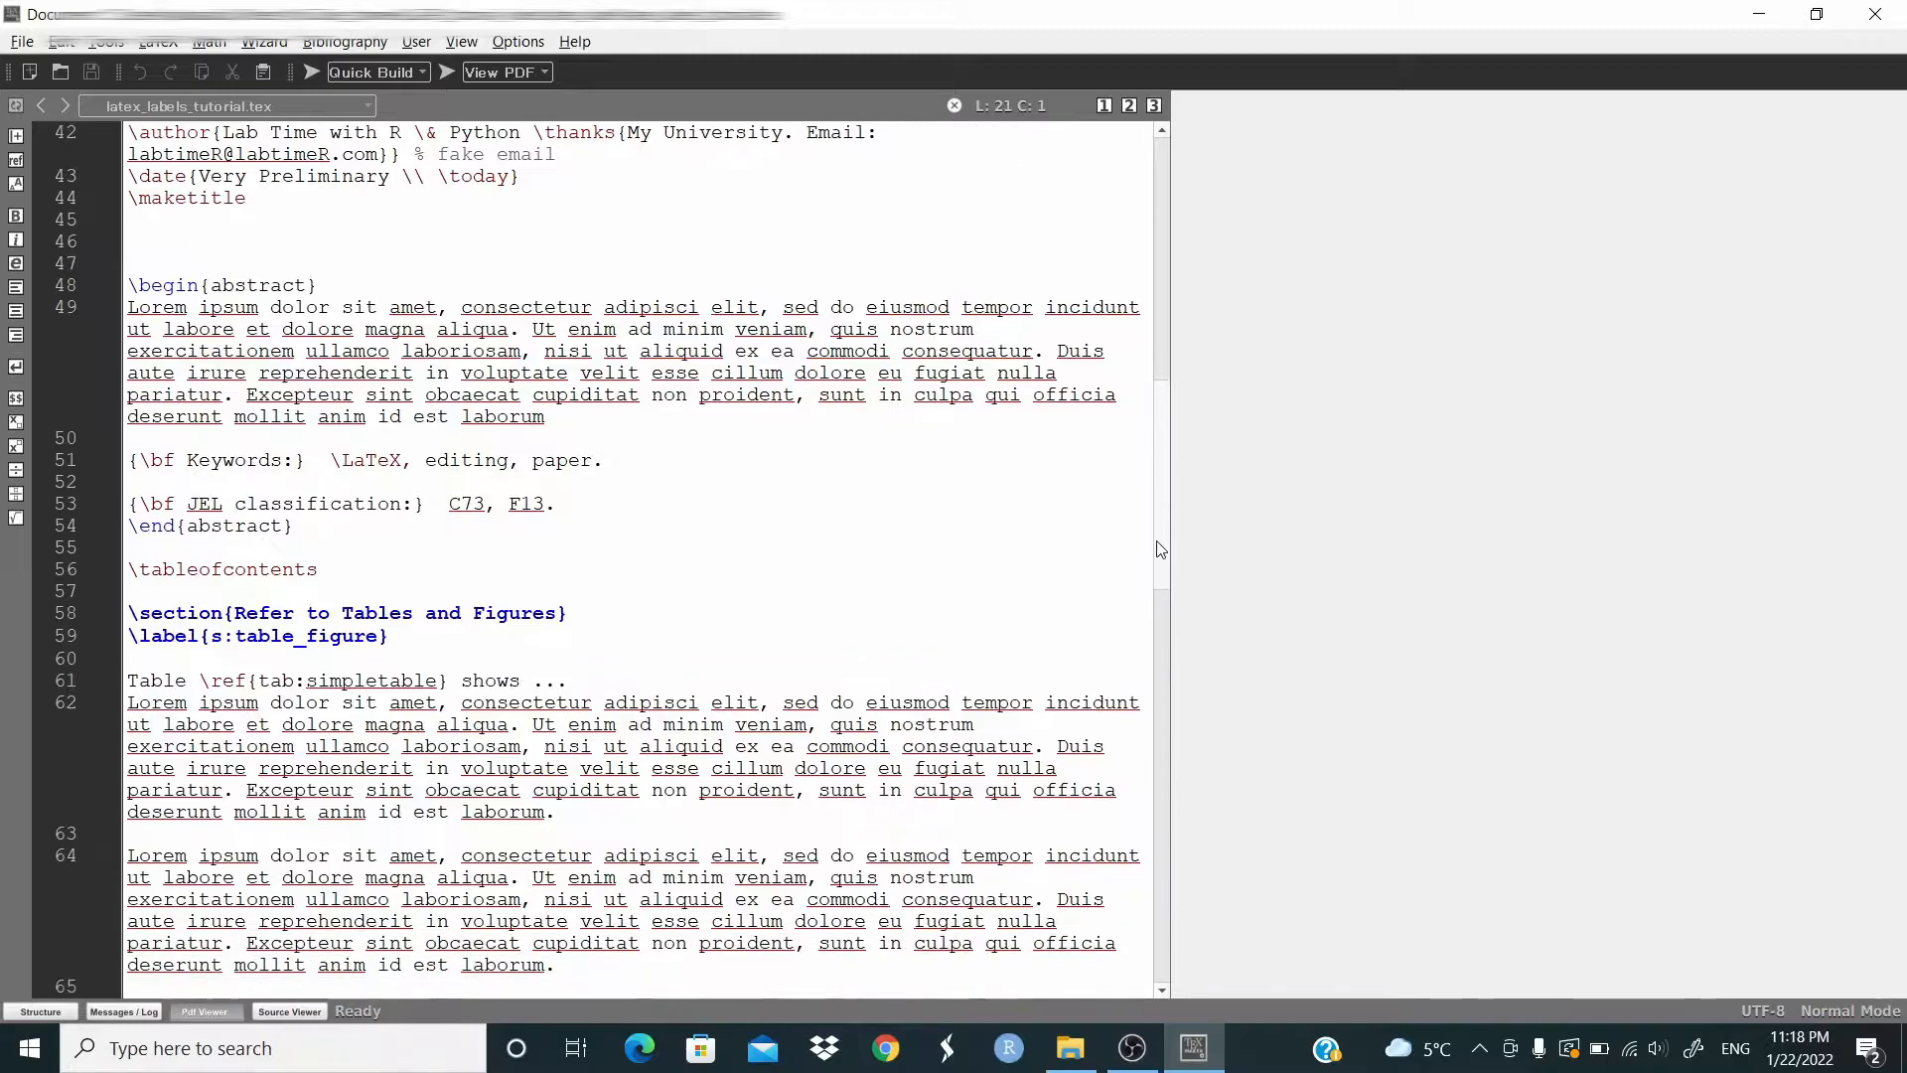
{"action": "scroll", "scroll_direction": "down", "scroll_amount": 3}
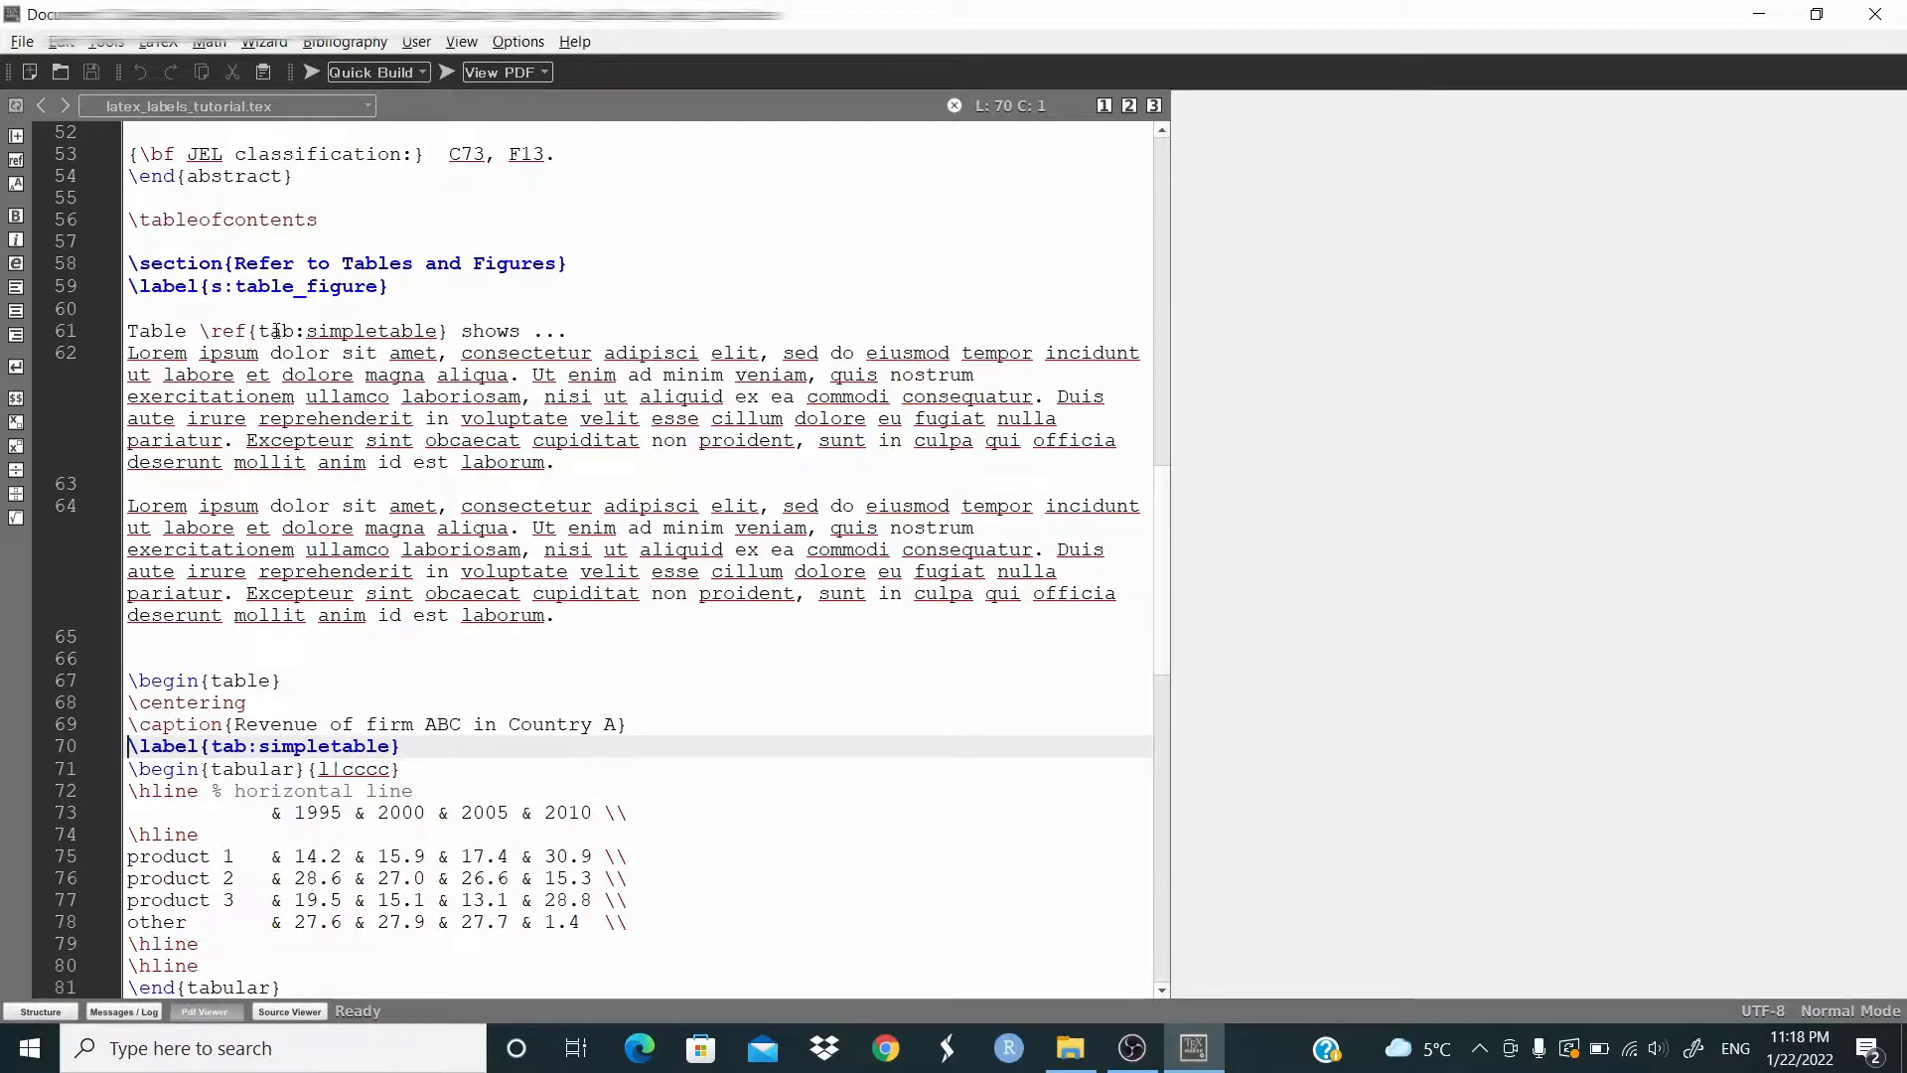
Select the tab:simpletable label, then compile with pdflatex and open the PDF viewer.
{"action": "double_click", "coordinate": [347, 331]}
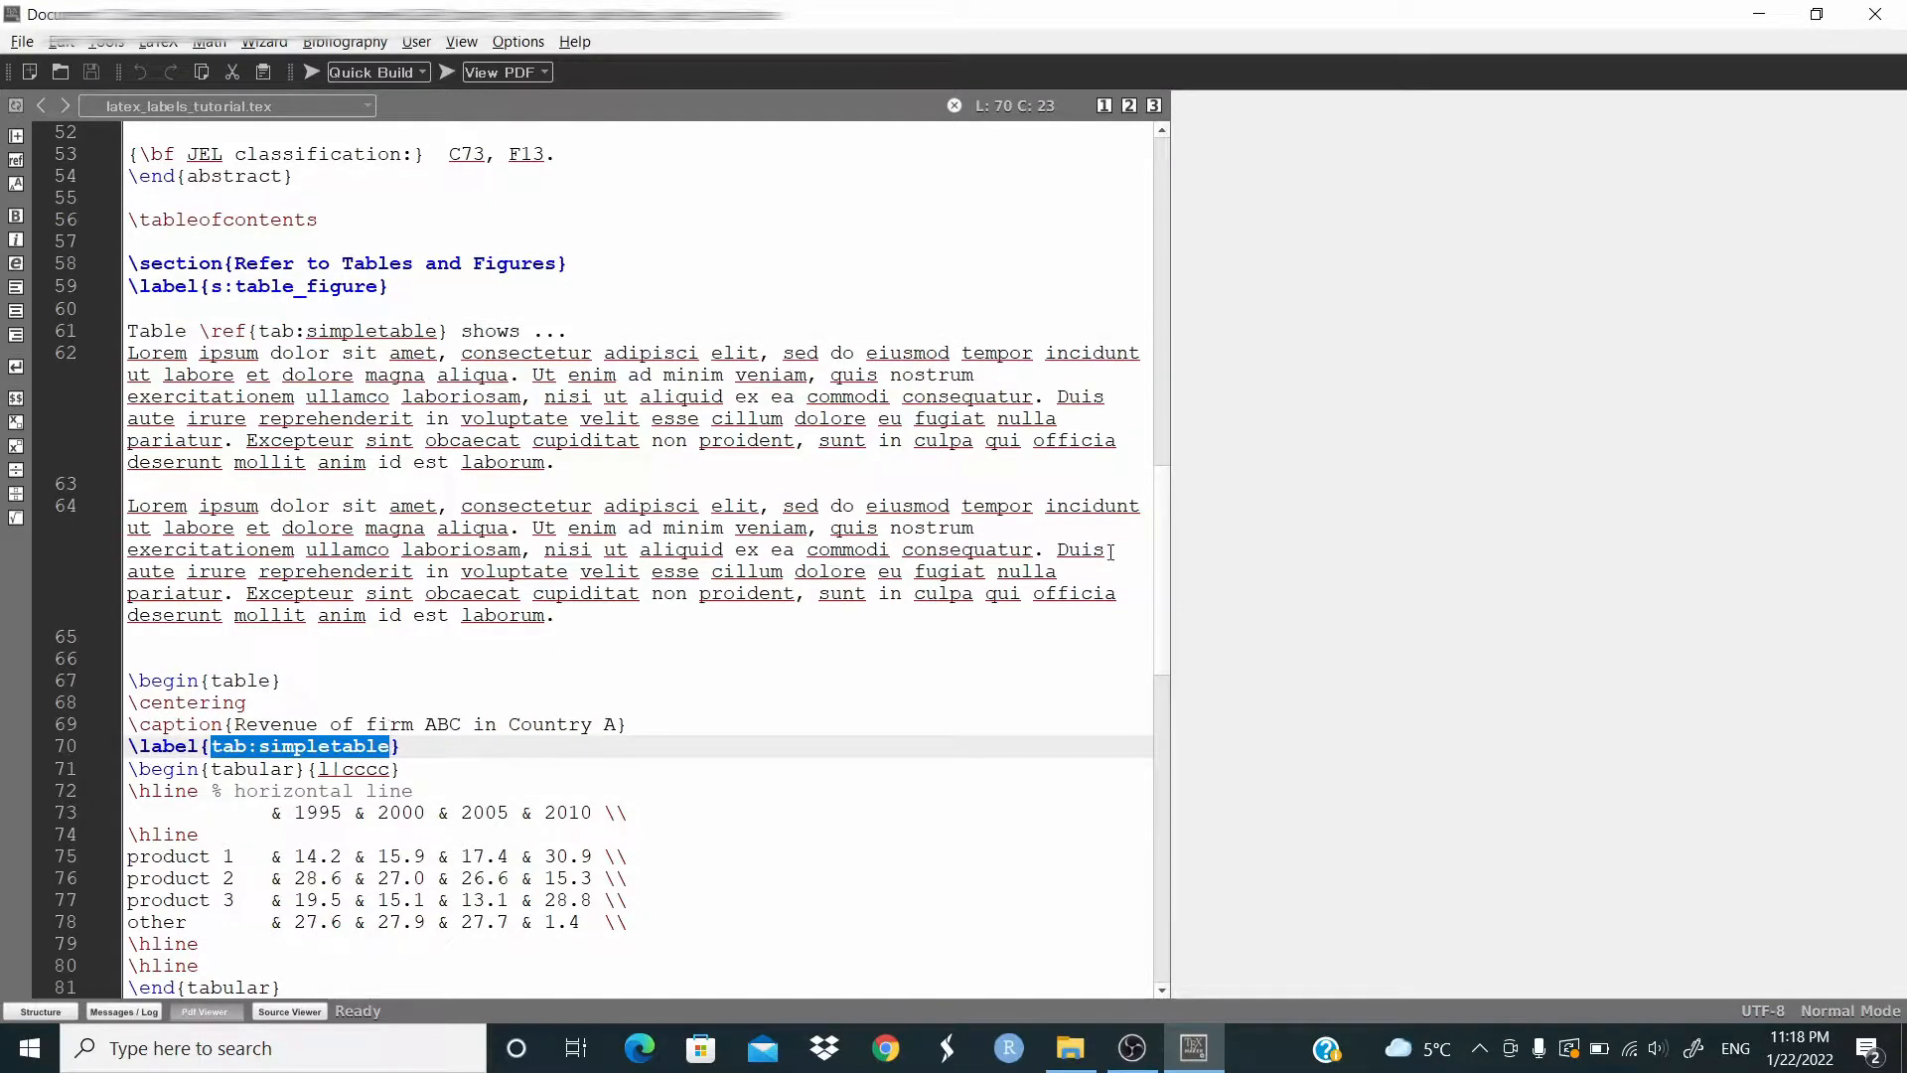
{"action": "scroll", "scroll_direction": "down", "scroll_amount": 3}
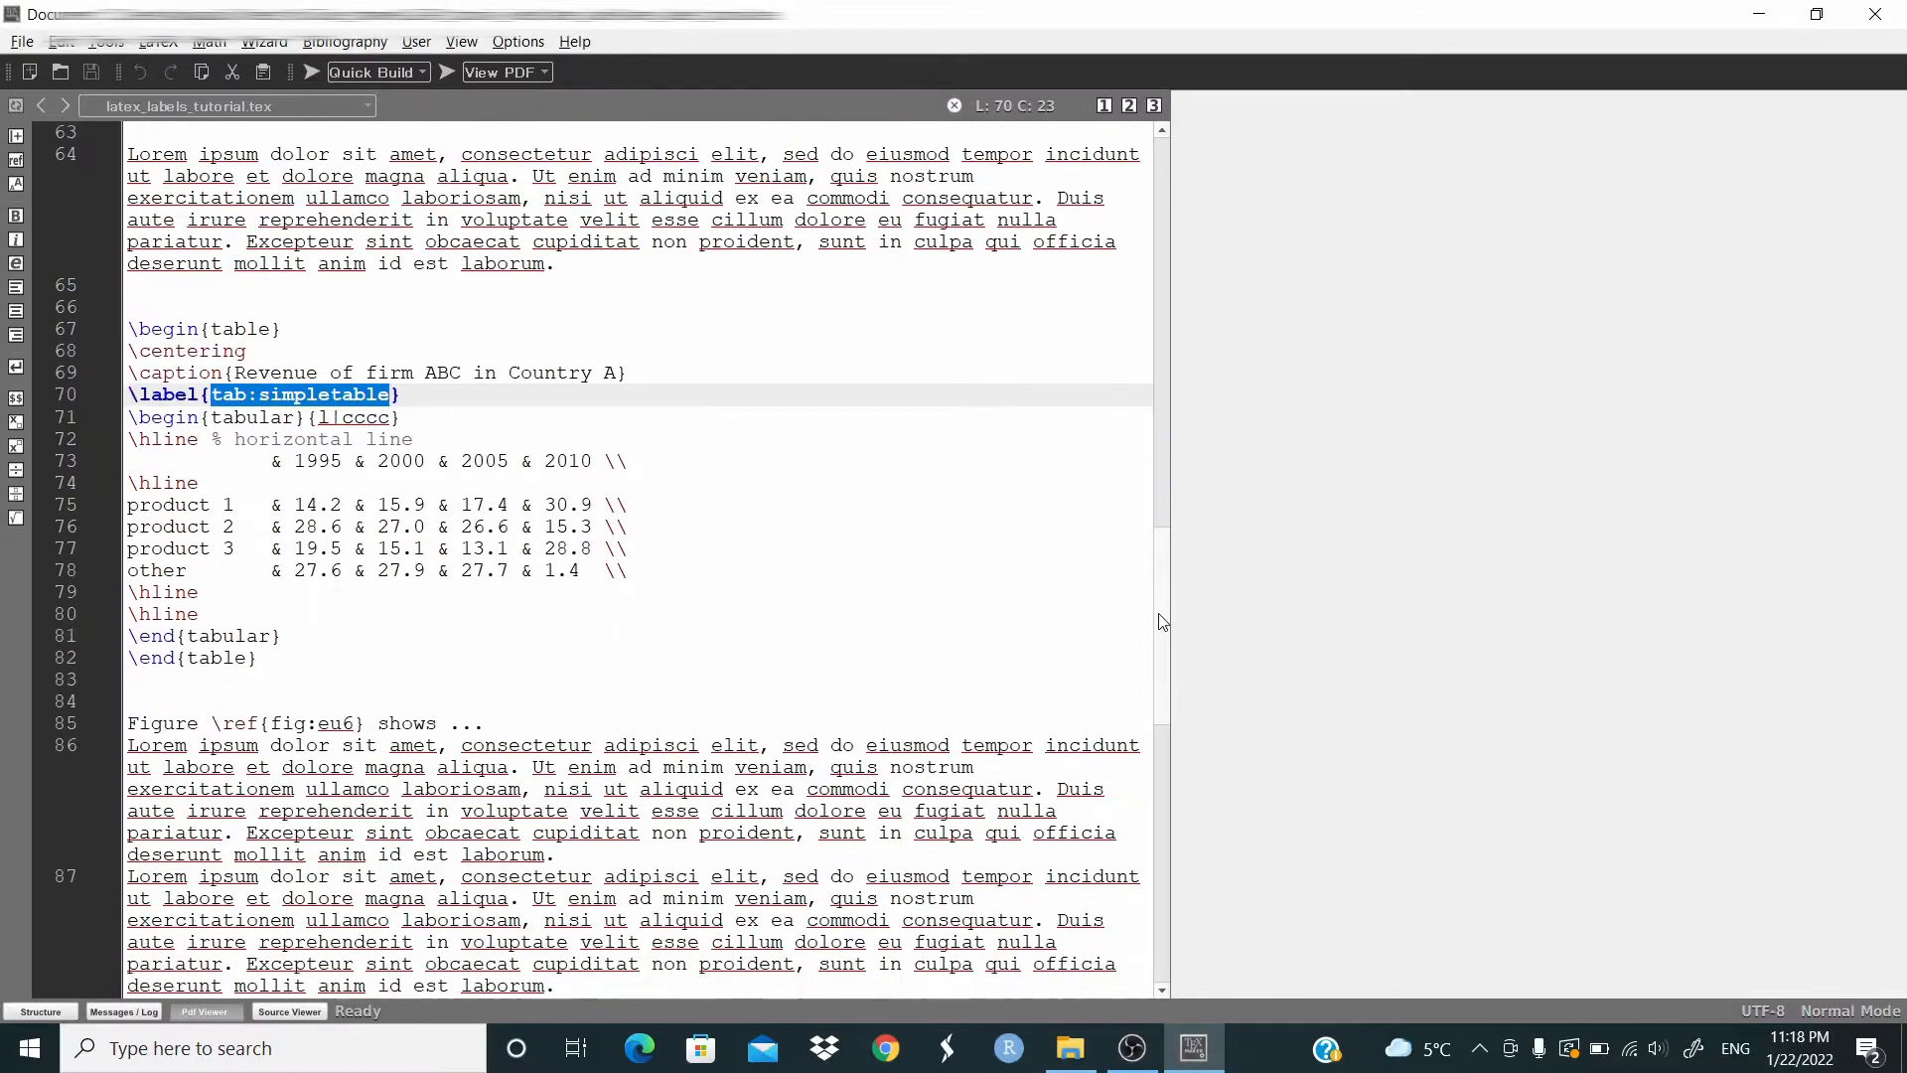
{"action": "scroll", "scroll_direction": "down", "scroll_amount": 3}
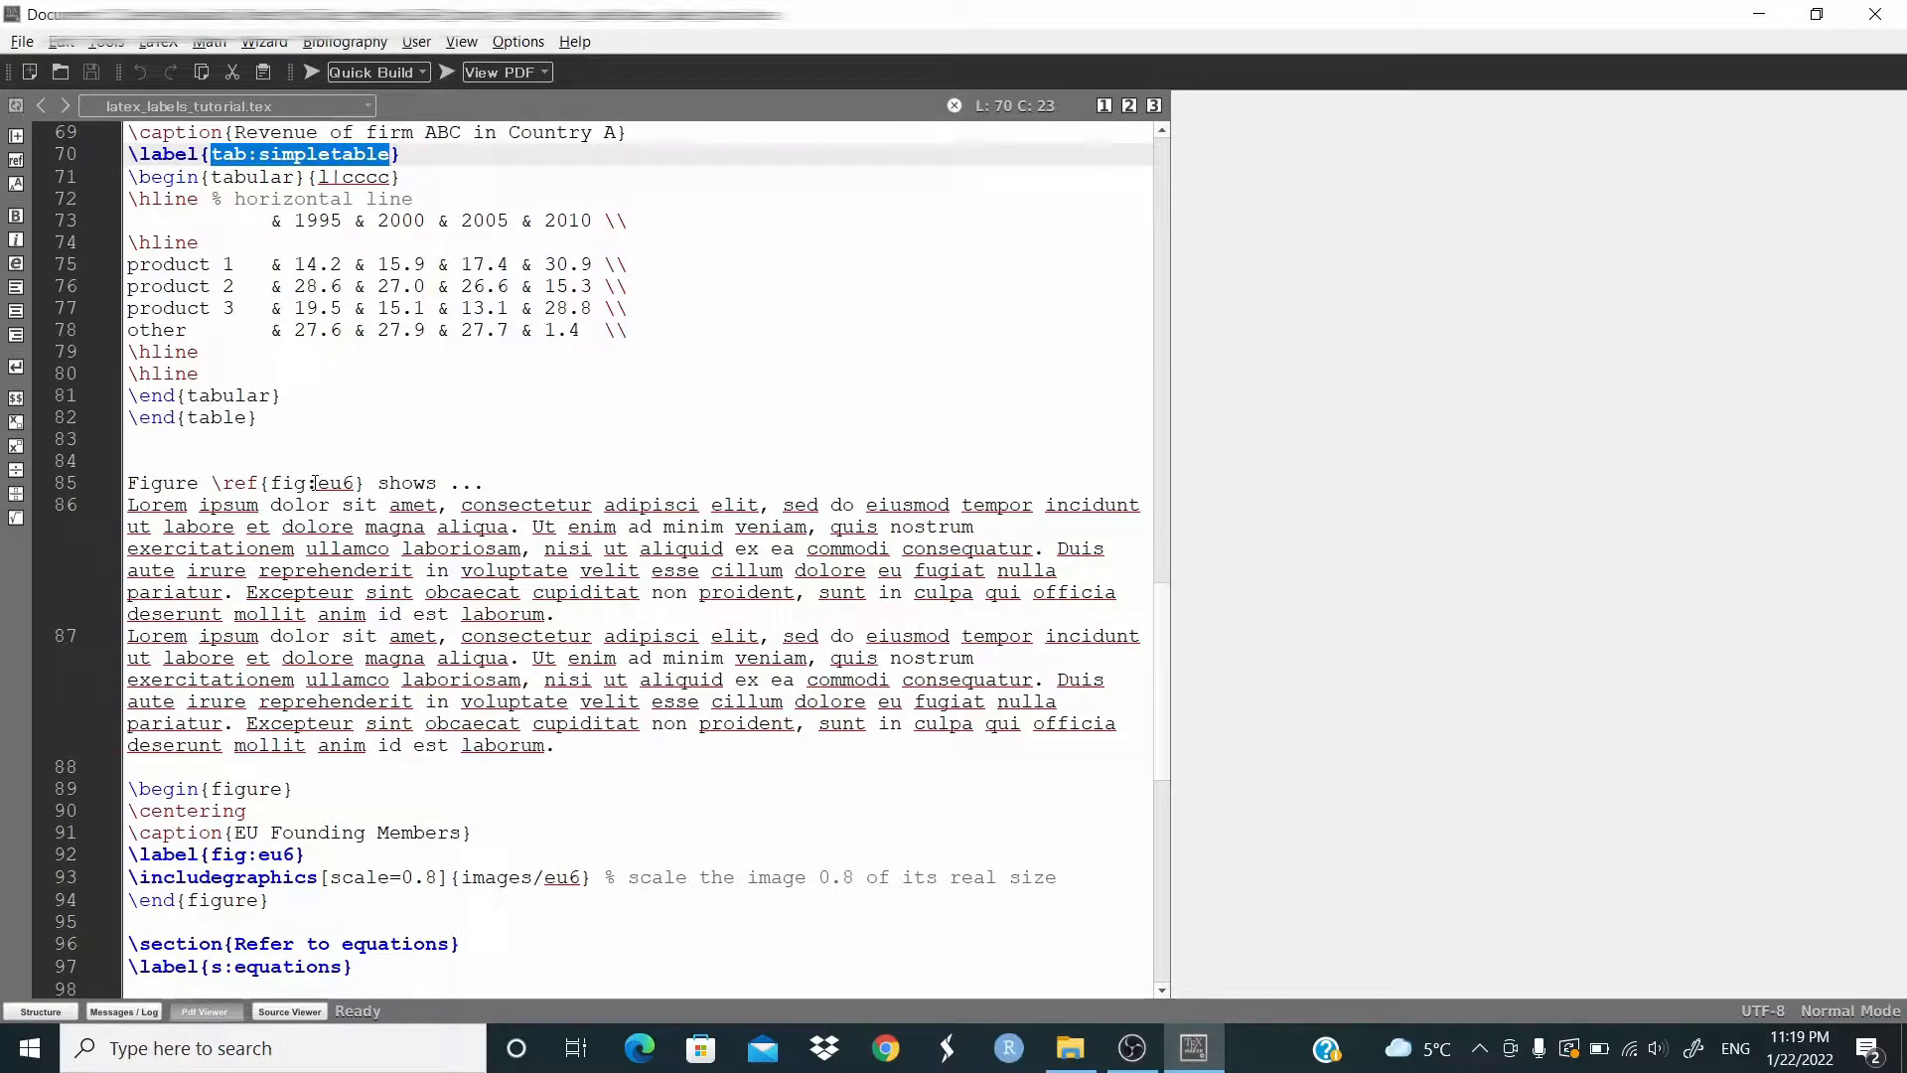
{"action": "mouse_move", "coordinate": [743, 315]}
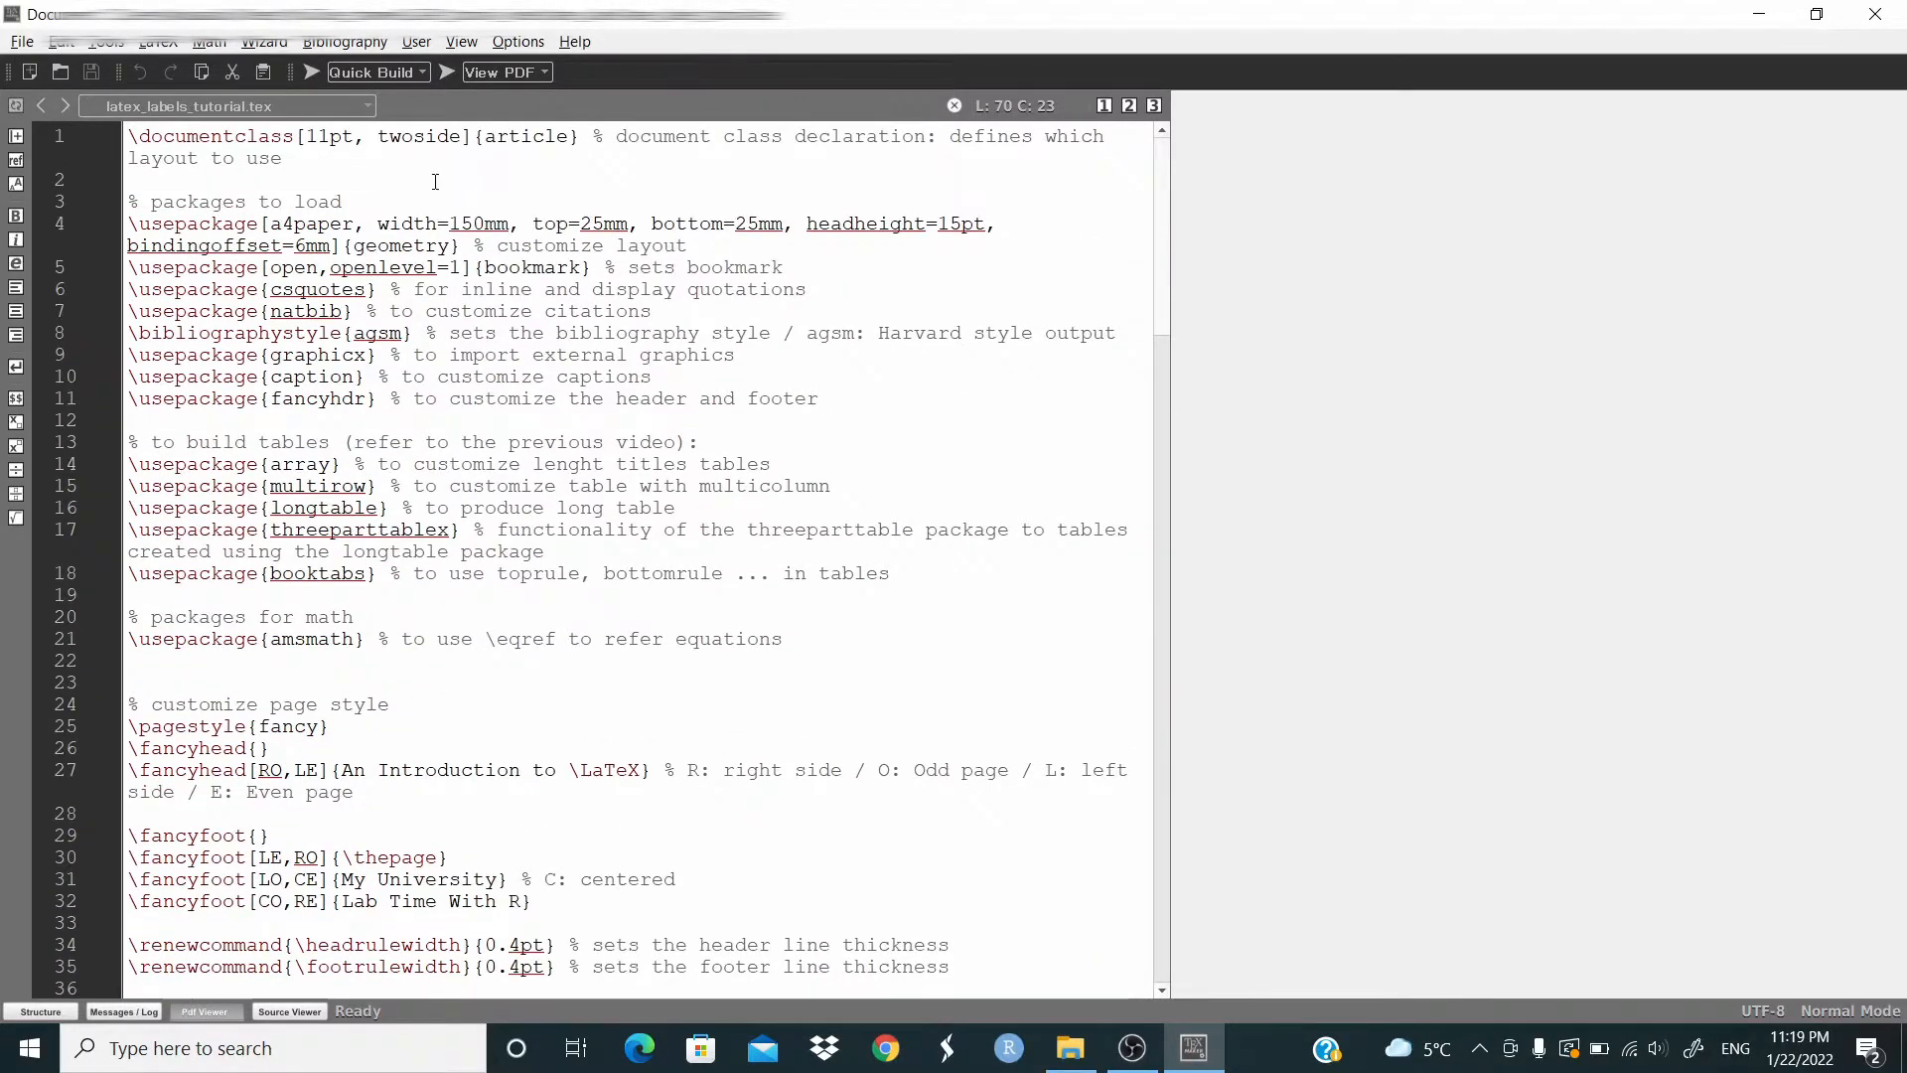
{"action": "mouse_move", "coordinate": [310, 72]}
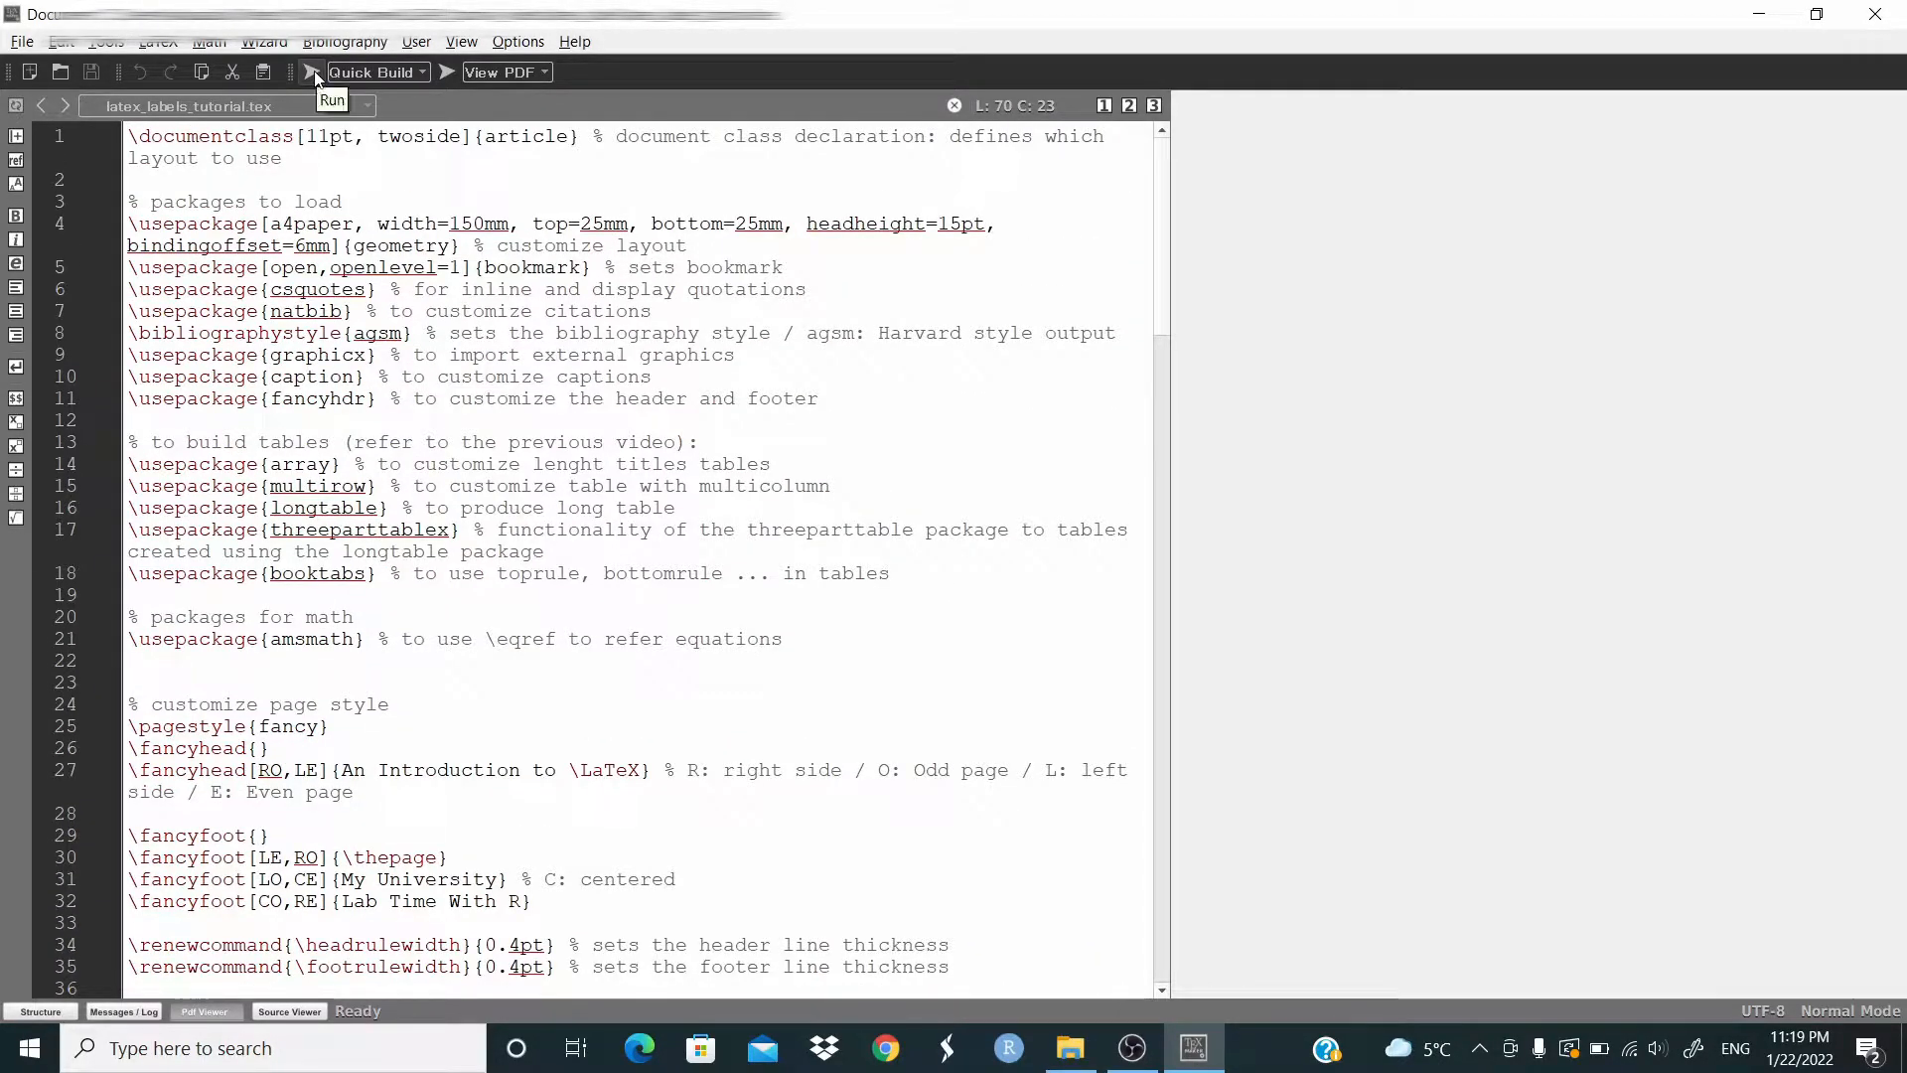
{"action": "left_click", "coordinate": [311, 71]}
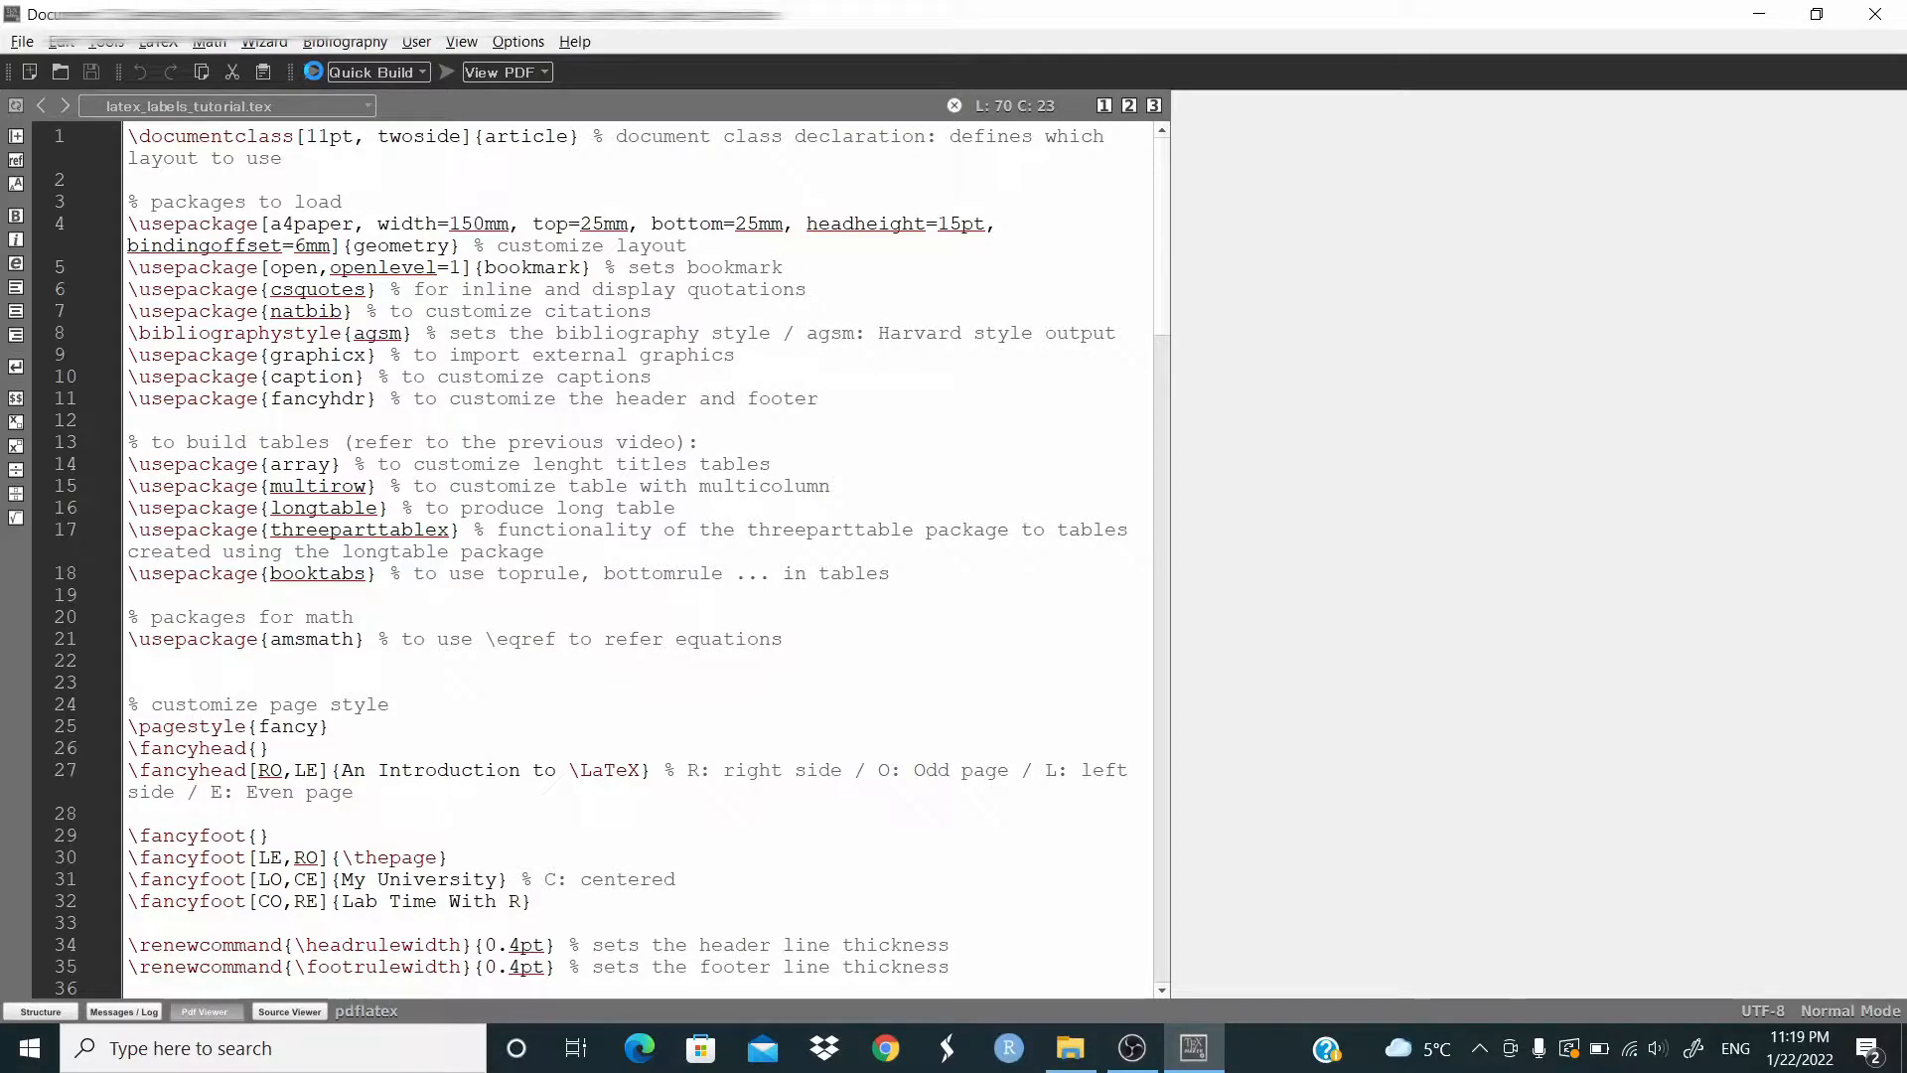
{"action": "left_click", "coordinate": [498, 71]}
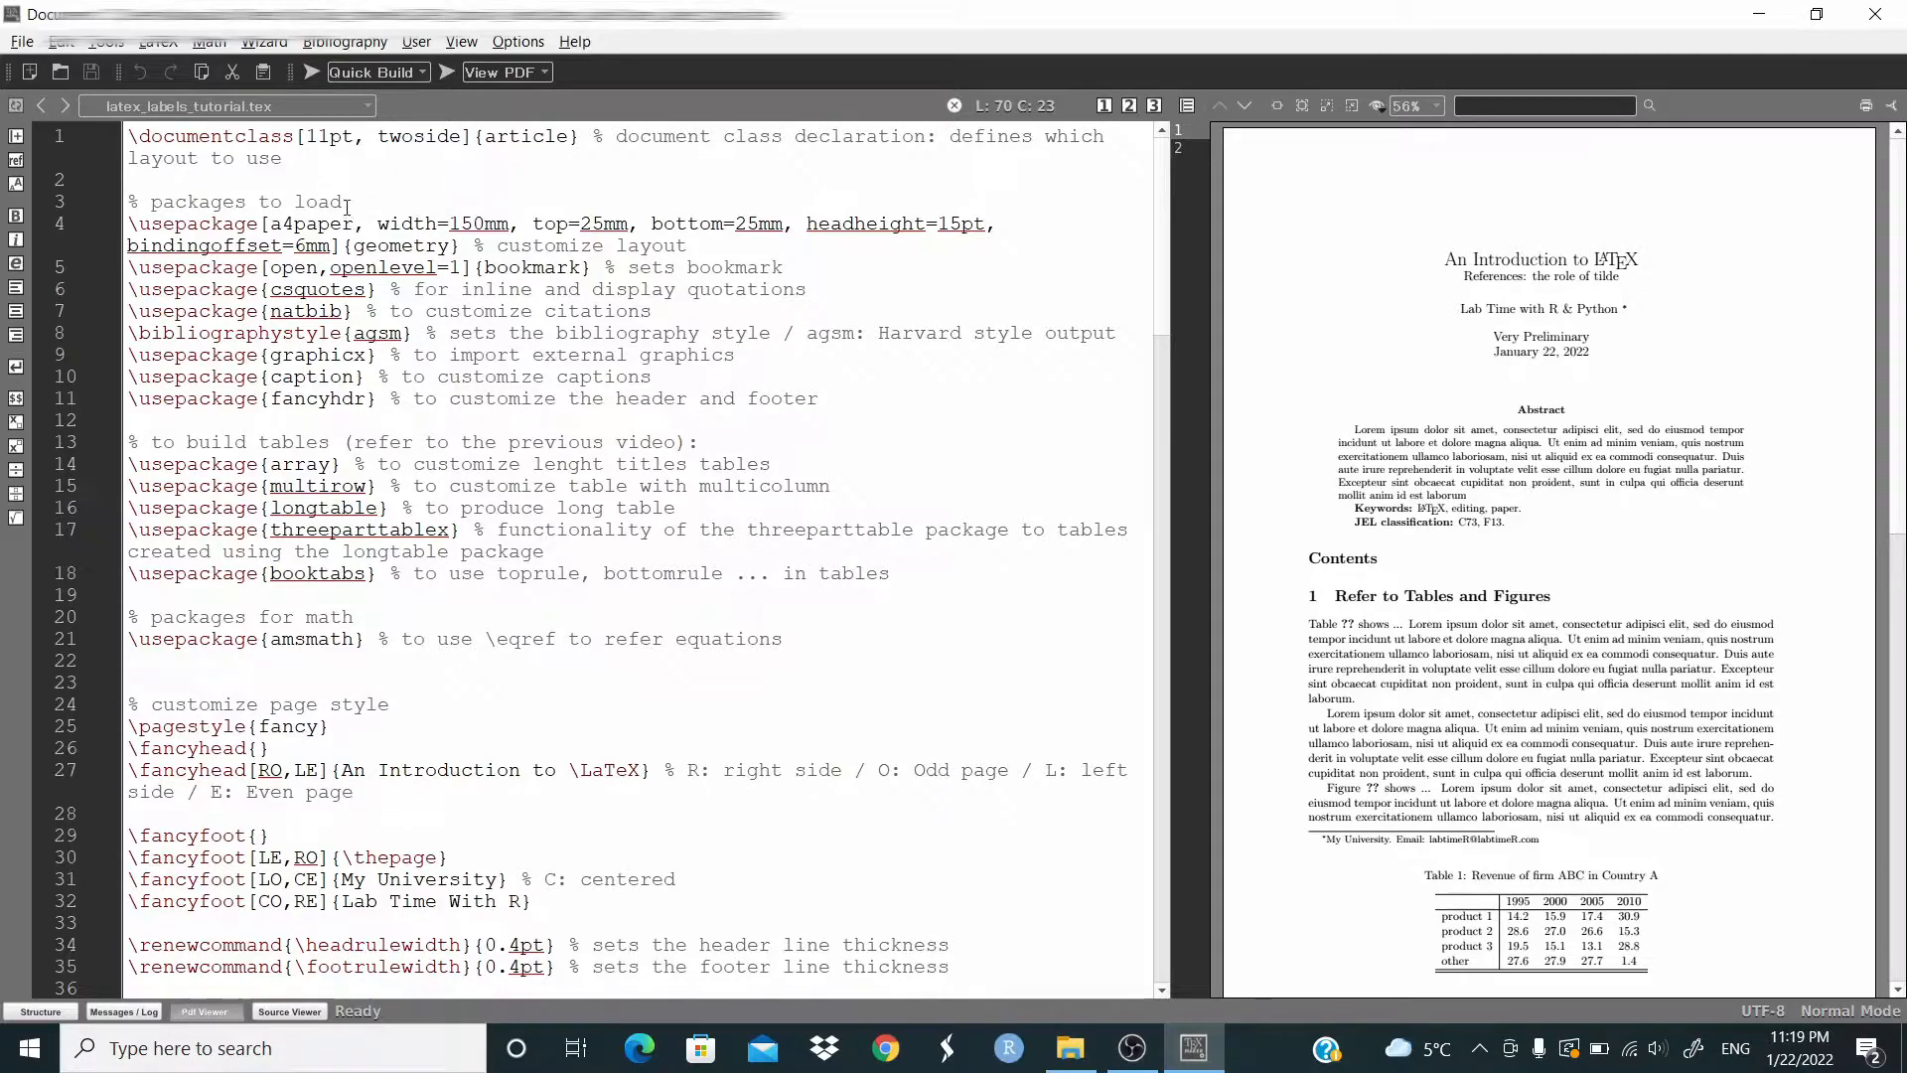
{"action": "mouse_move", "coordinate": [307, 72]}
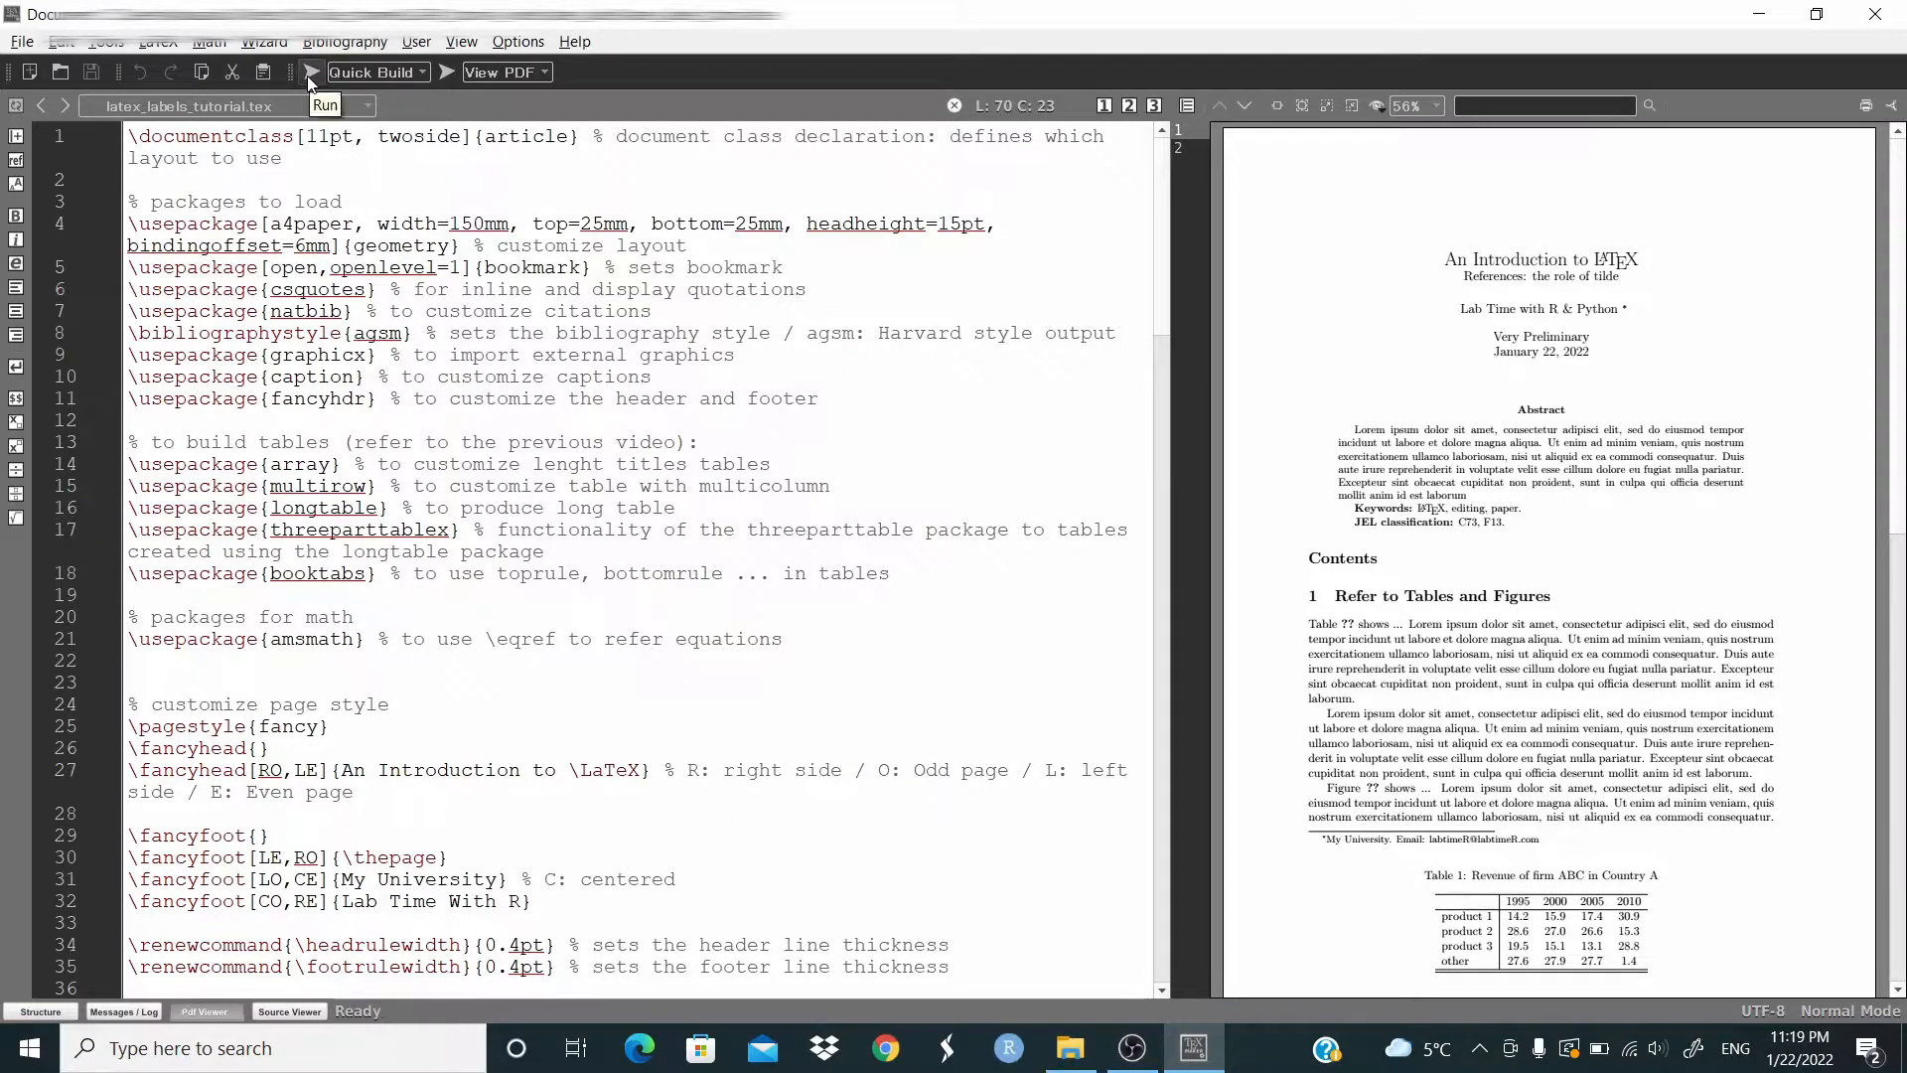
Recompile so the Table 1 and Figure 1 references resolve, and scroll through the source.
{"action": "left_click", "coordinate": [307, 72]}
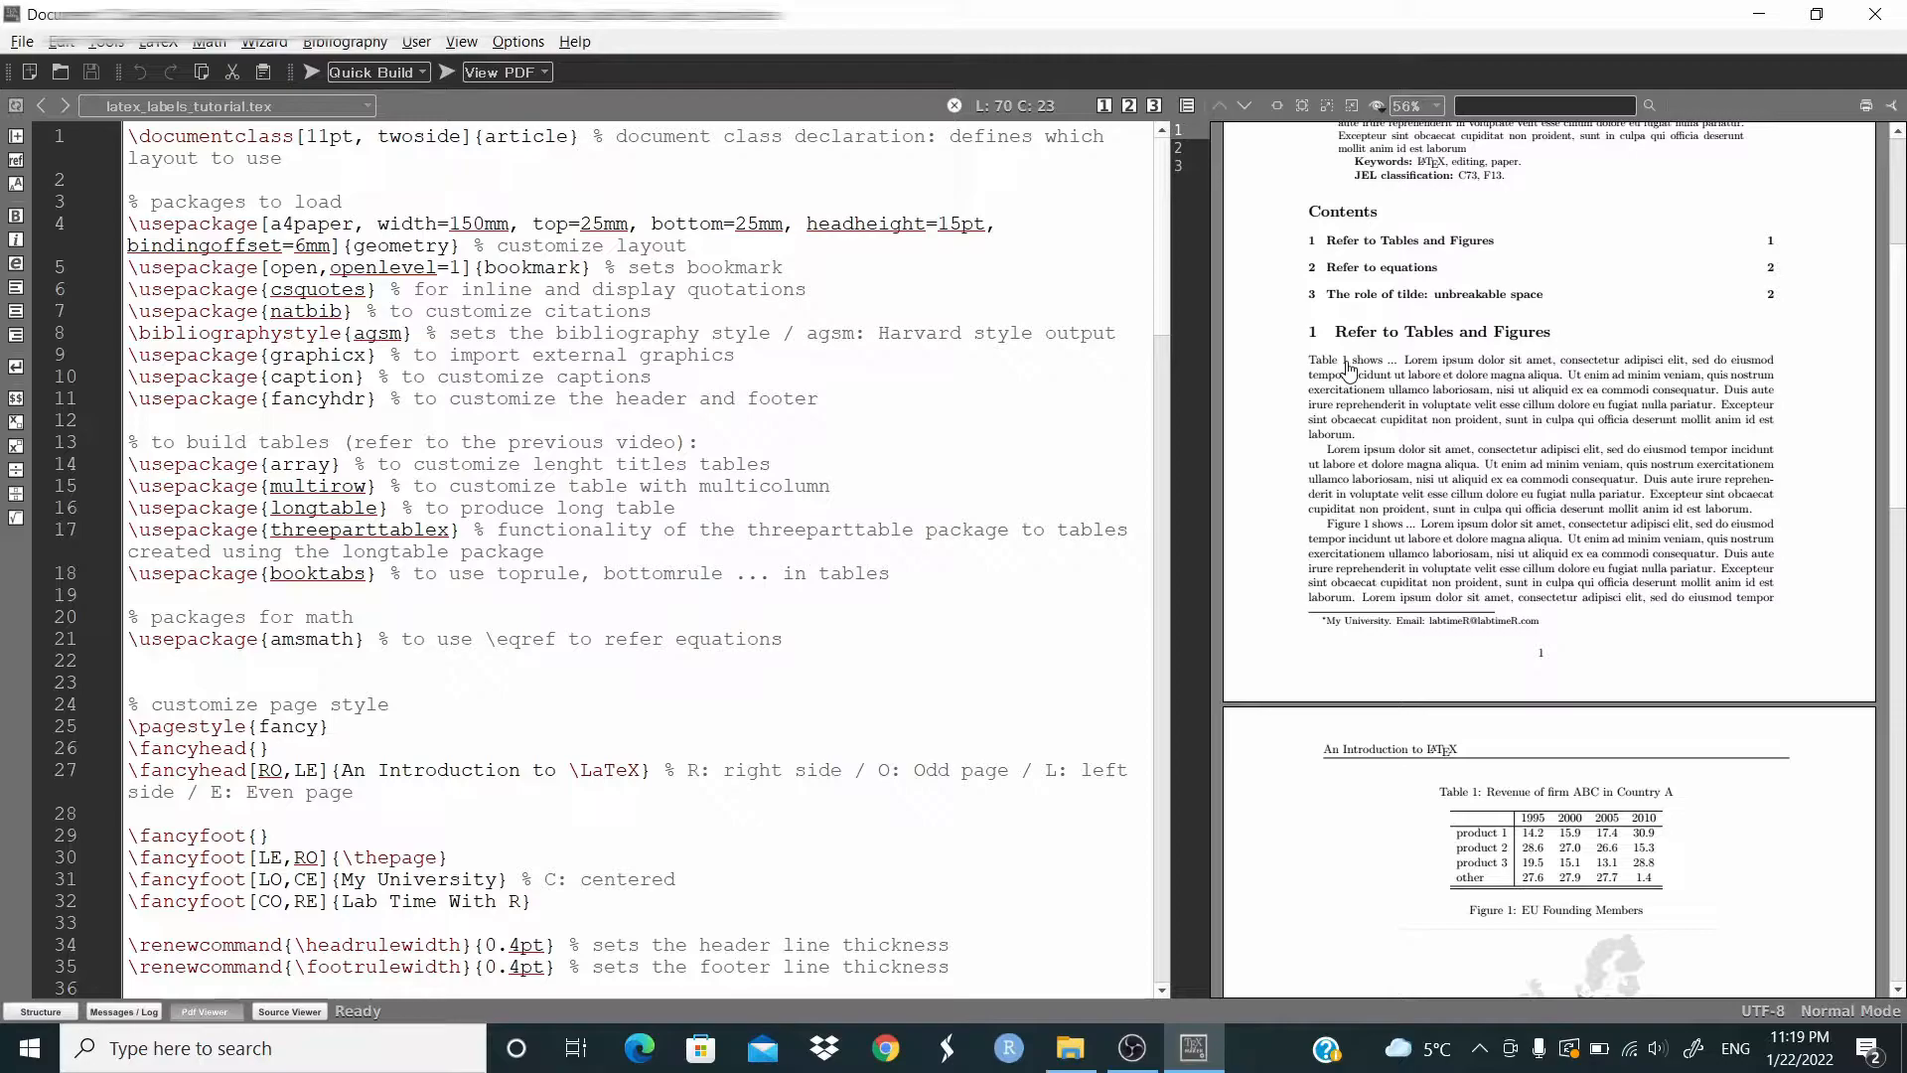
{"action": "scroll", "scroll_direction": "down", "scroll_amount": 3}
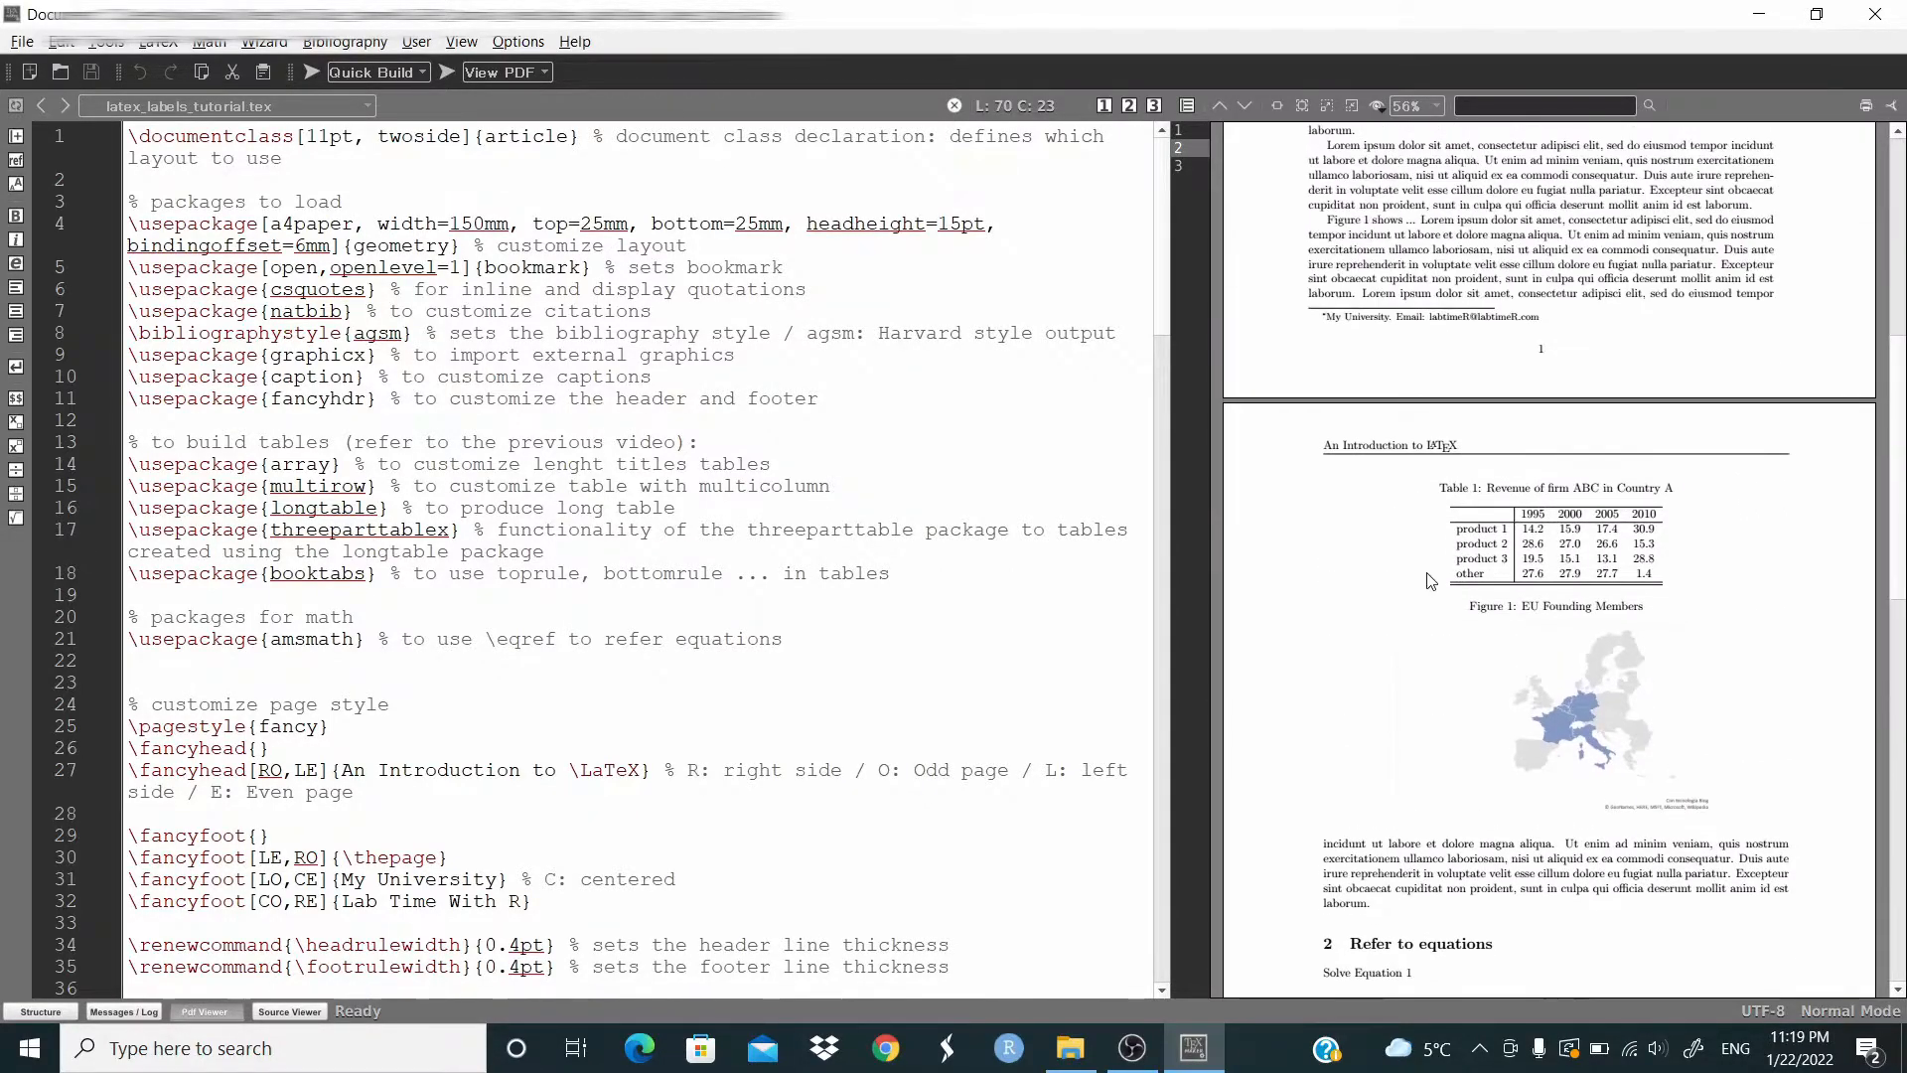
{"action": "scroll", "scroll_direction": "down", "scroll_amount": 3}
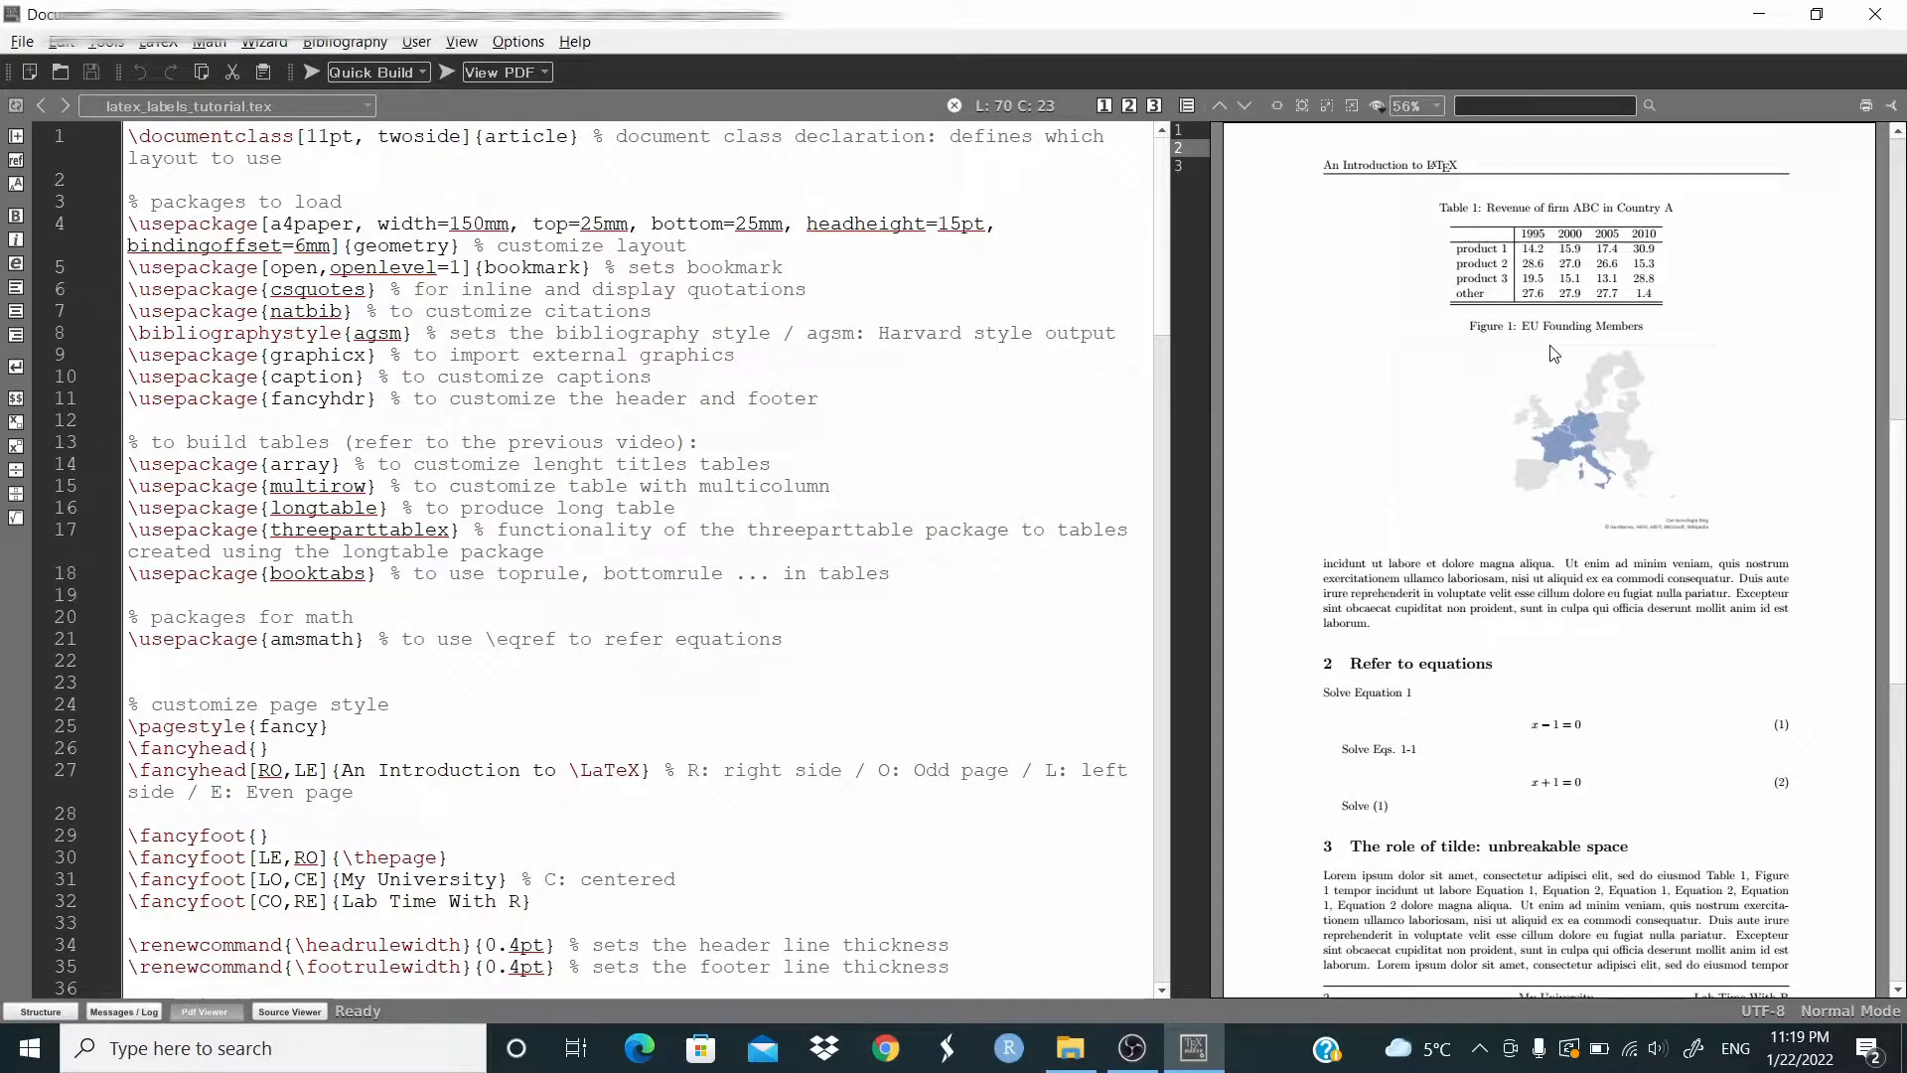
{"action": "scroll", "scroll_direction": "down", "scroll_amount": 3}
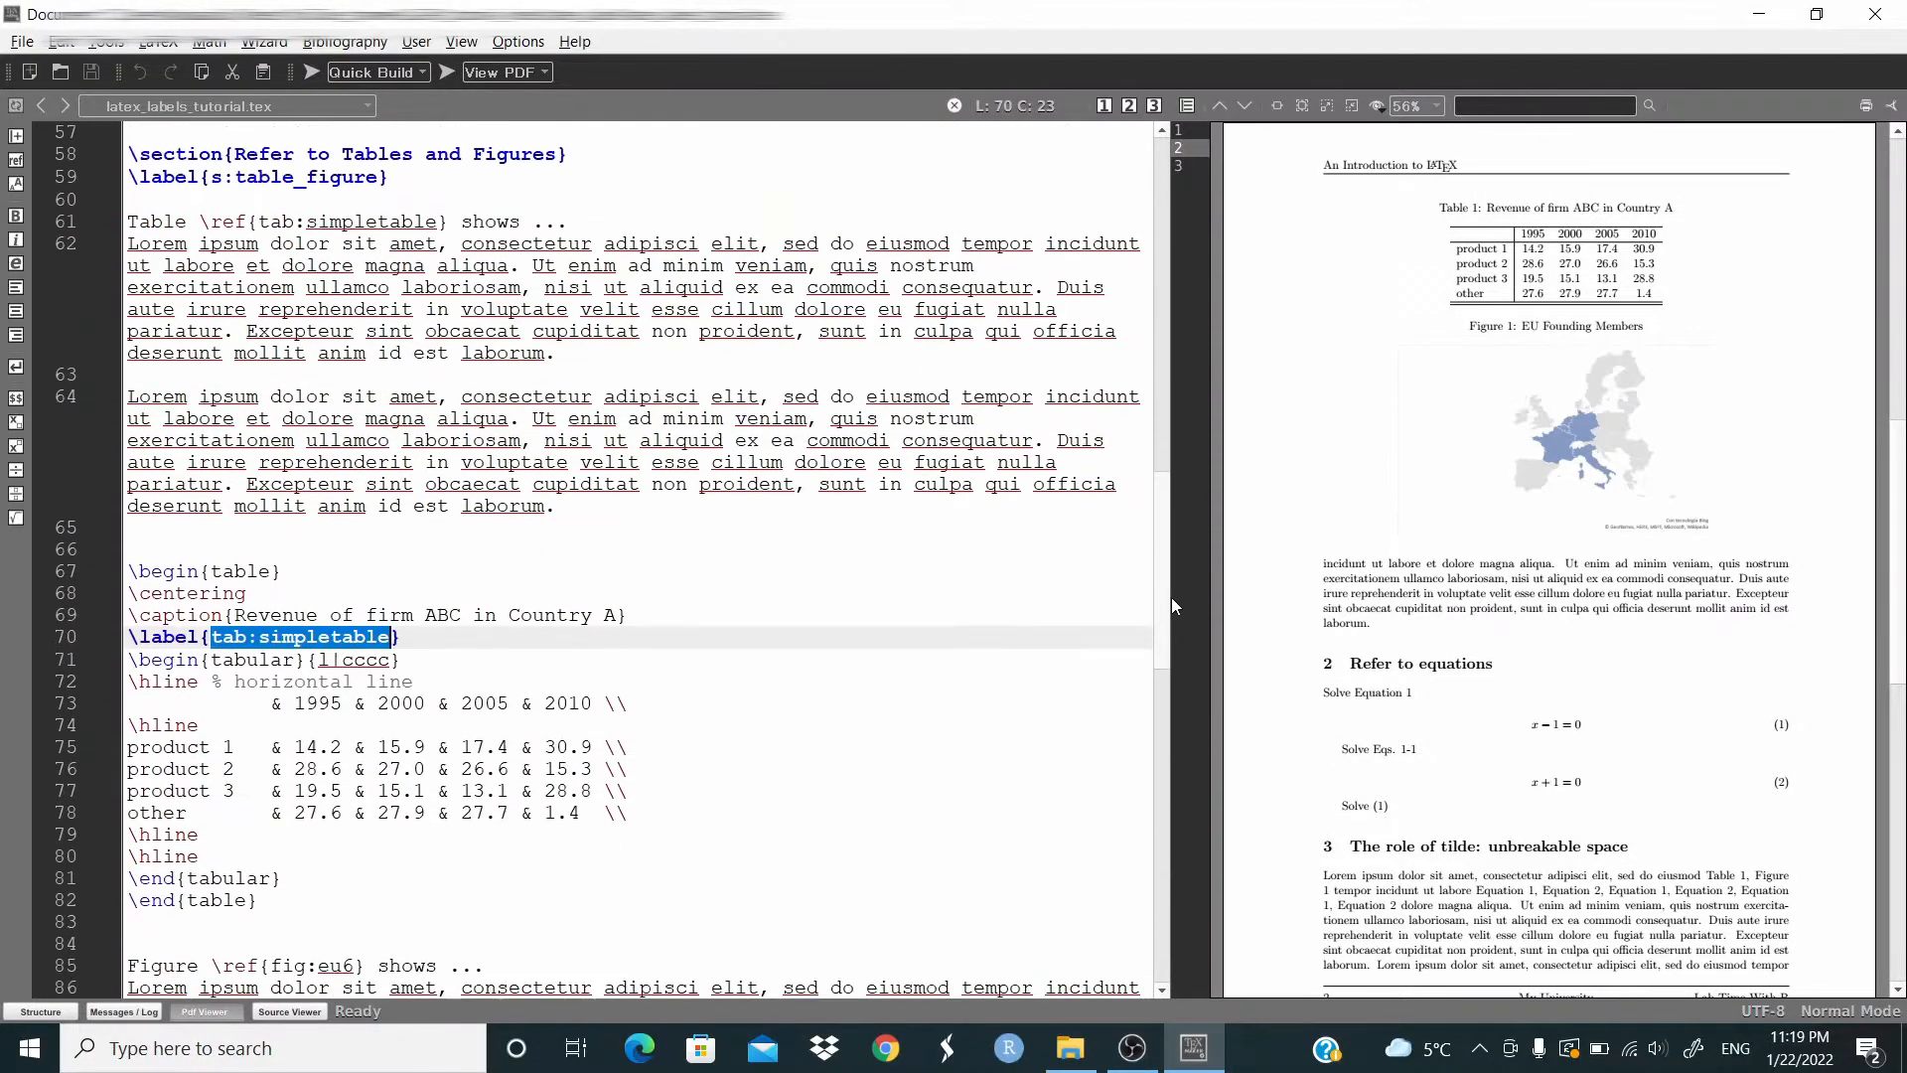
{"action": "scroll", "scroll_direction": "down", "scroll_amount": 3}
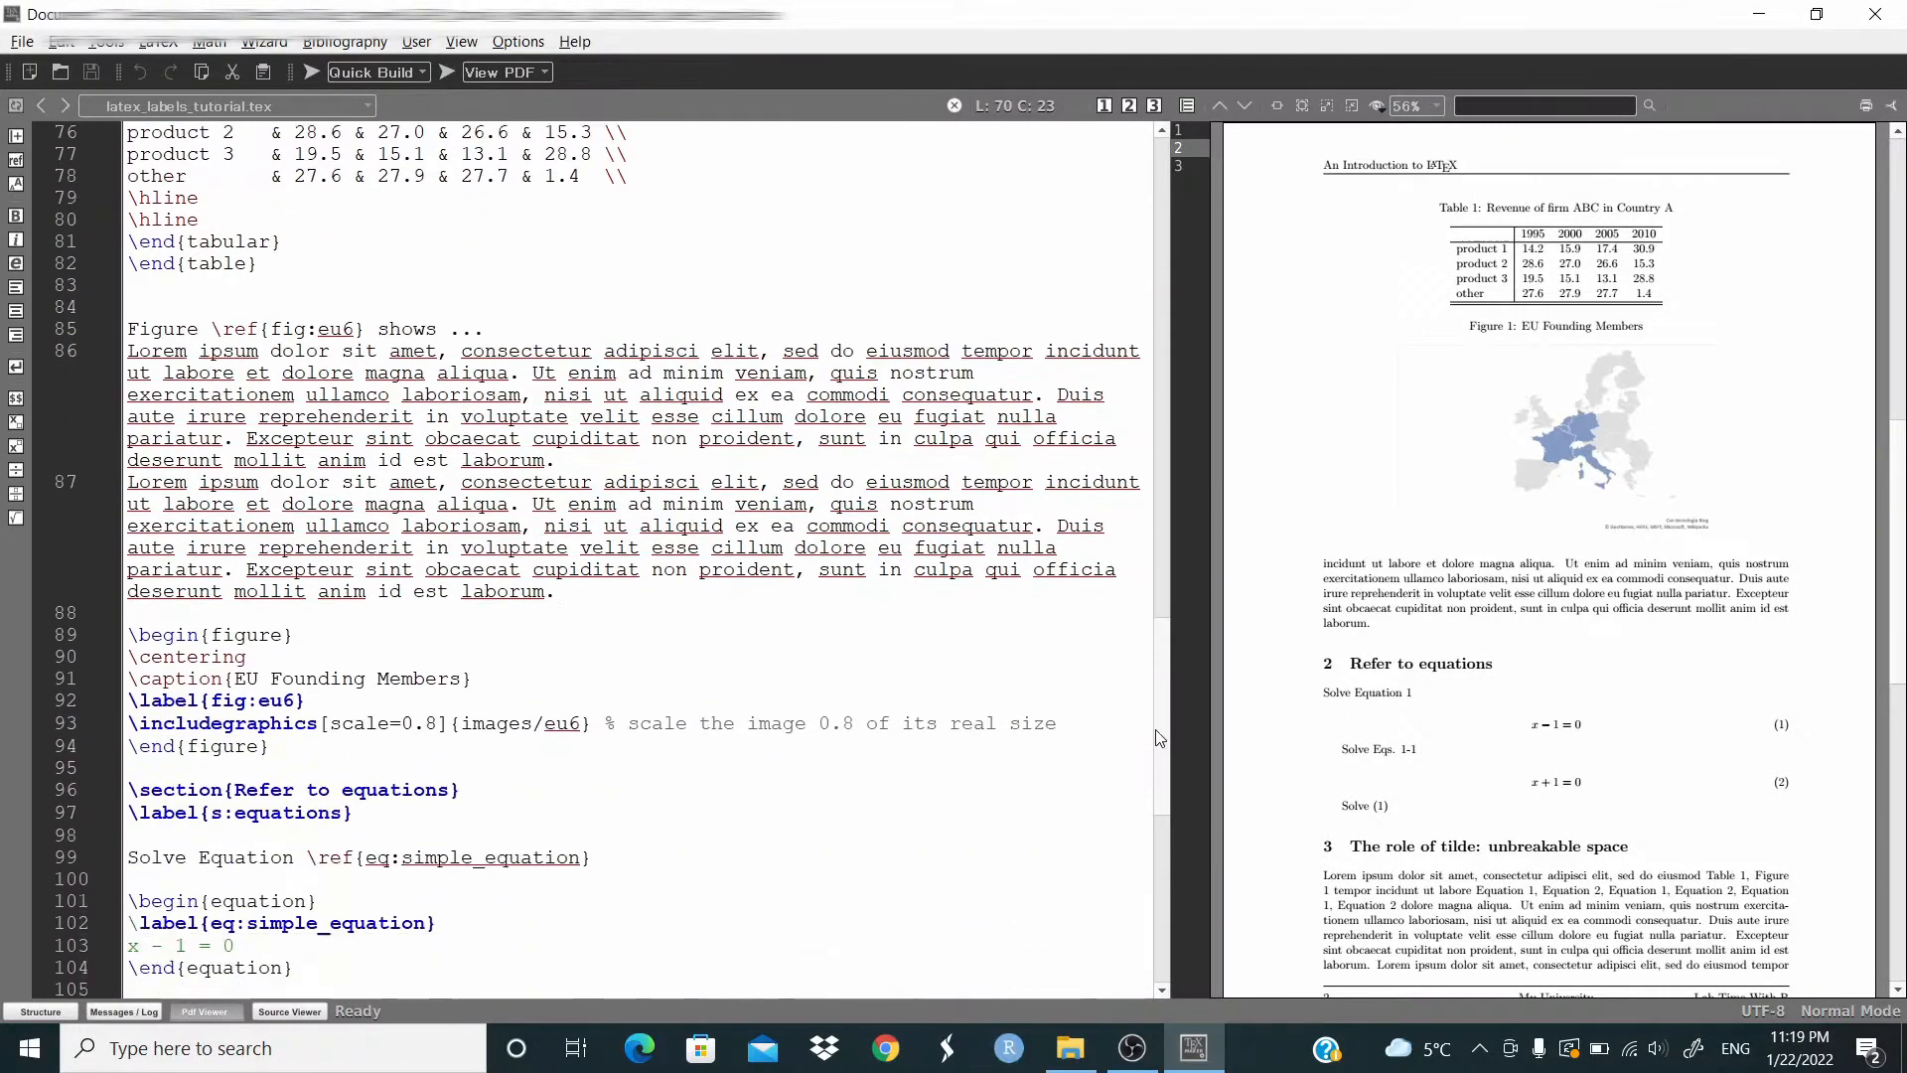
{"action": "scroll", "scroll_direction": "down", "scroll_amount": 3}
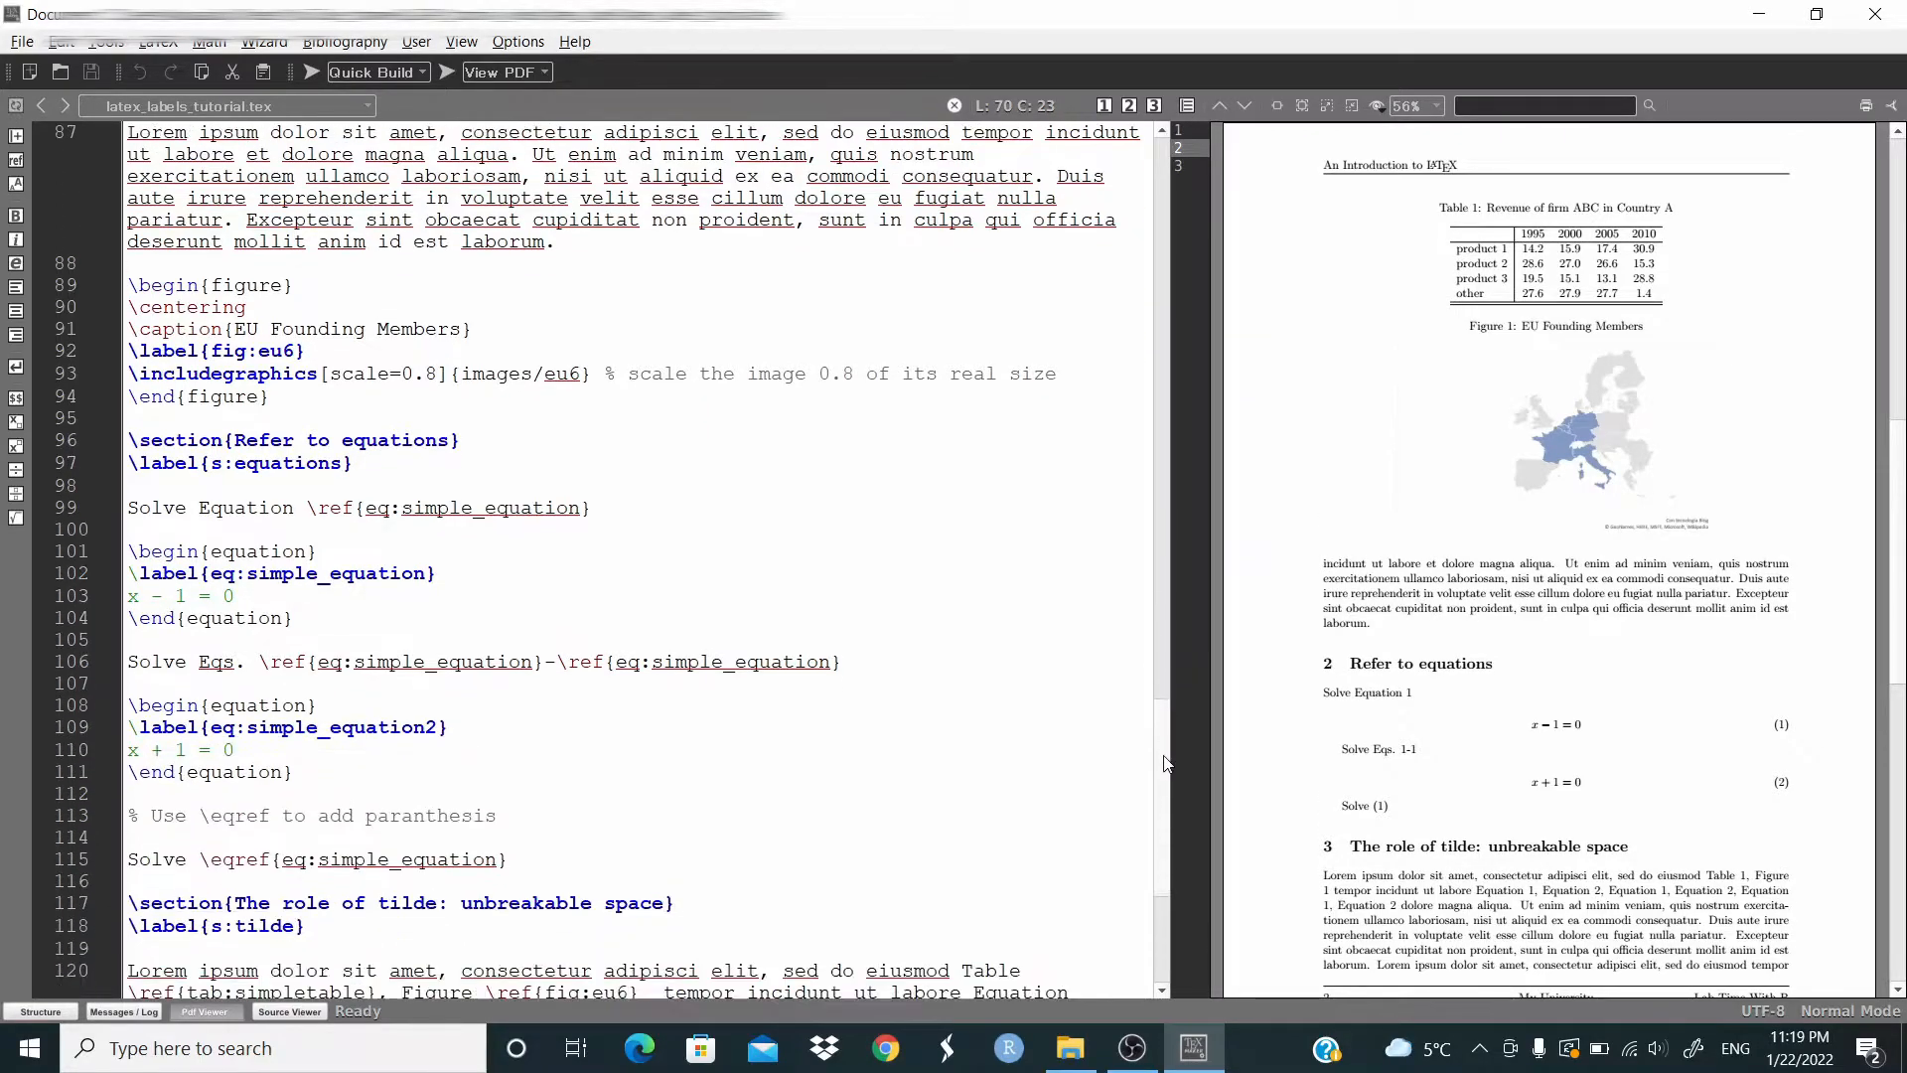
{"action": "scroll", "scroll_direction": "down", "scroll_amount": 3}
{"action": "type", "text": "2"}
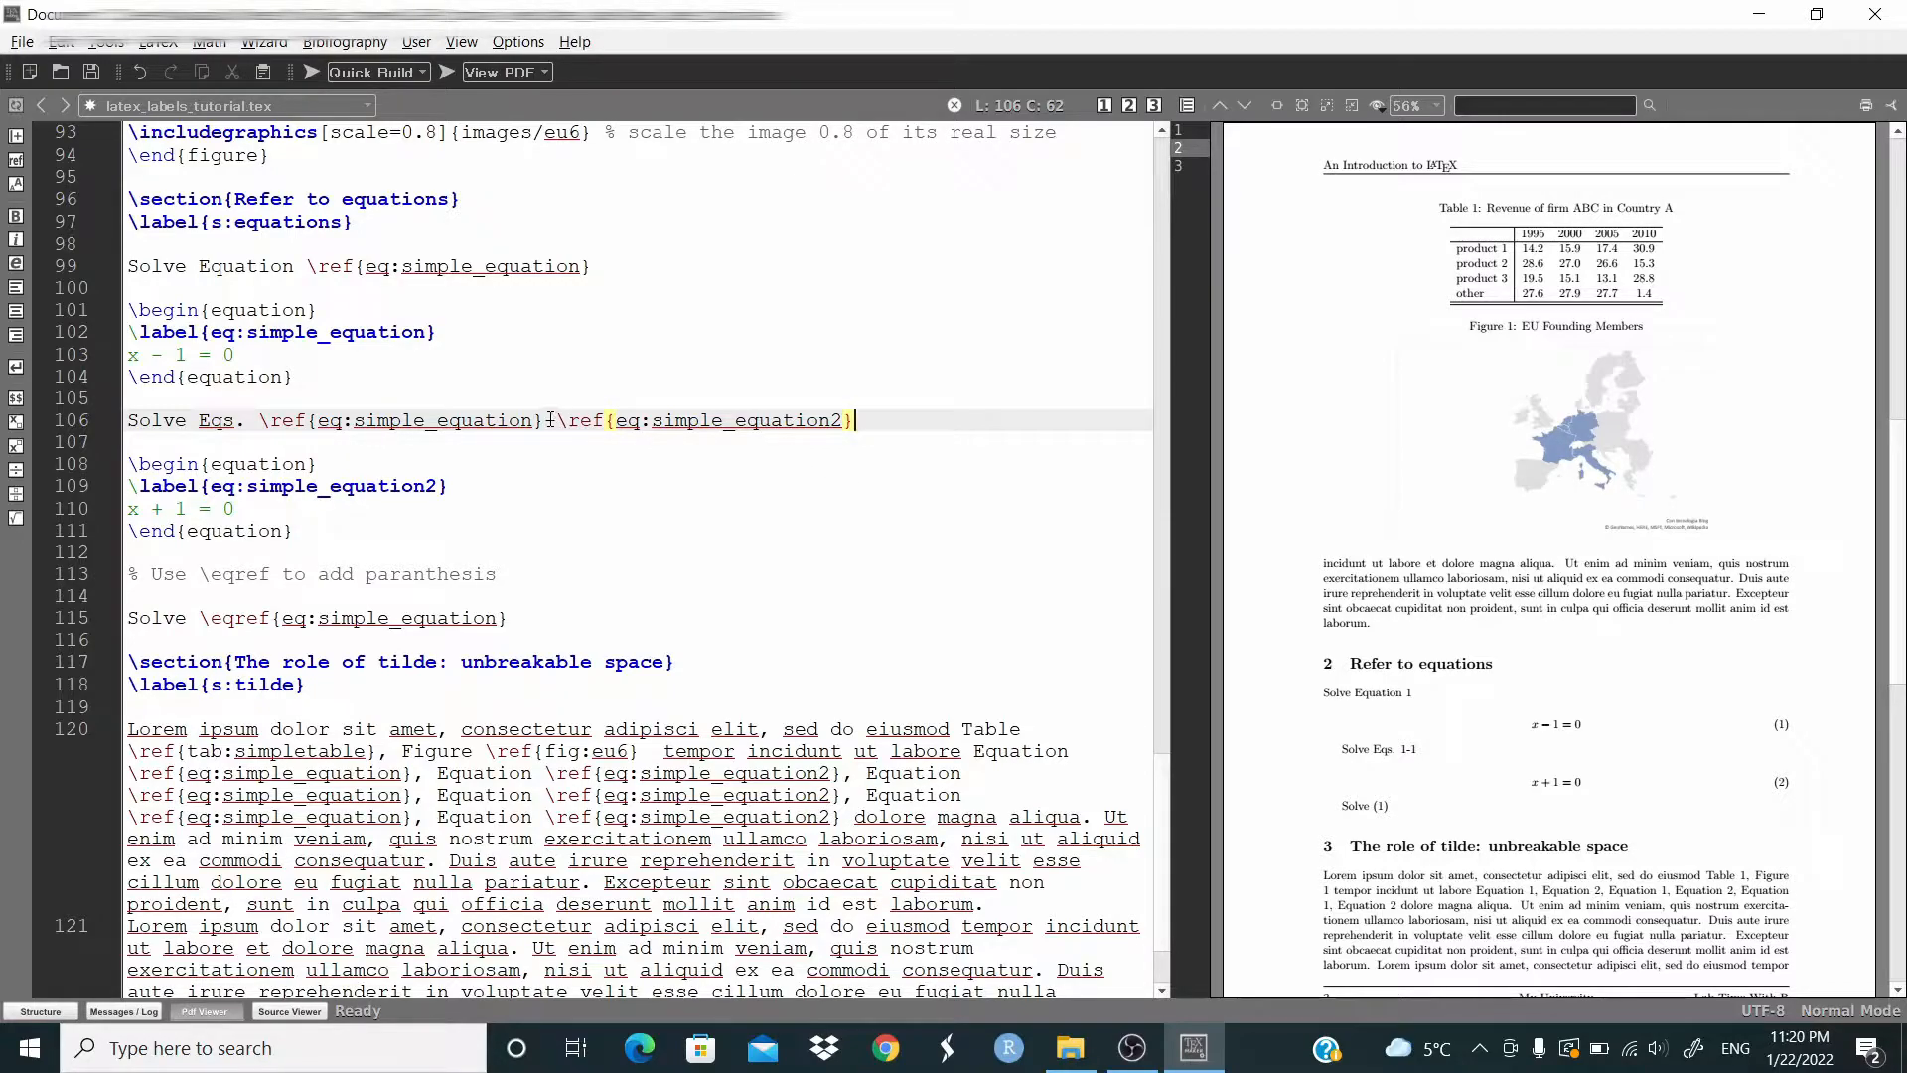
Insert a hyphen between the two equation \ref commands and recompile.
{"action": "type", "text": "-"}
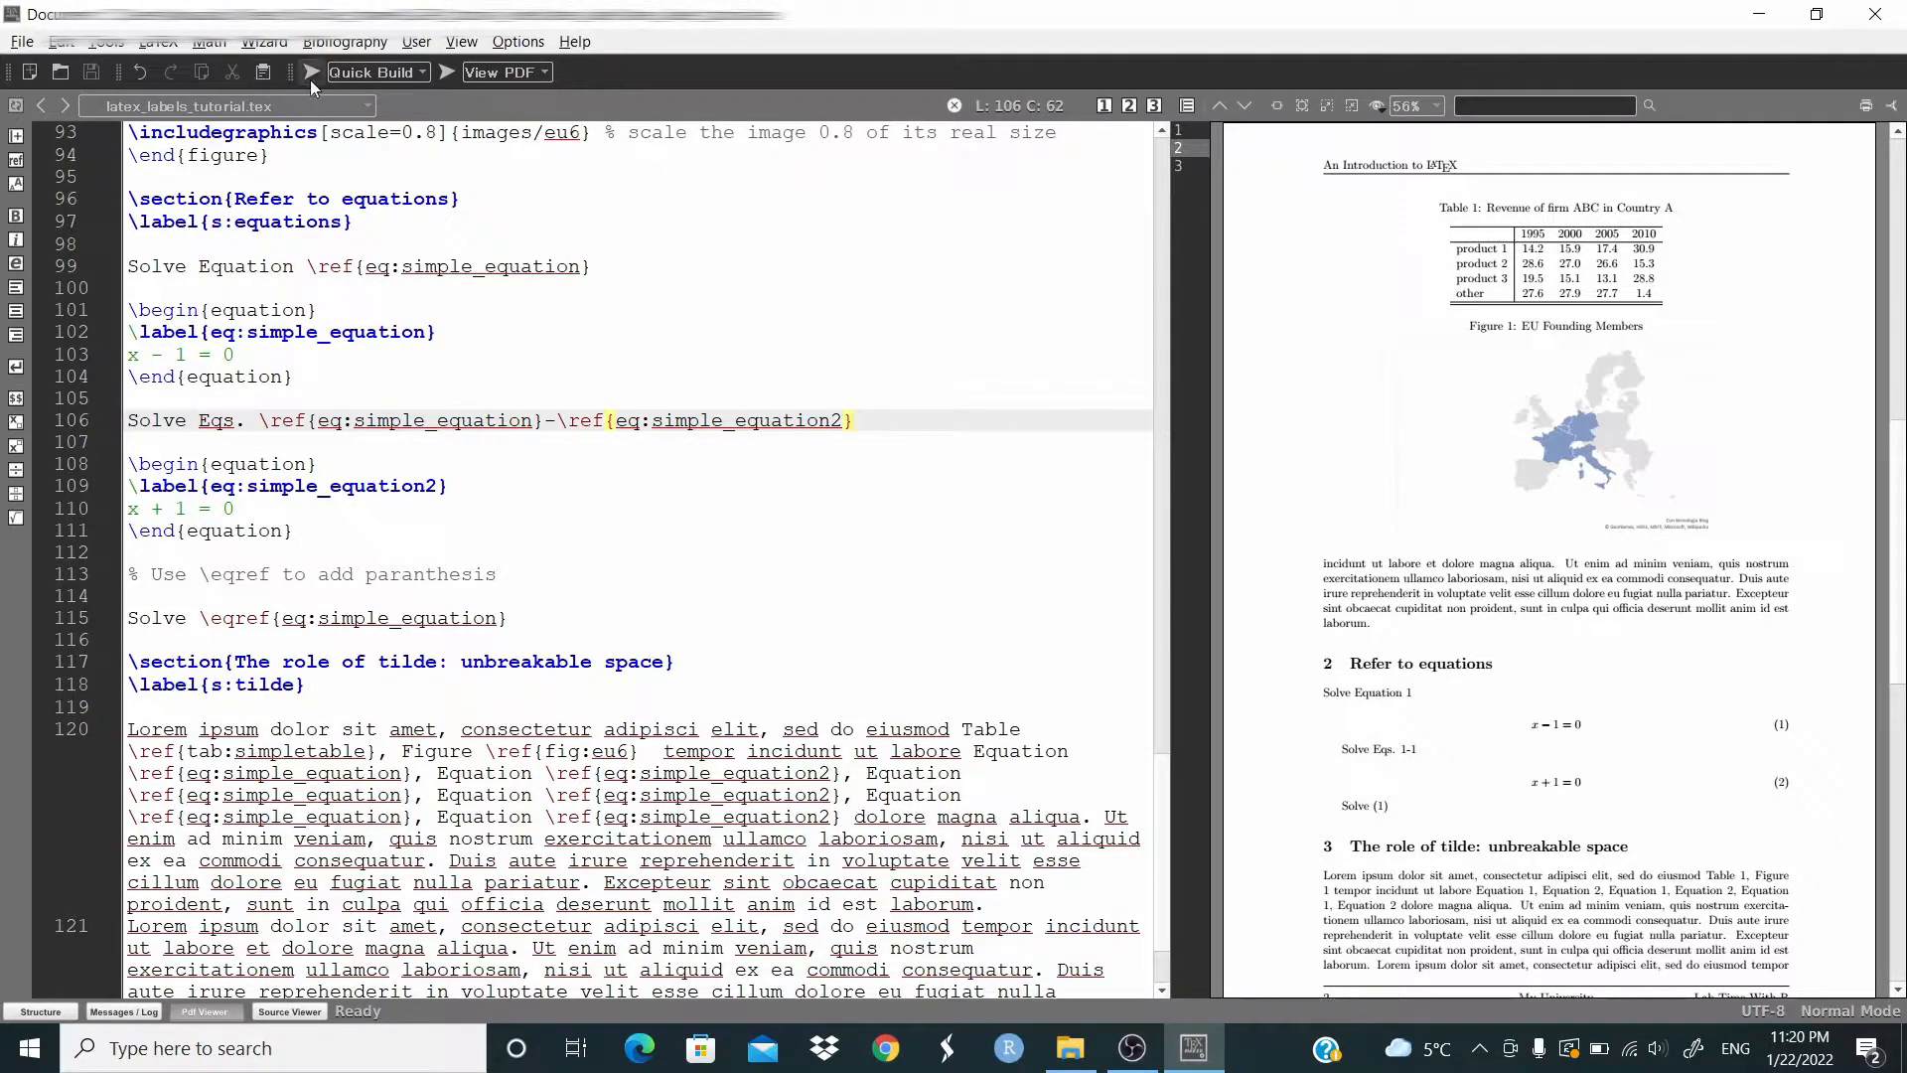
{"action": "left_click", "coordinate": [308, 71]}
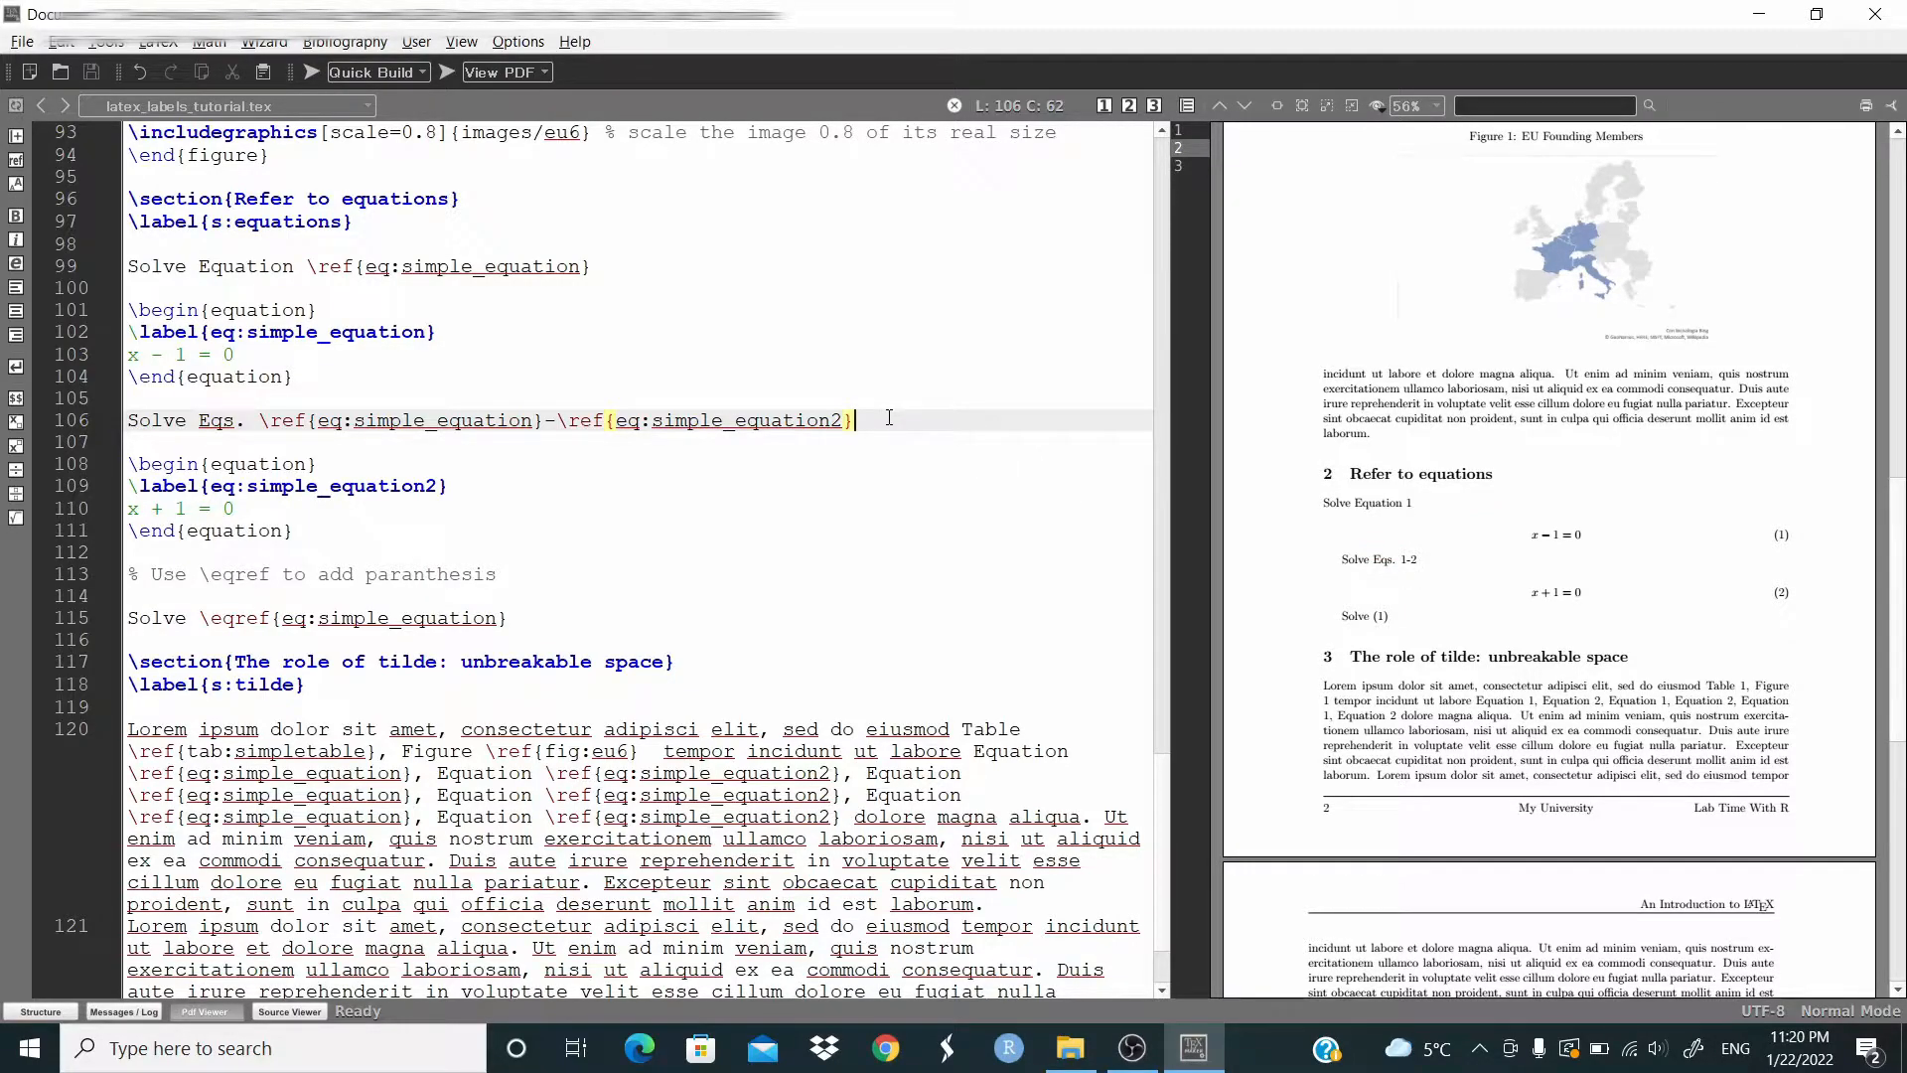
{"action": "mouse_move", "coordinate": [347, 477]}
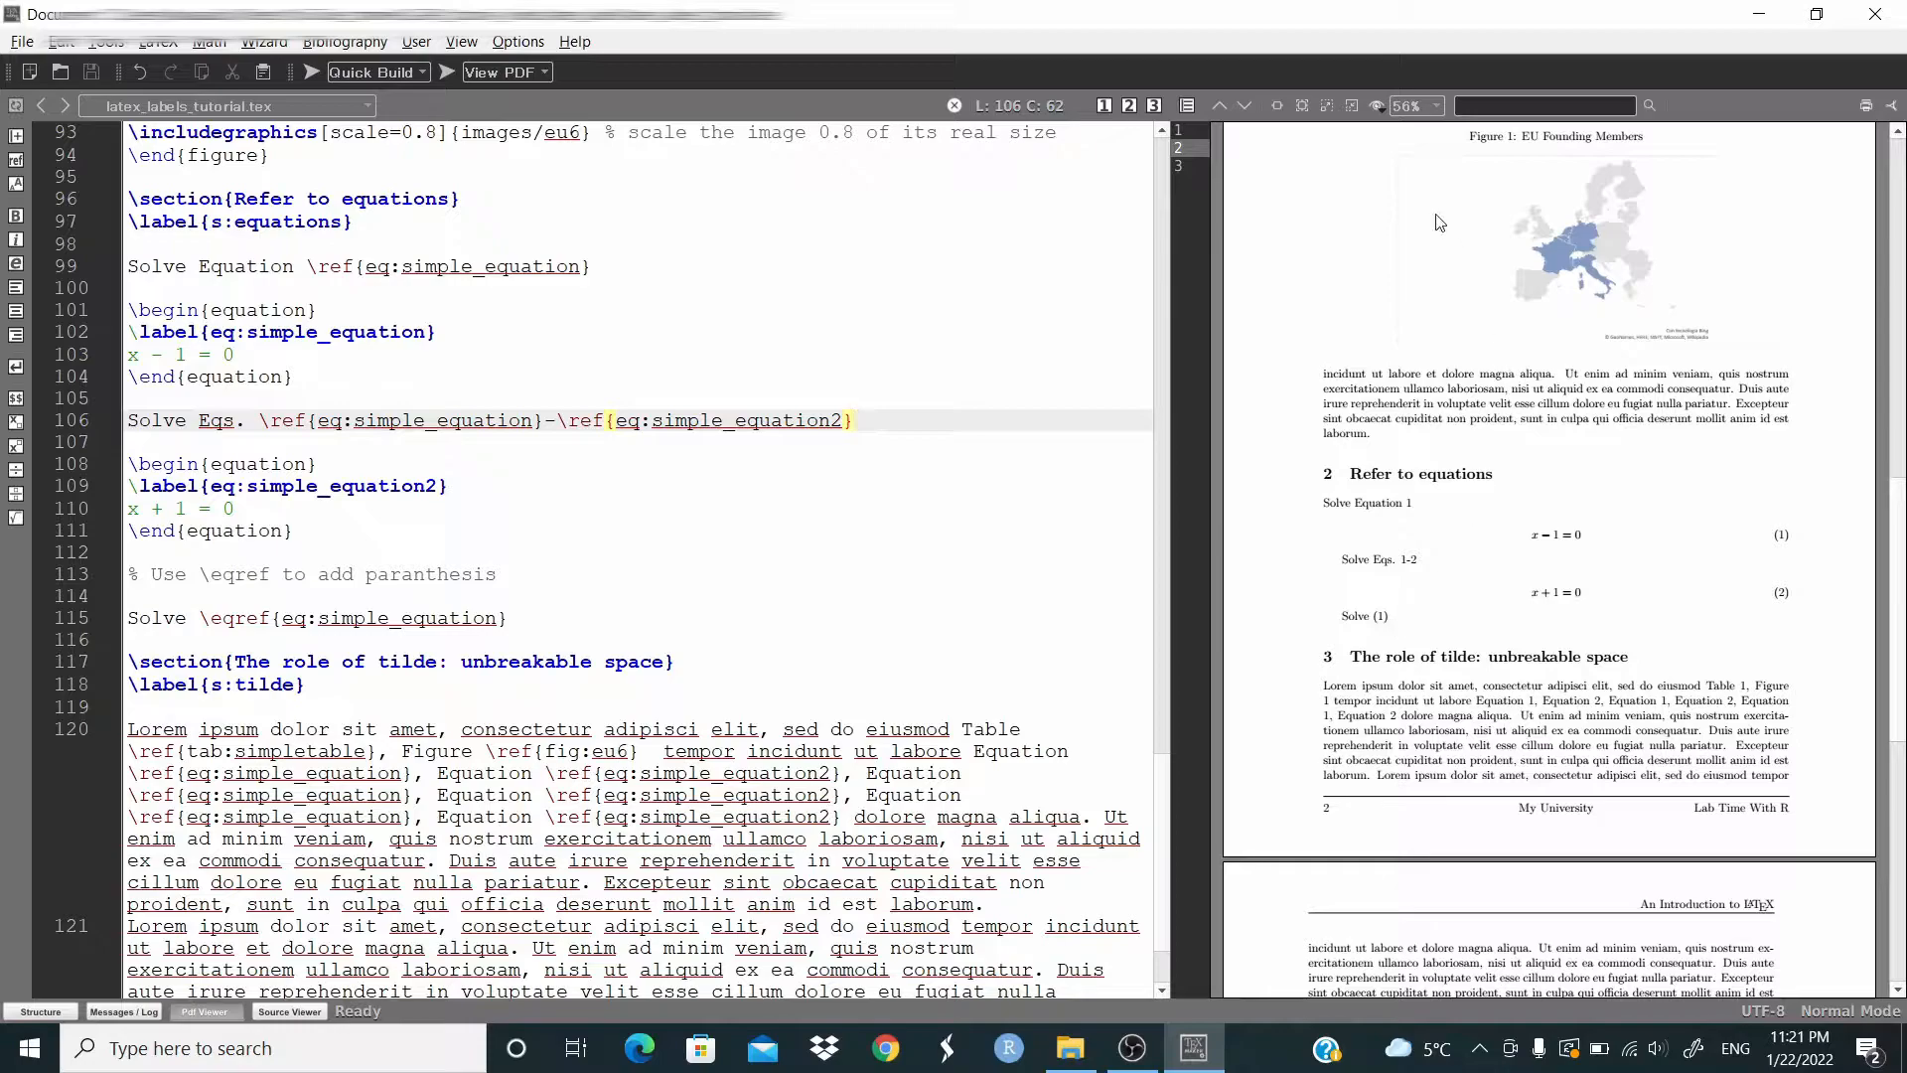
Zoom the PDF preview to 125%, scroll to the equation references, then set it to 100%.
{"action": "left_click", "coordinate": [1375, 105]}
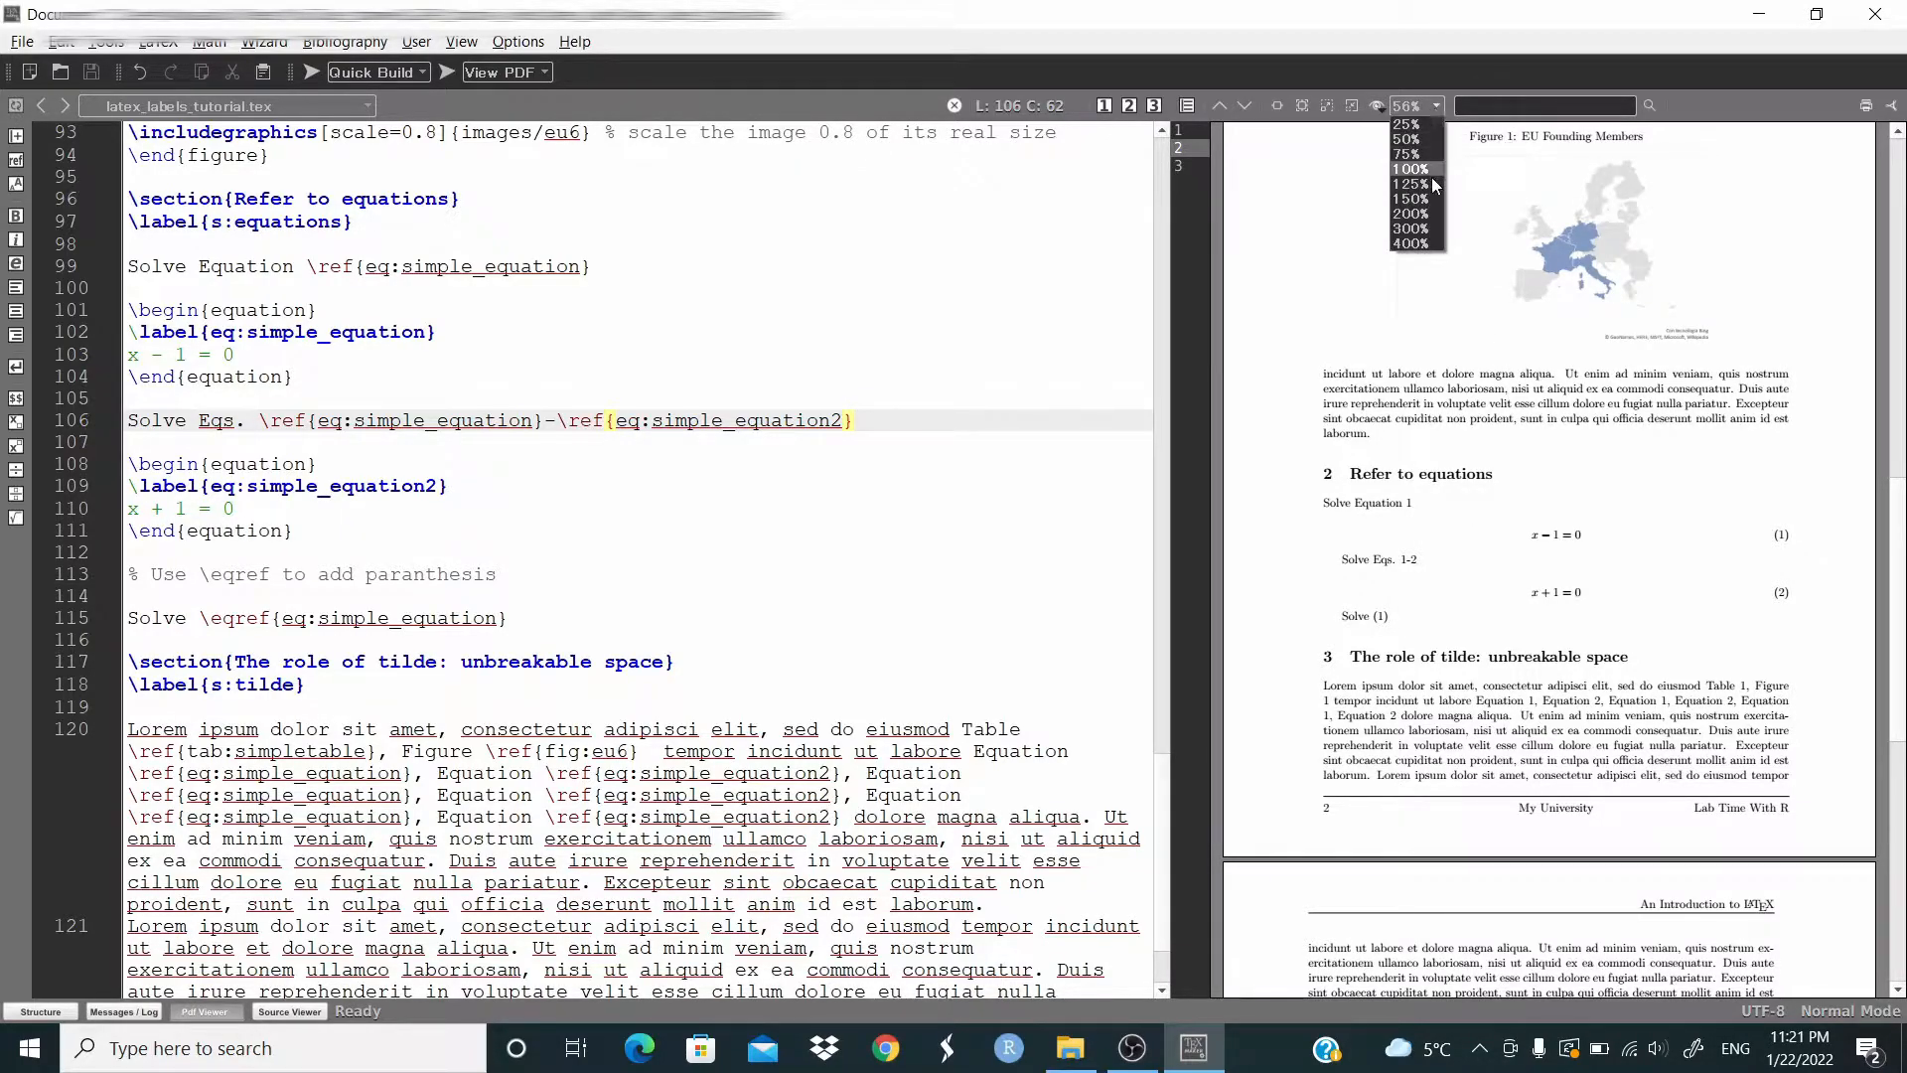
{"action": "left_click", "coordinate": [1408, 185]}
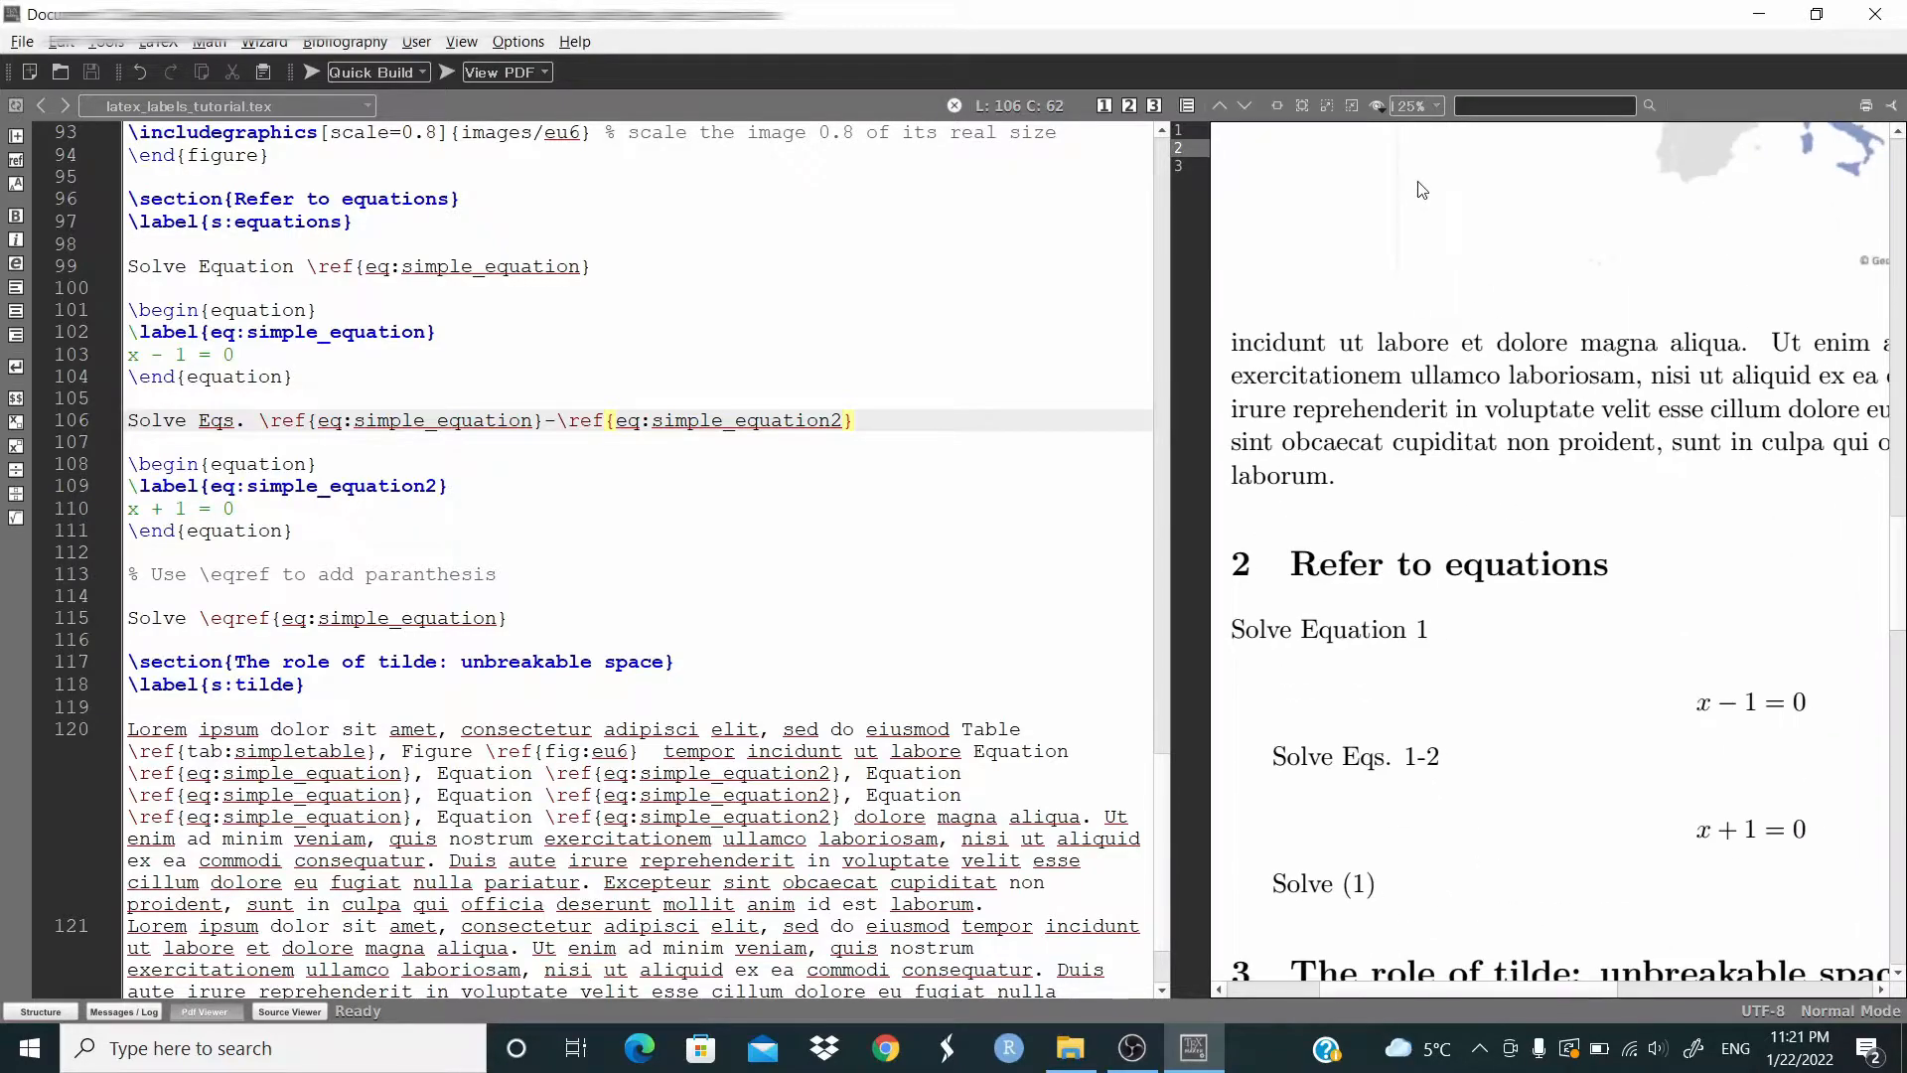
{"action": "scroll", "scroll_direction": "down", "scroll_amount": 3}
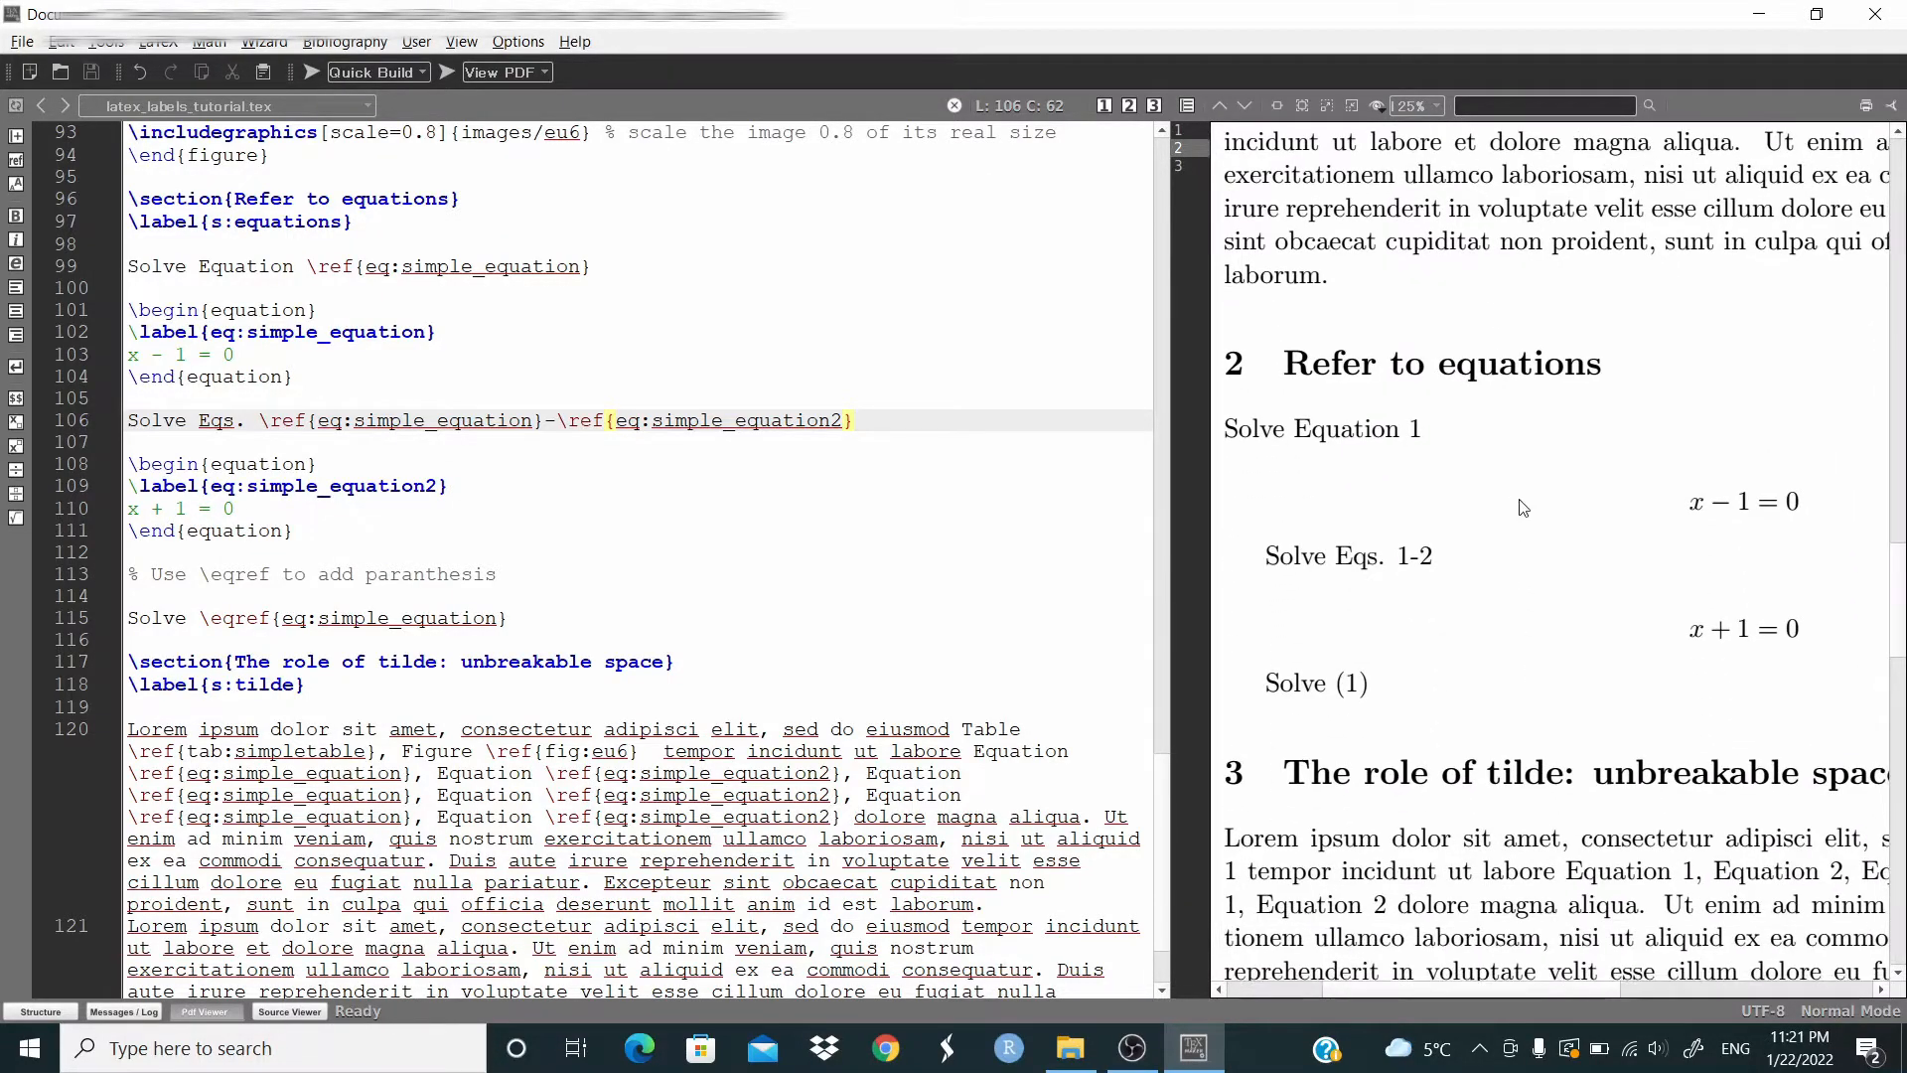
{"action": "mouse_move", "coordinate": [1397, 486]}
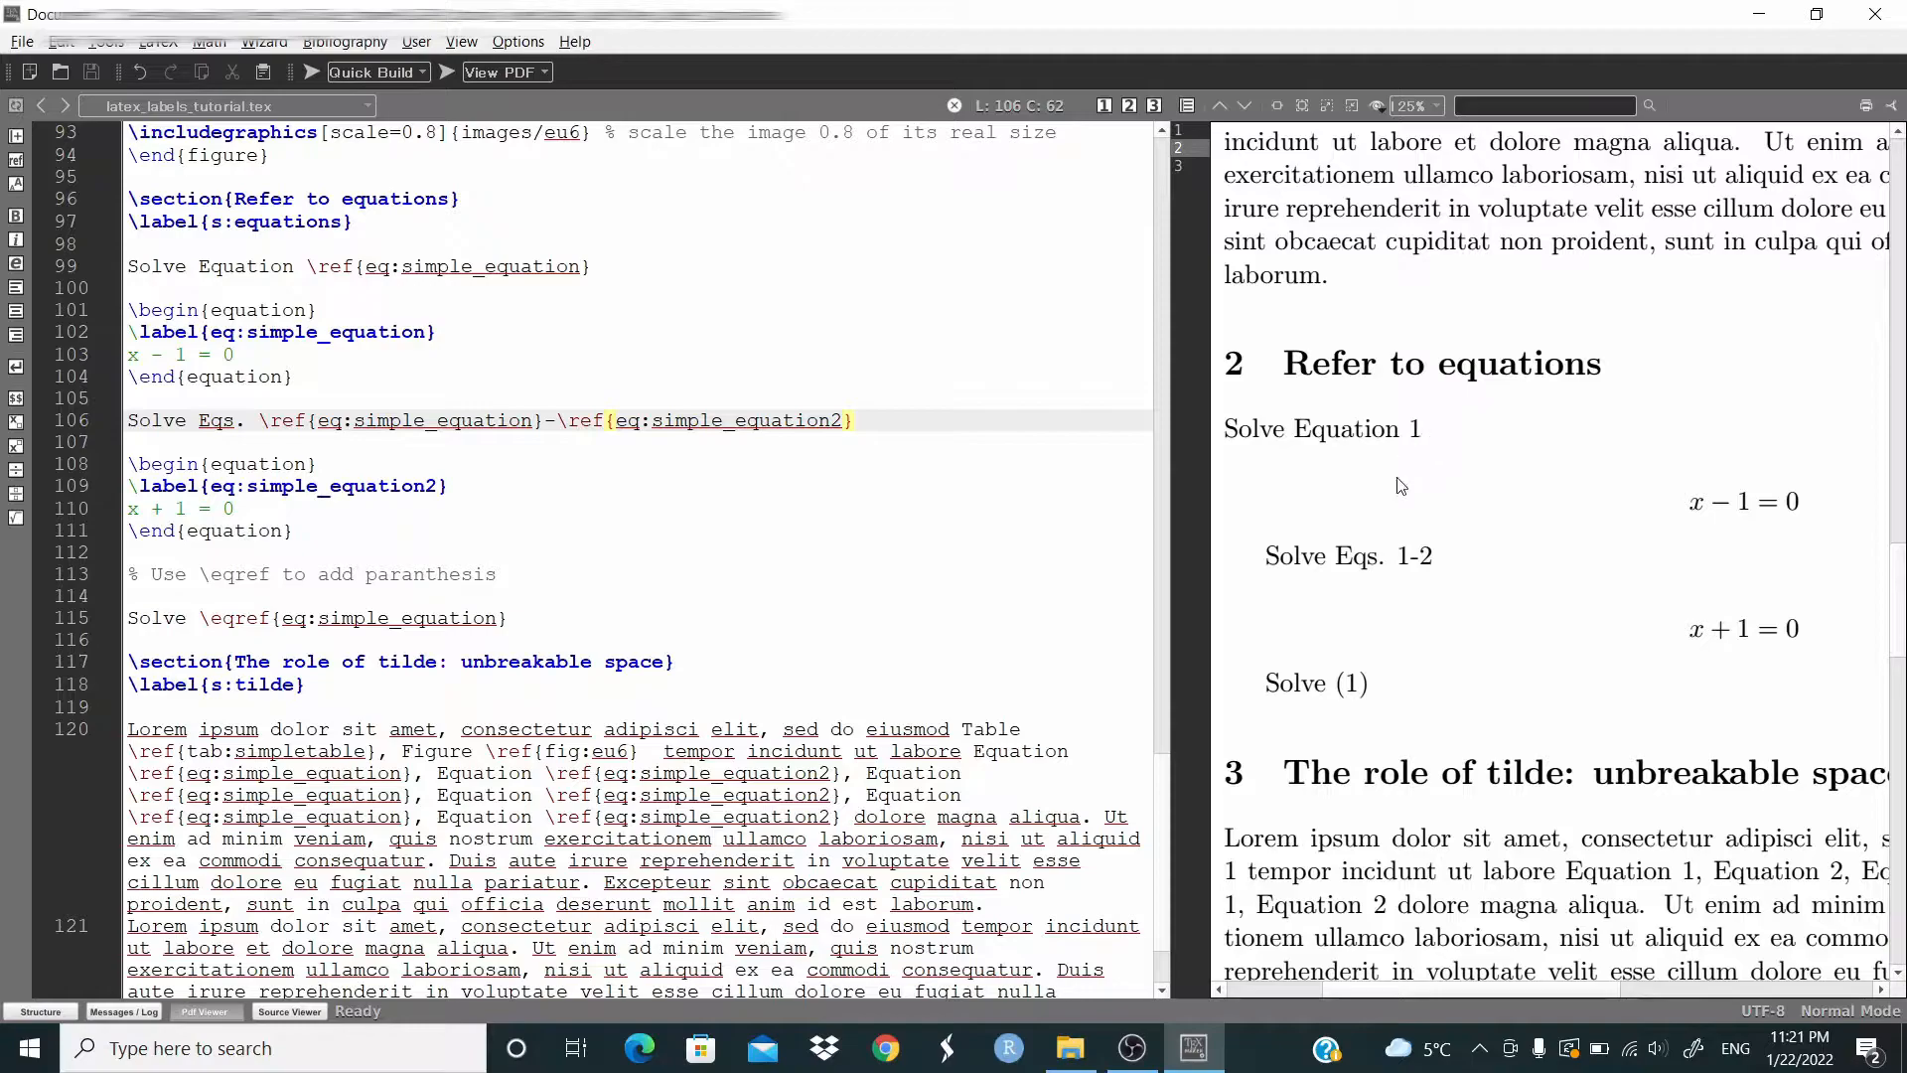
{"action": "mouse_move", "coordinate": [1414, 572]}
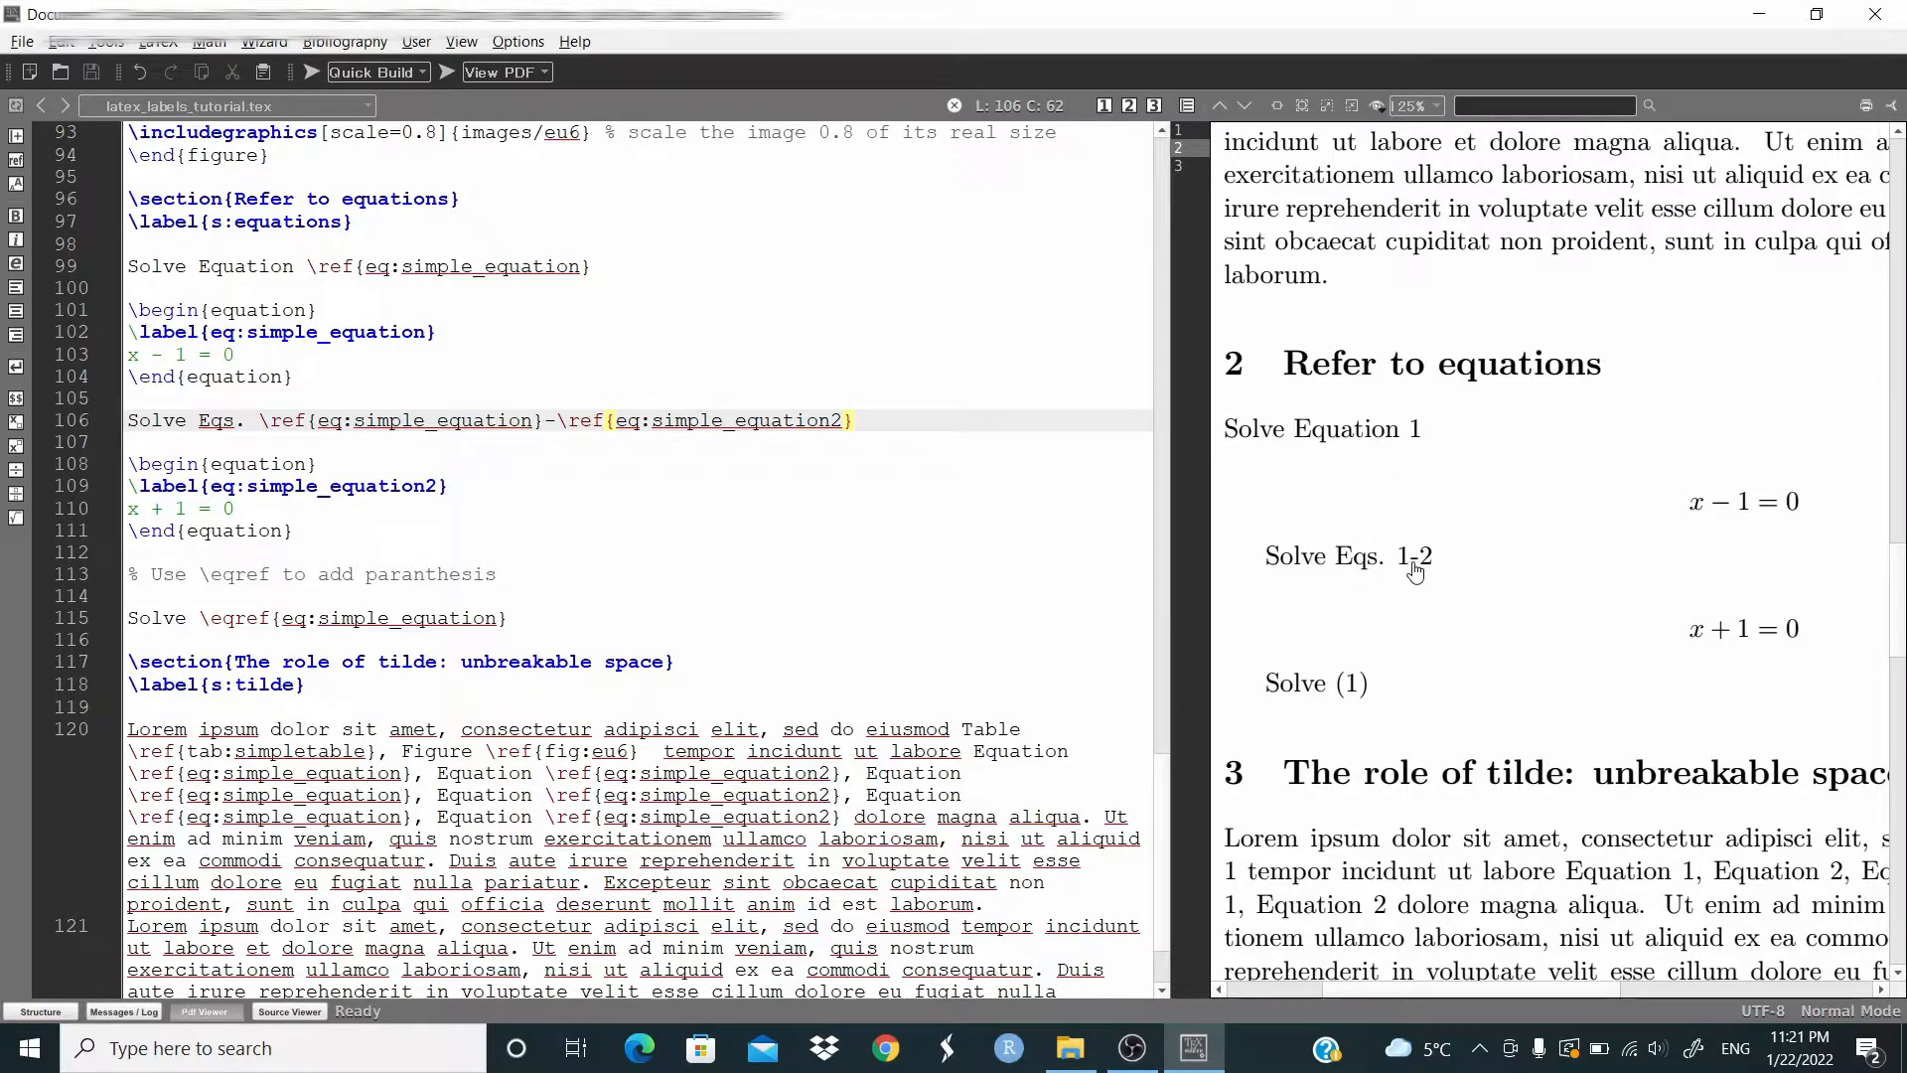
{"action": "mouse_move", "coordinate": [1272, 703]}
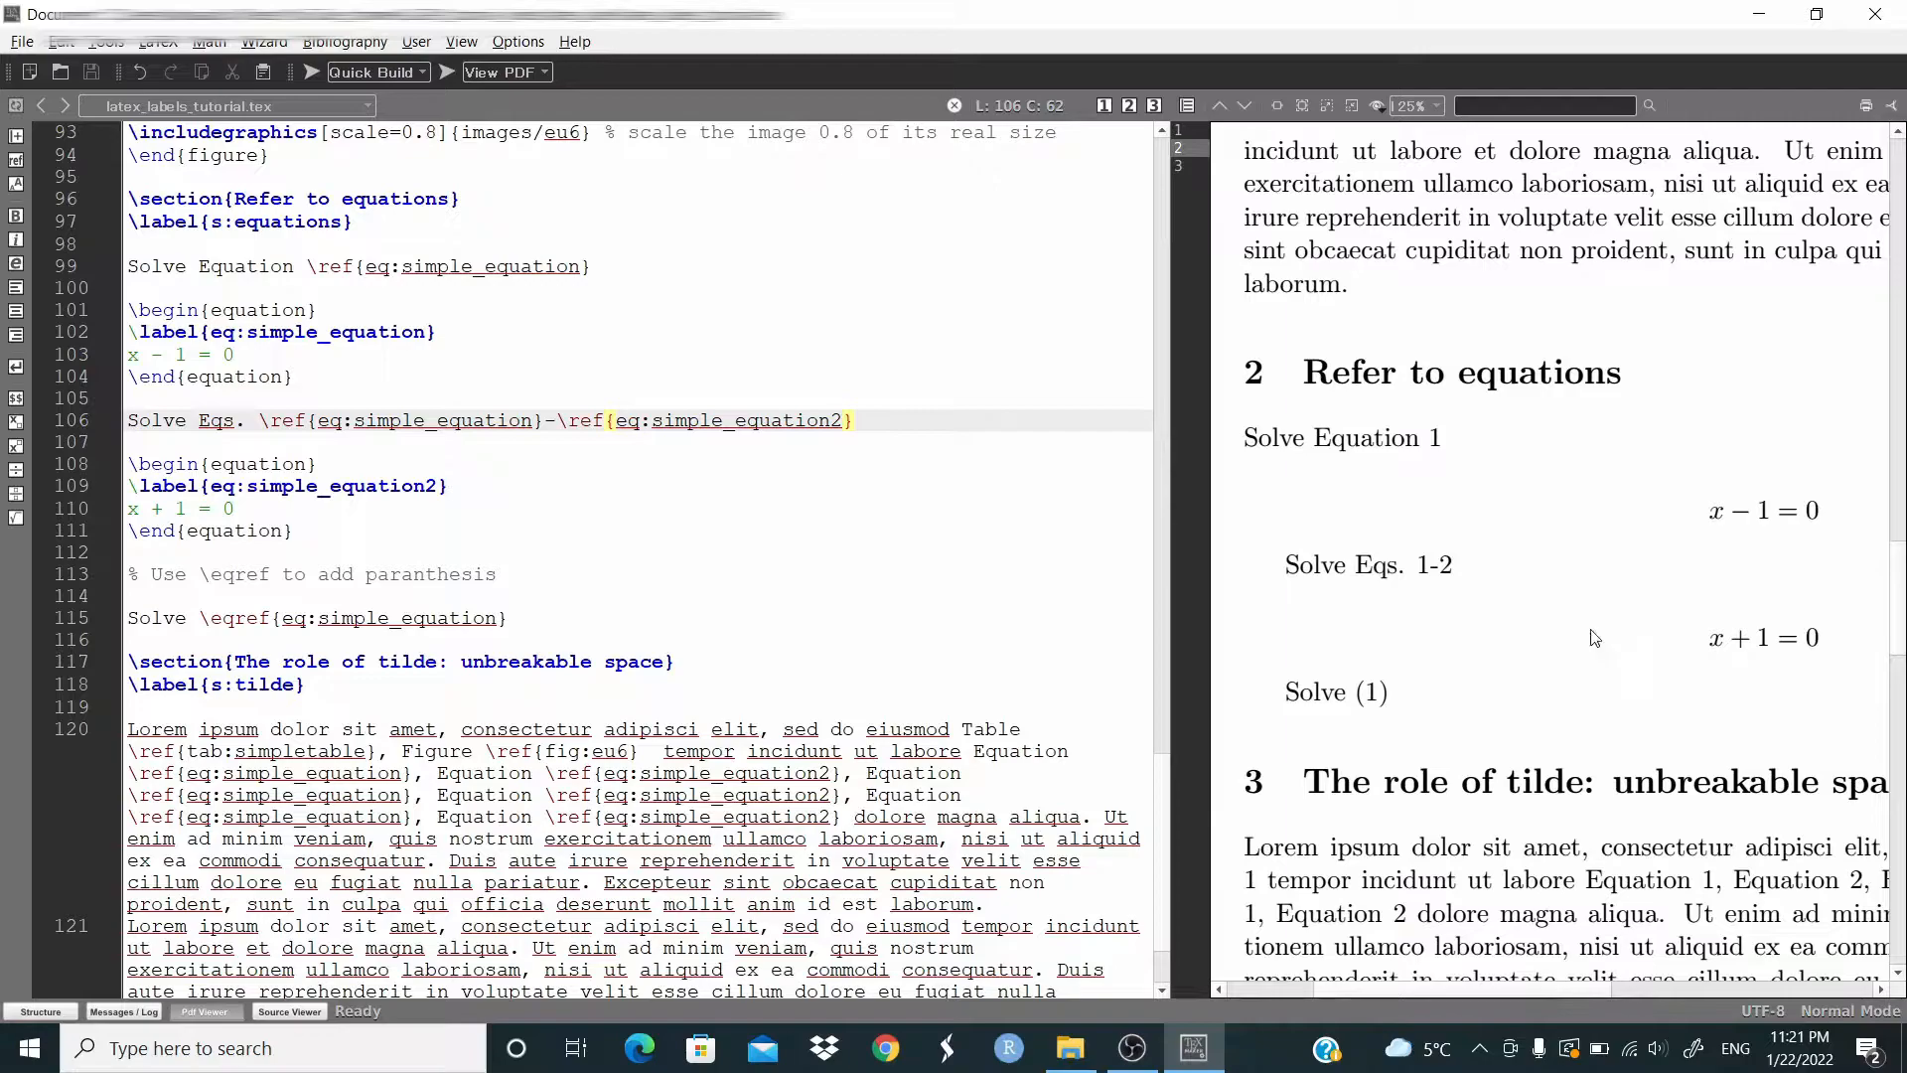
{"action": "scroll", "scroll_direction": "down", "scroll_amount": 3}
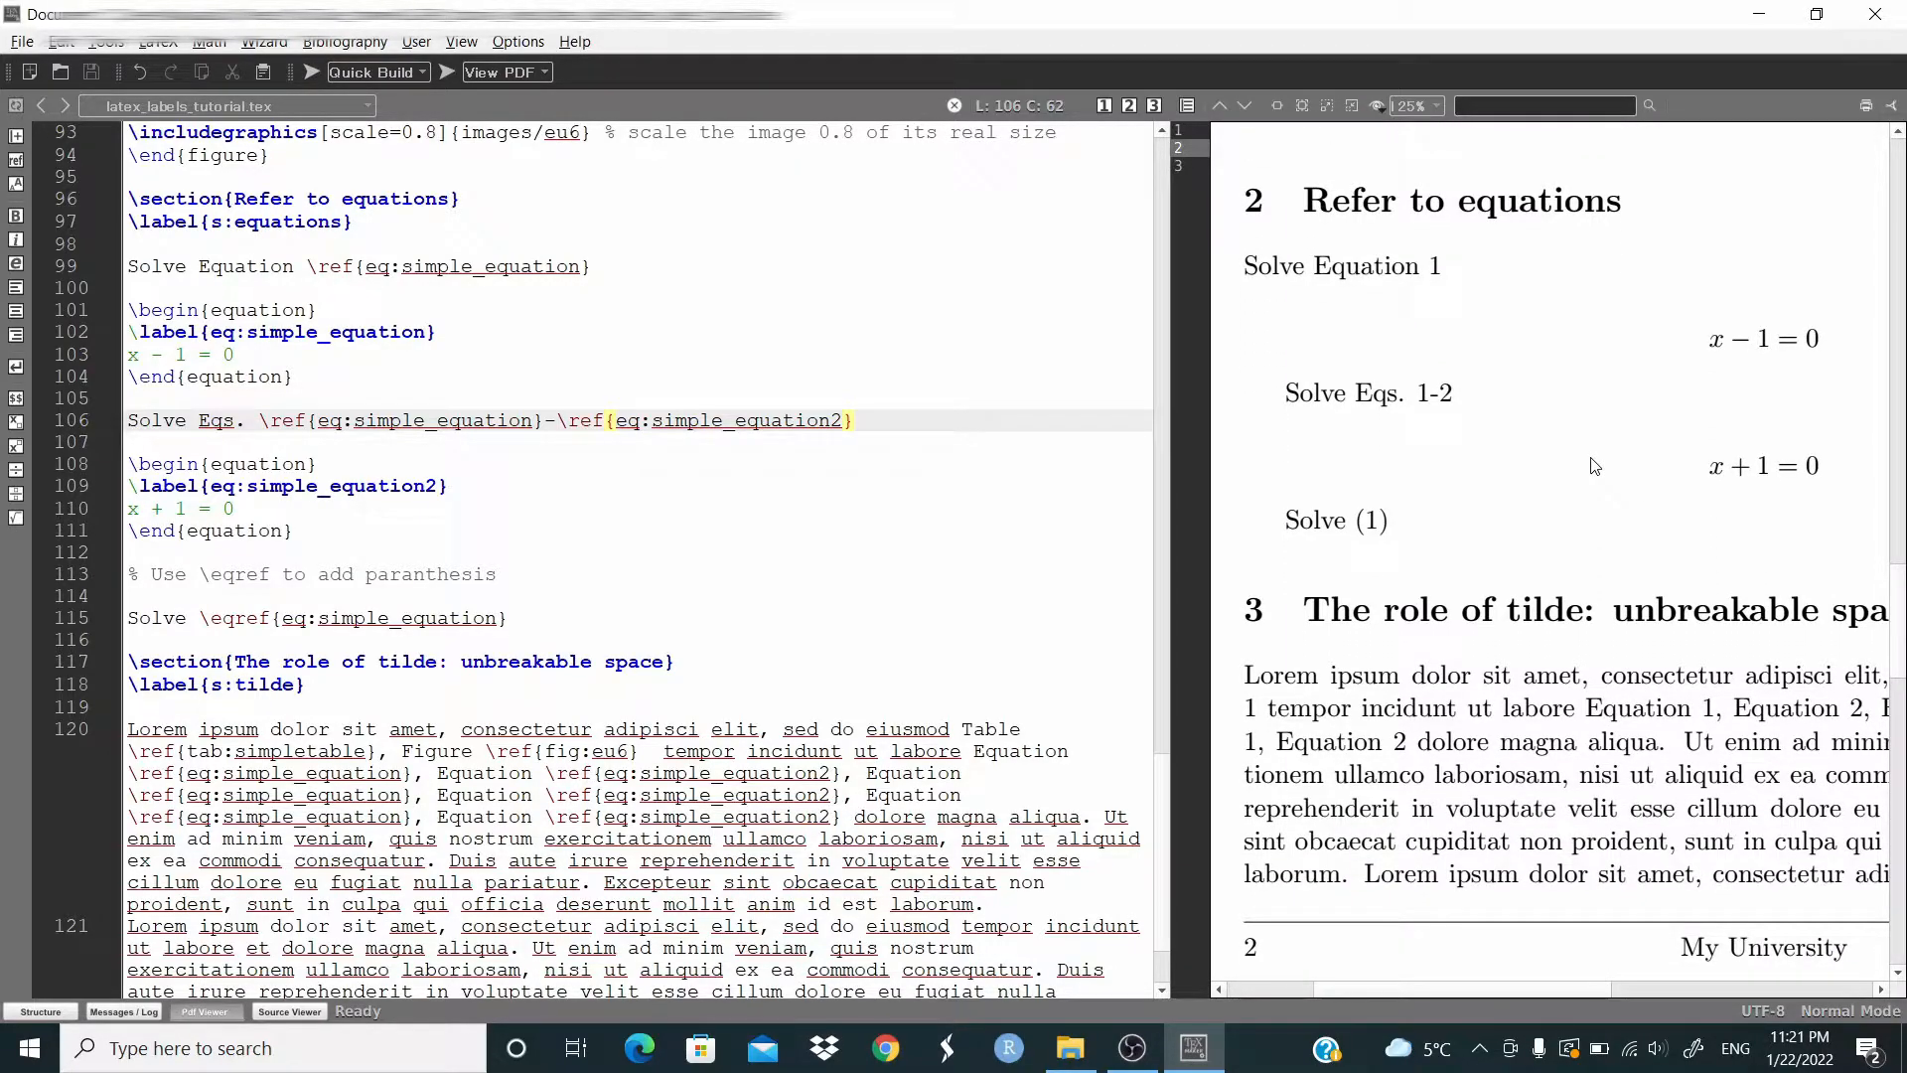
{"action": "mouse_move", "coordinate": [1378, 125]}
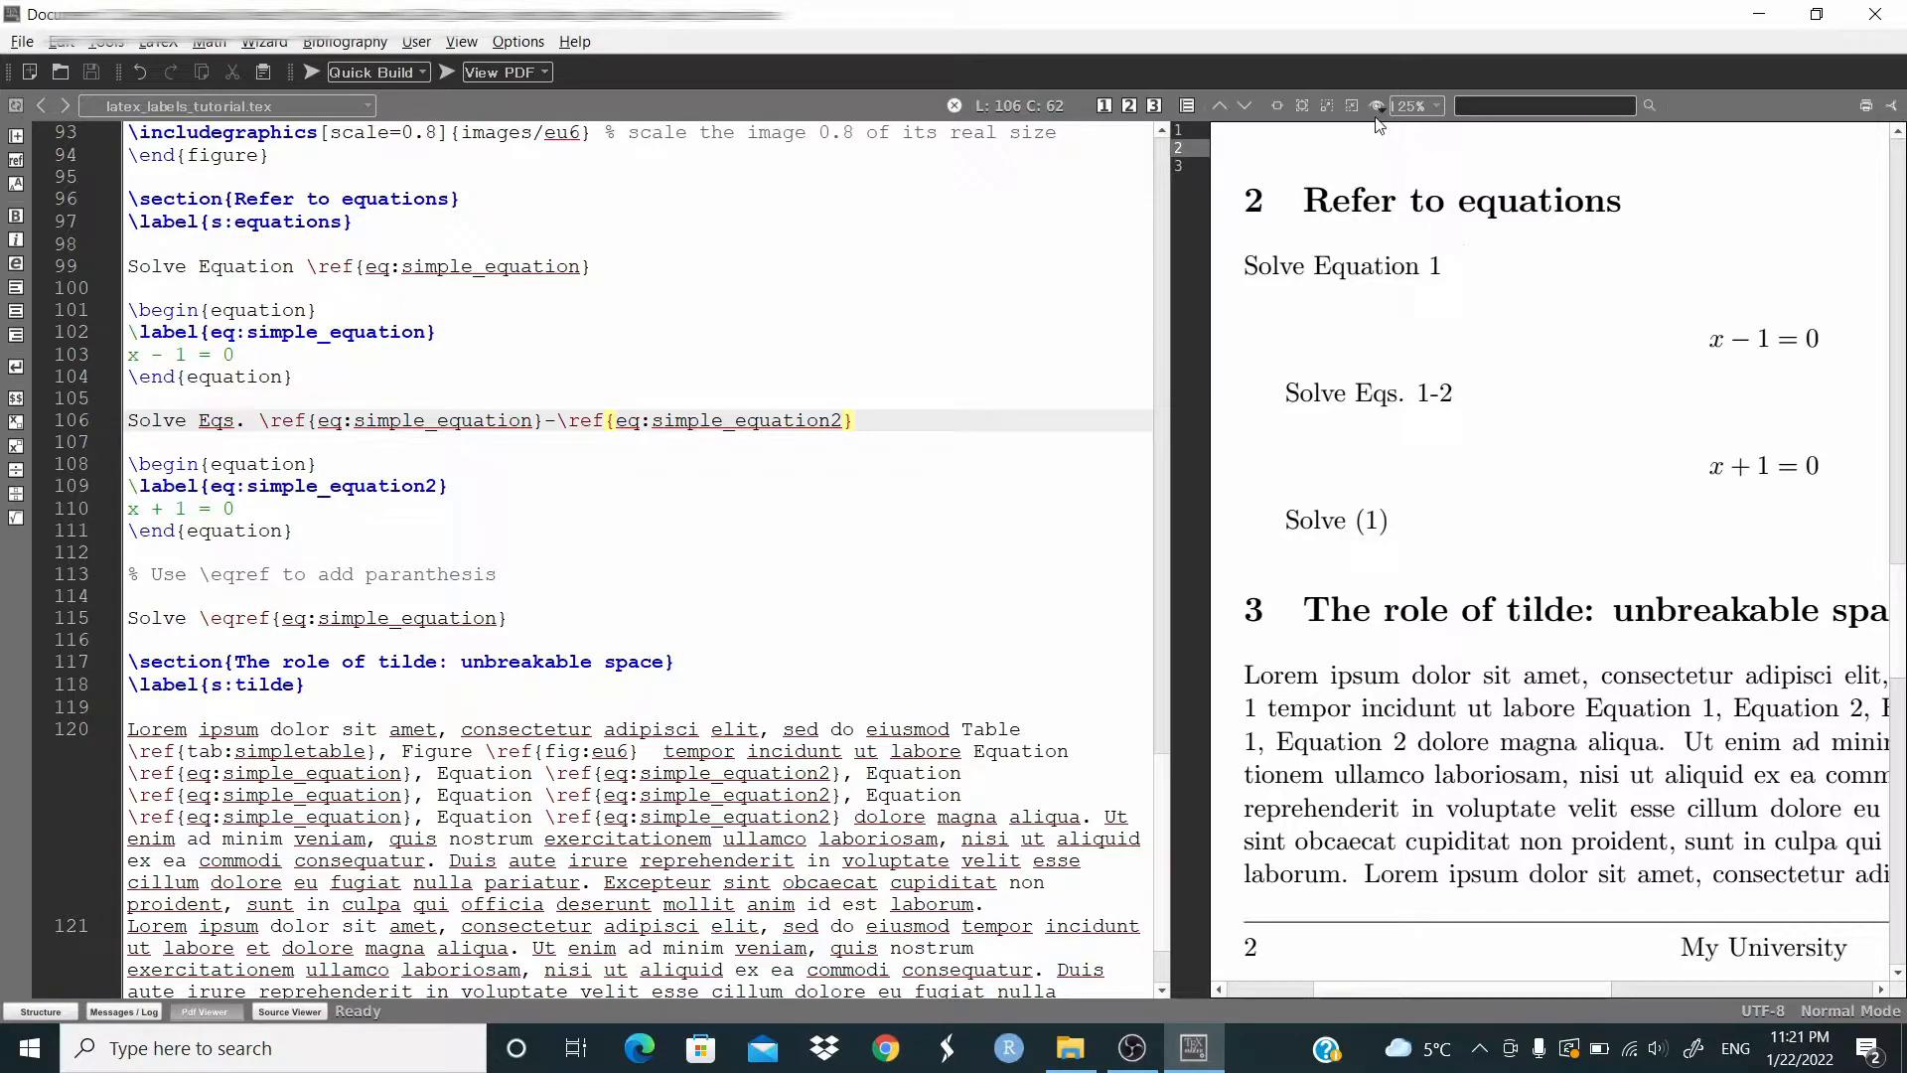
{"action": "left_click", "coordinate": [1414, 106]}
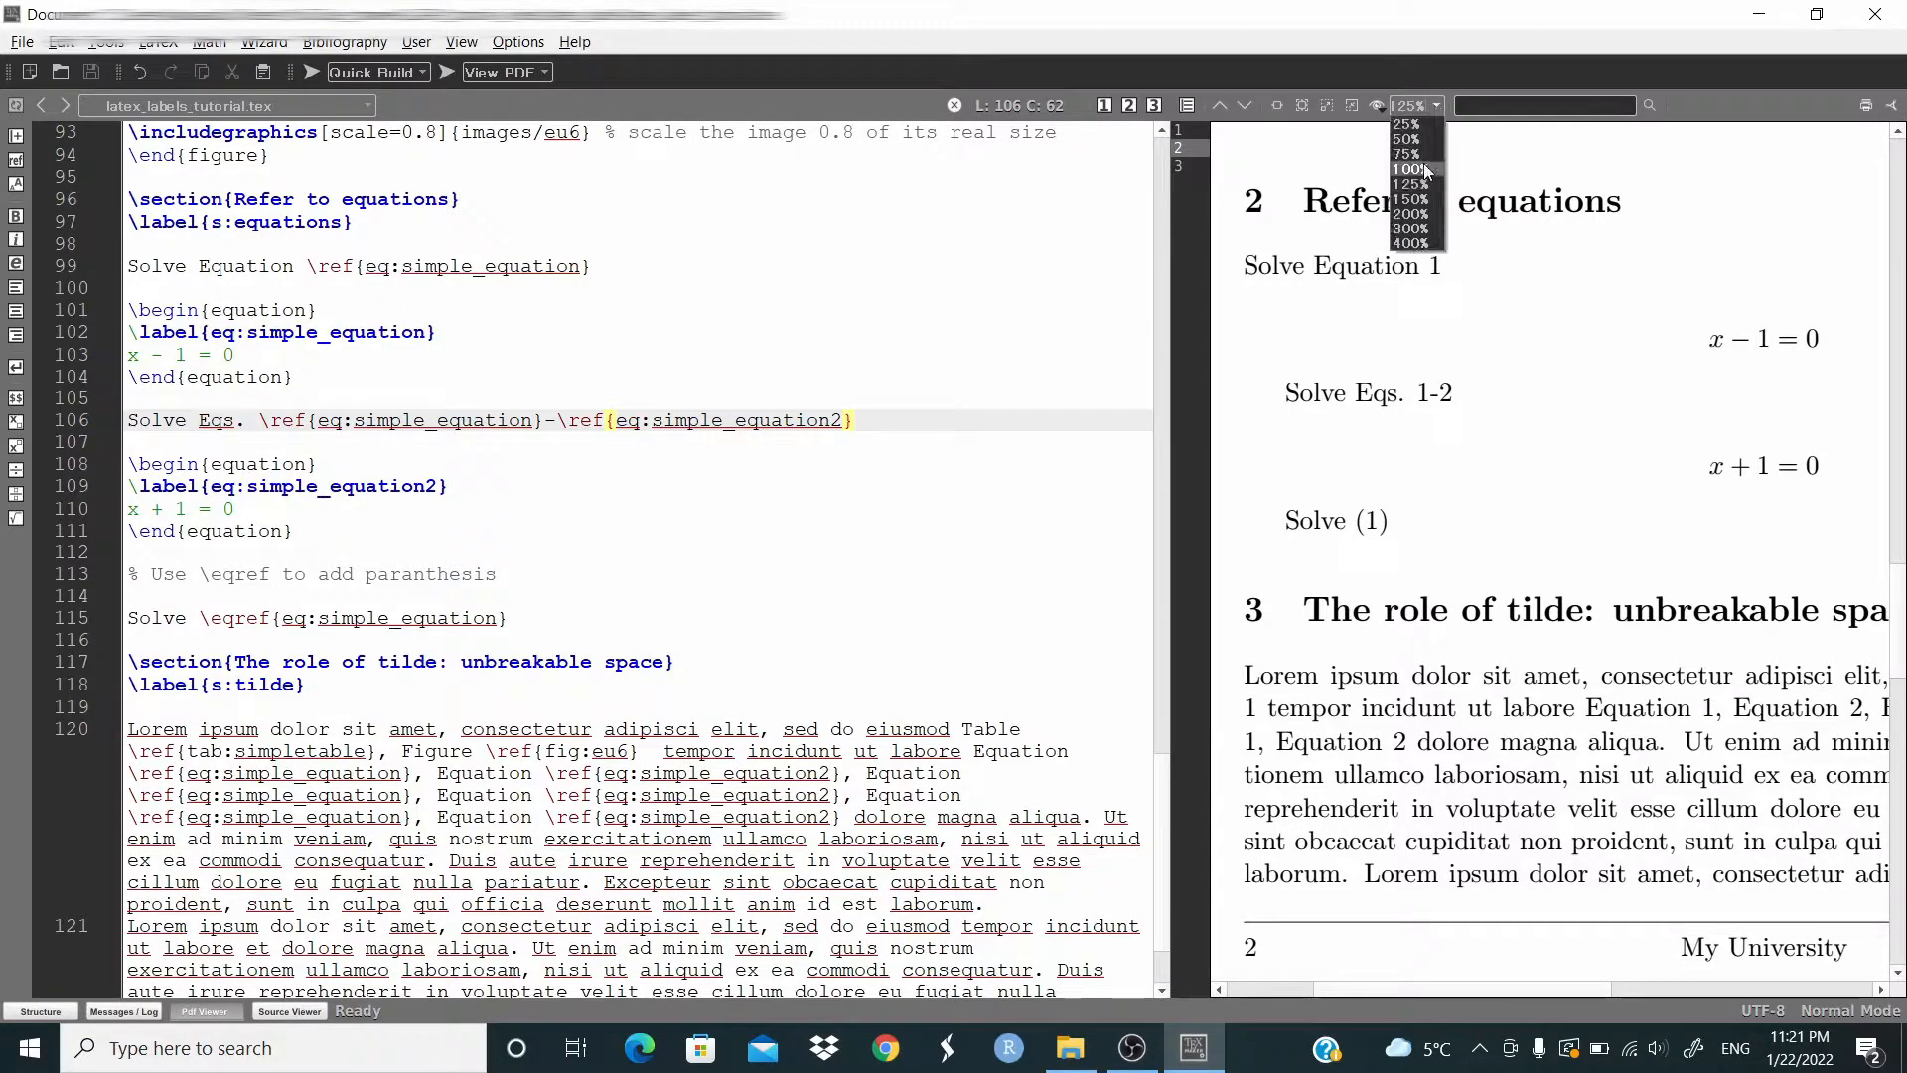
{"action": "left_click", "coordinate": [1407, 169]}
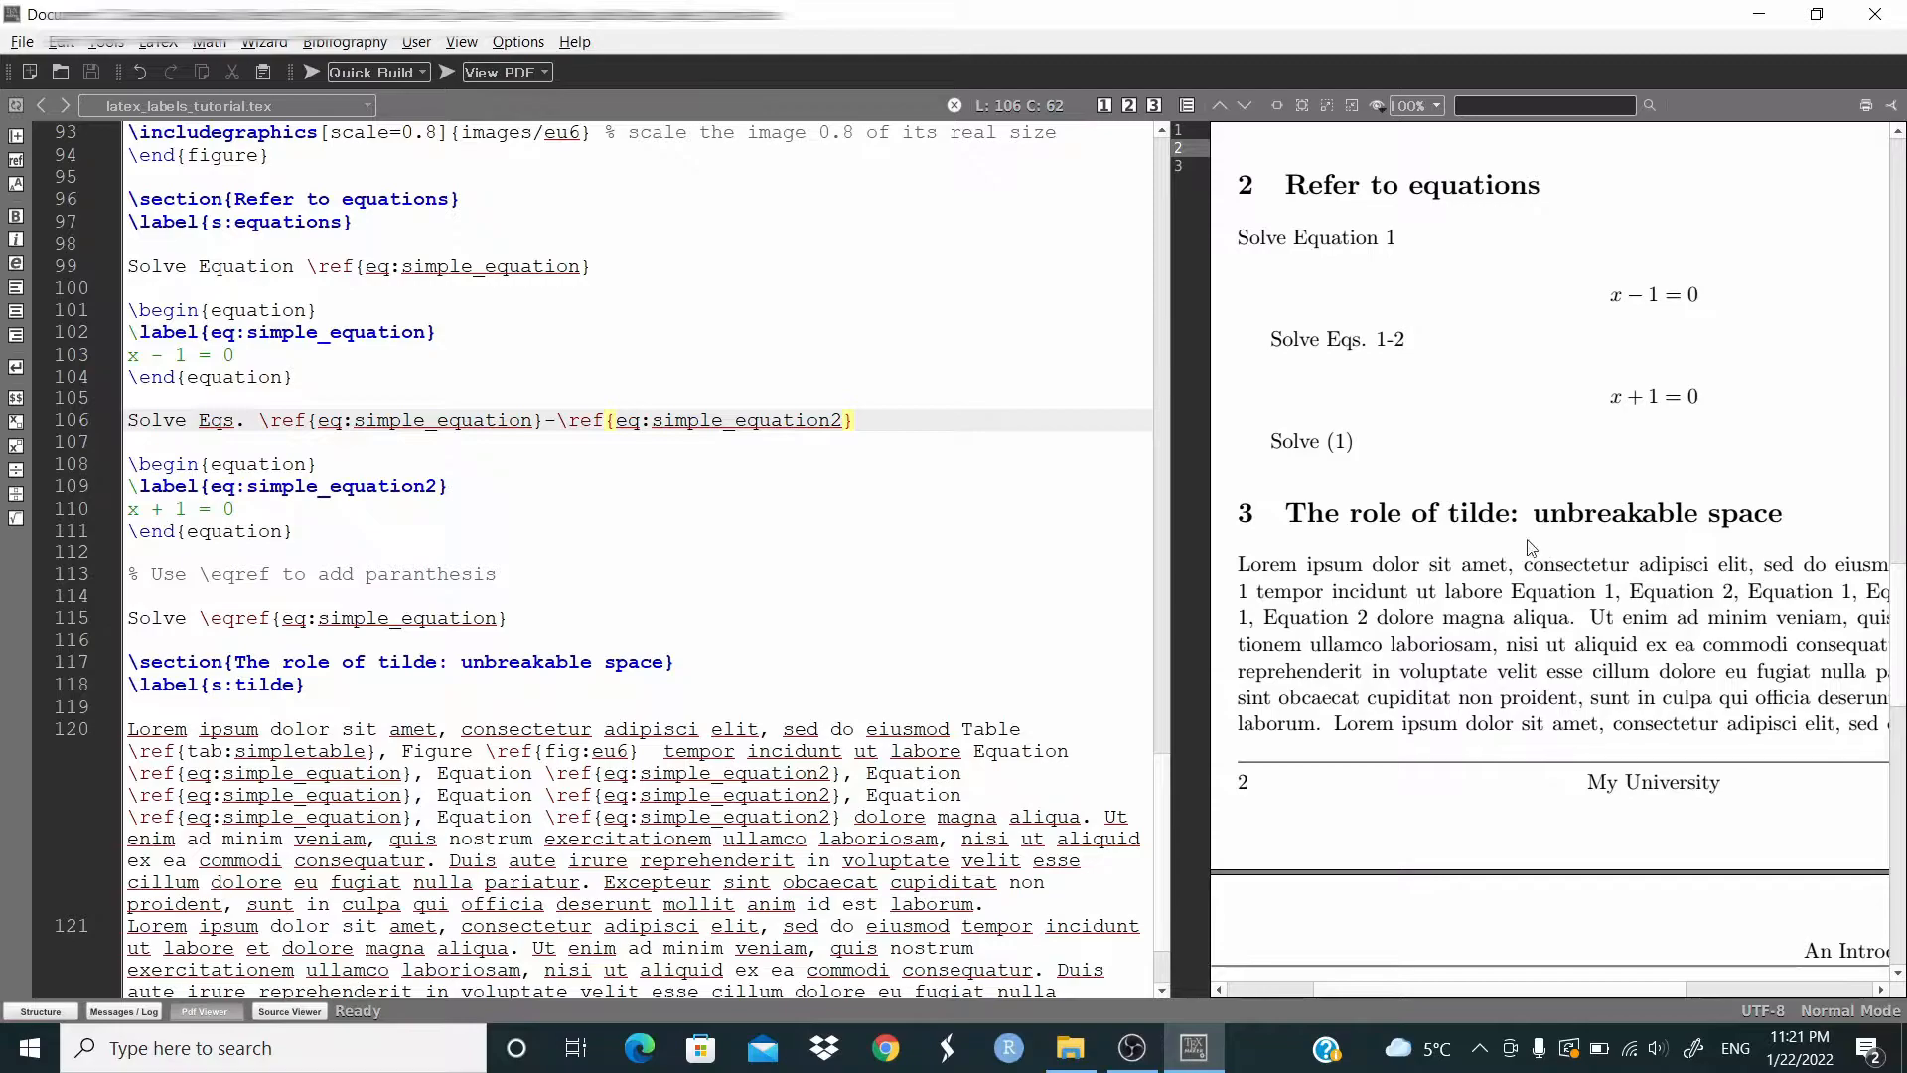
{"action": "mouse_move", "coordinate": [1533, 541]}
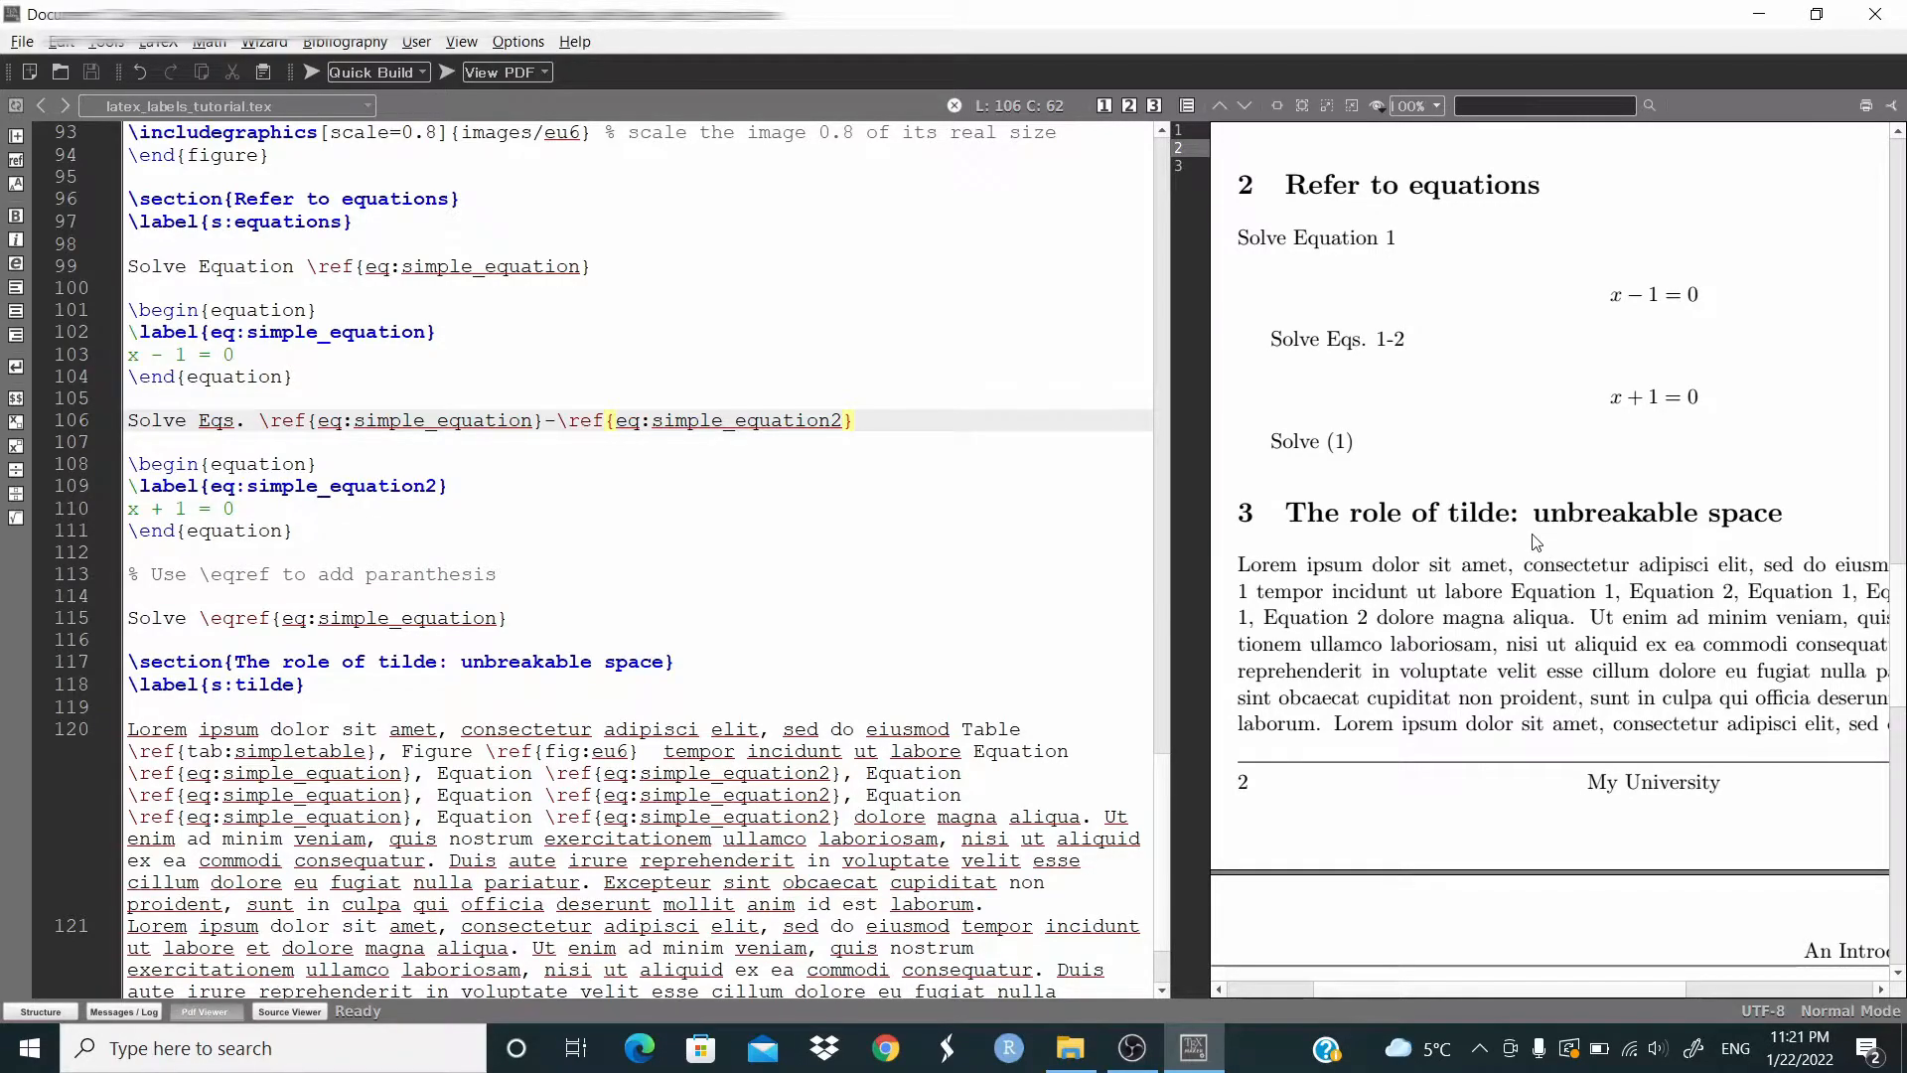
{"action": "mouse_move", "coordinate": [1678, 538]}
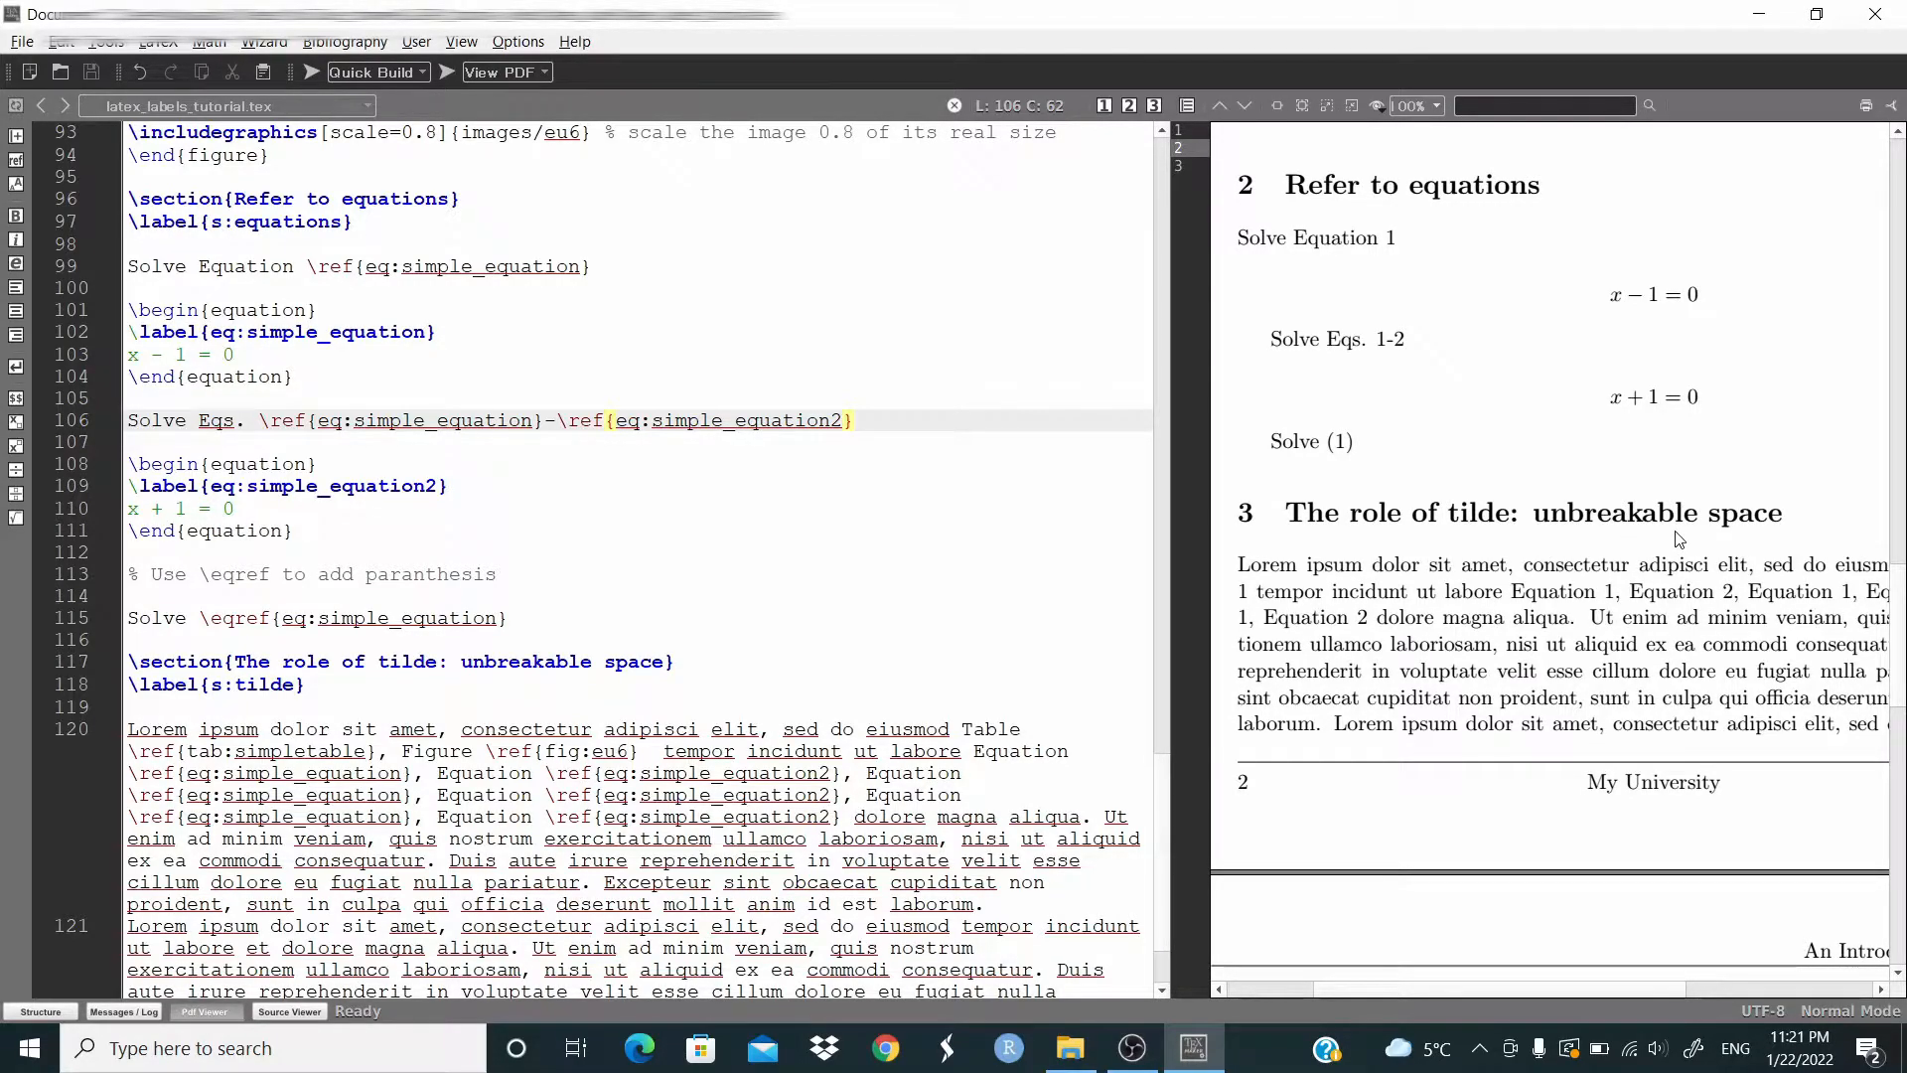
{"action": "mouse_move", "coordinate": [1463, 140]}
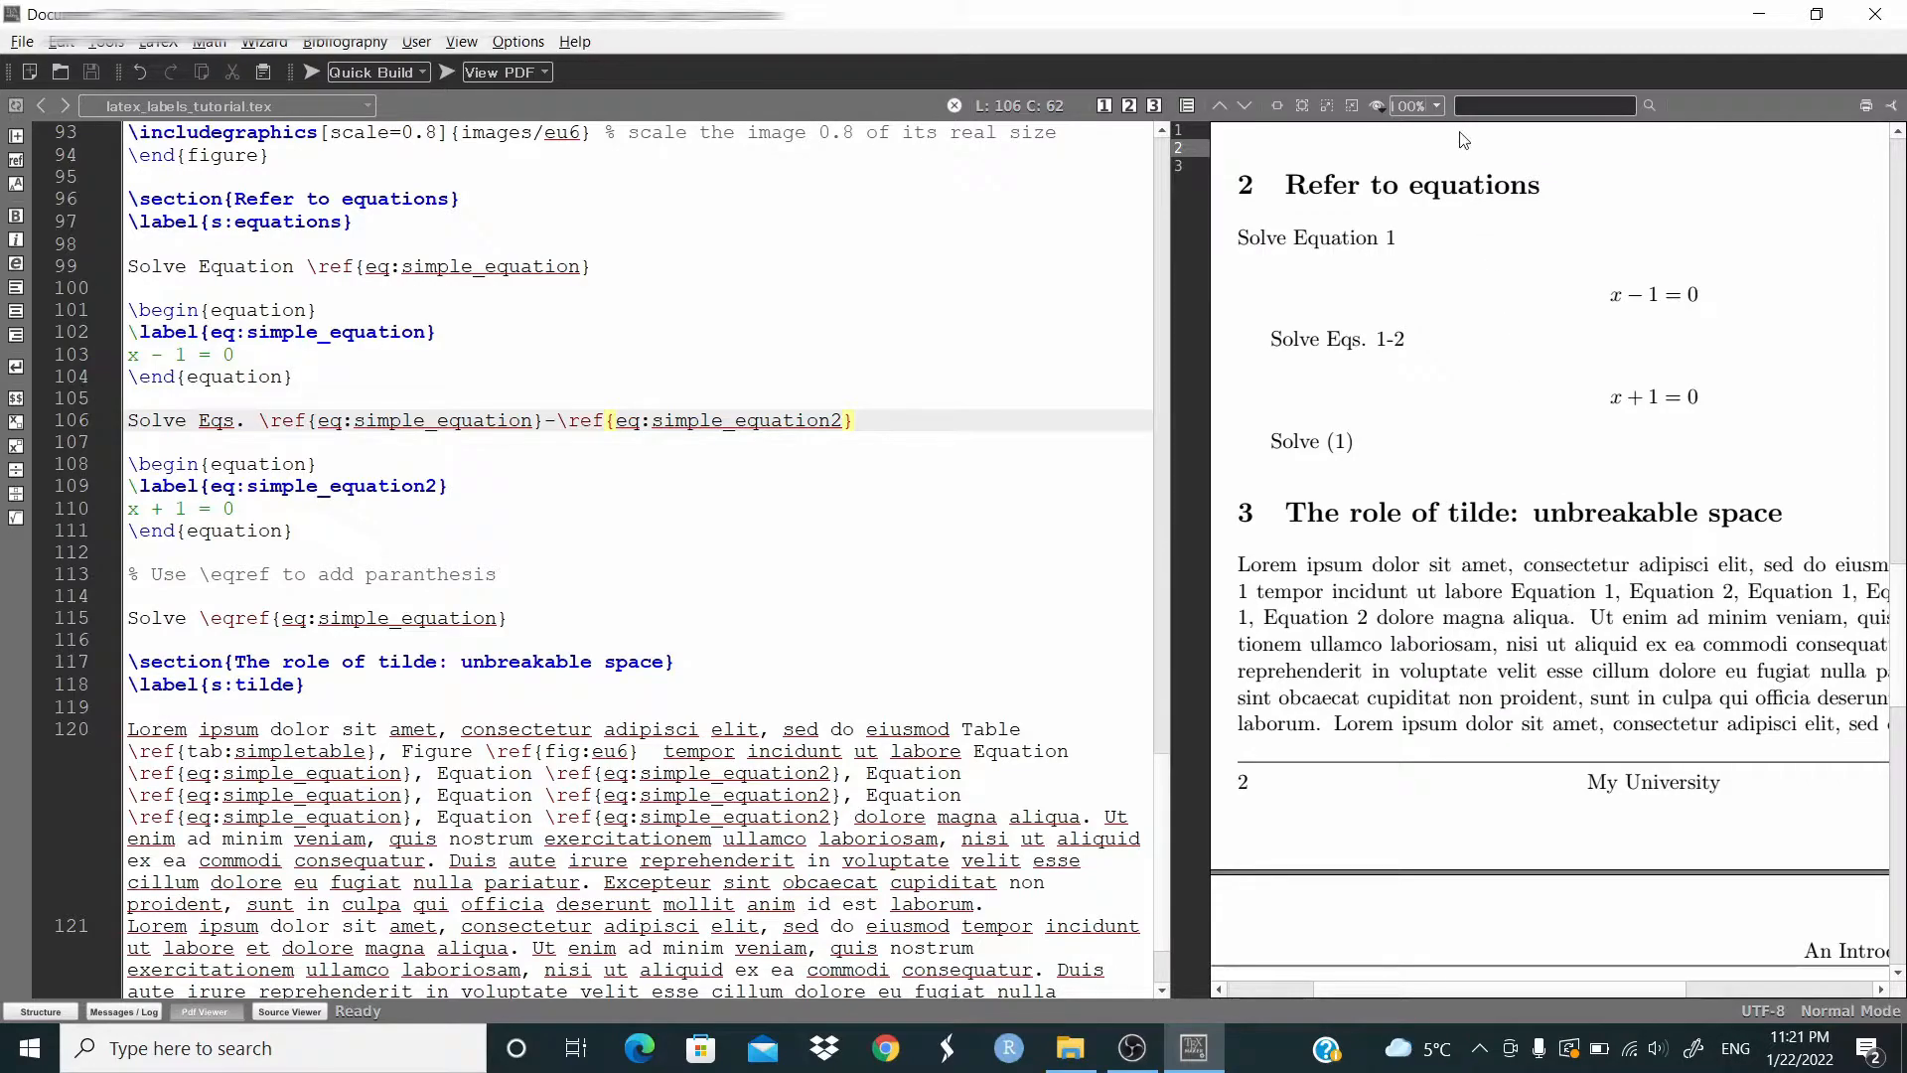
{"action": "mouse_move", "coordinate": [1370, 581]}
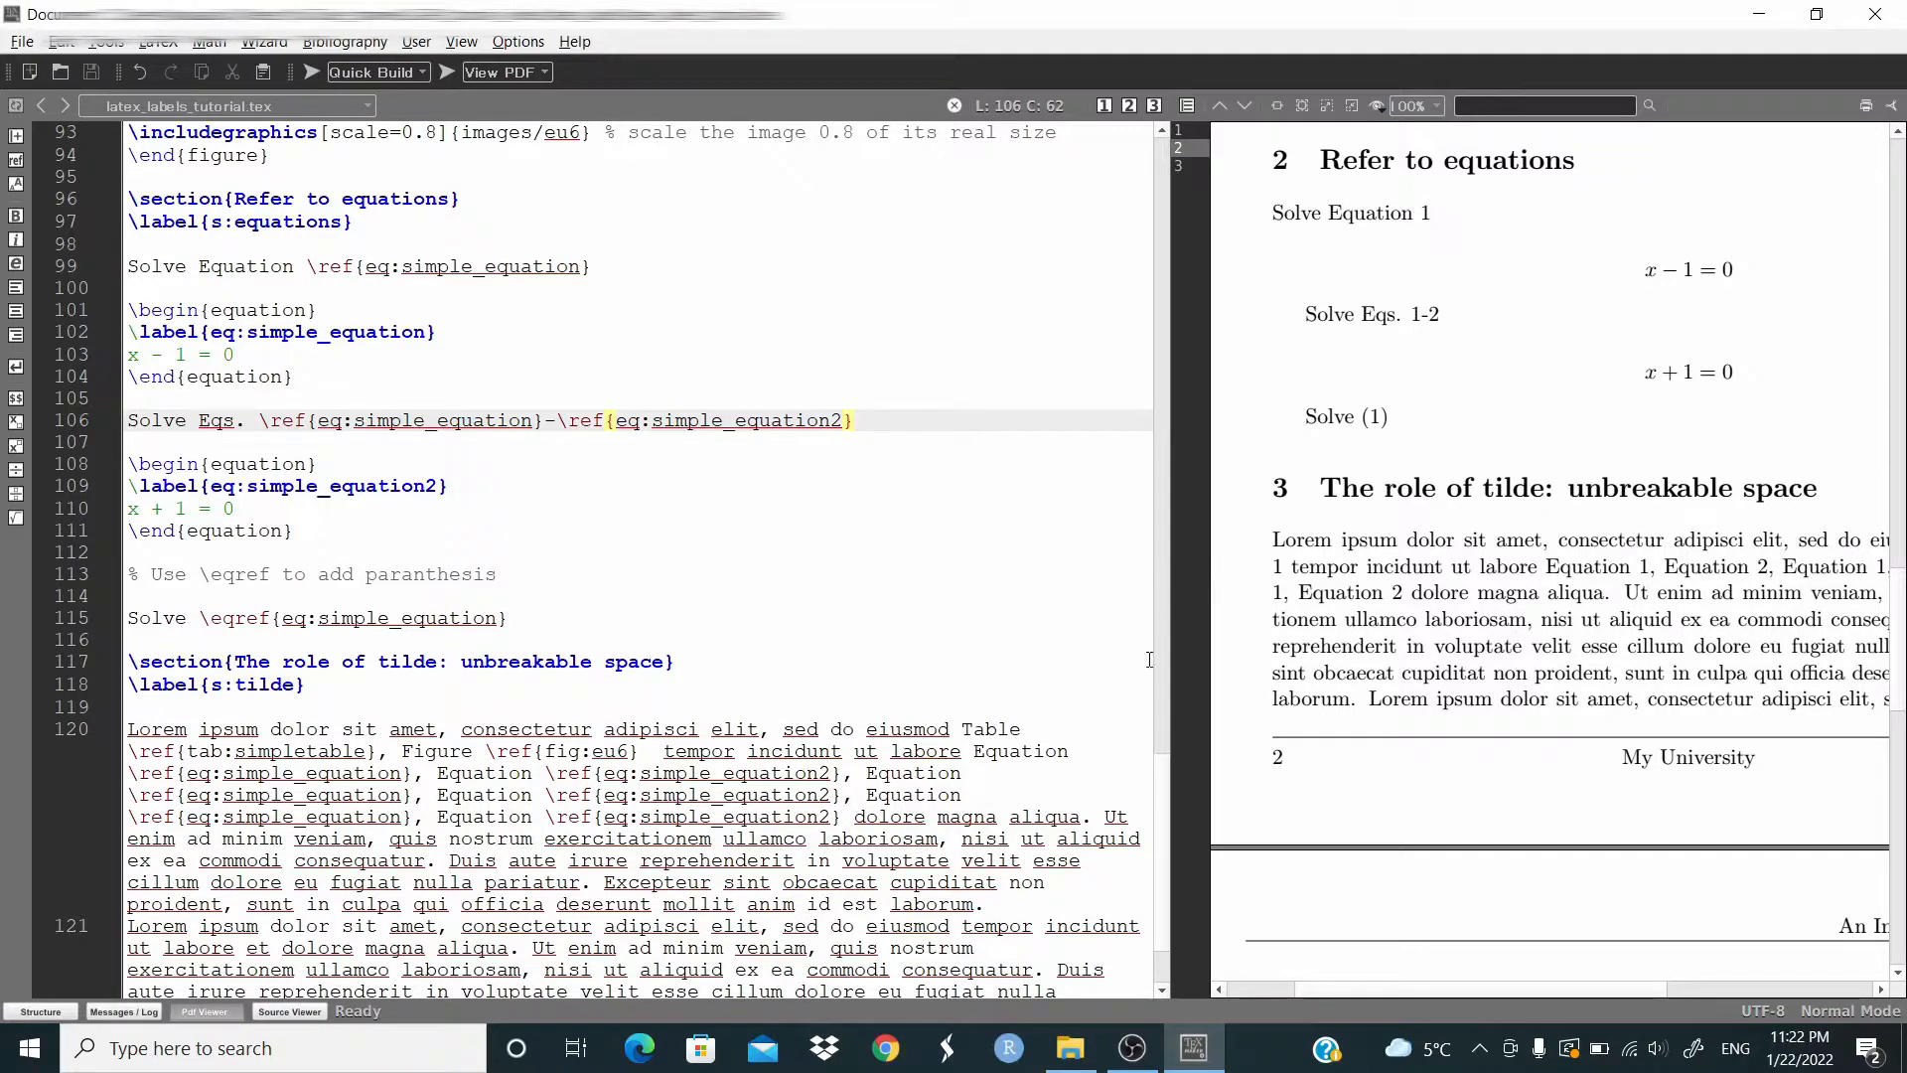
Tie Table, Figure and Equation words to their references with tildes, breaking the paragraph lines.
{"action": "scroll", "scroll_direction": "down", "scroll_amount": 3}
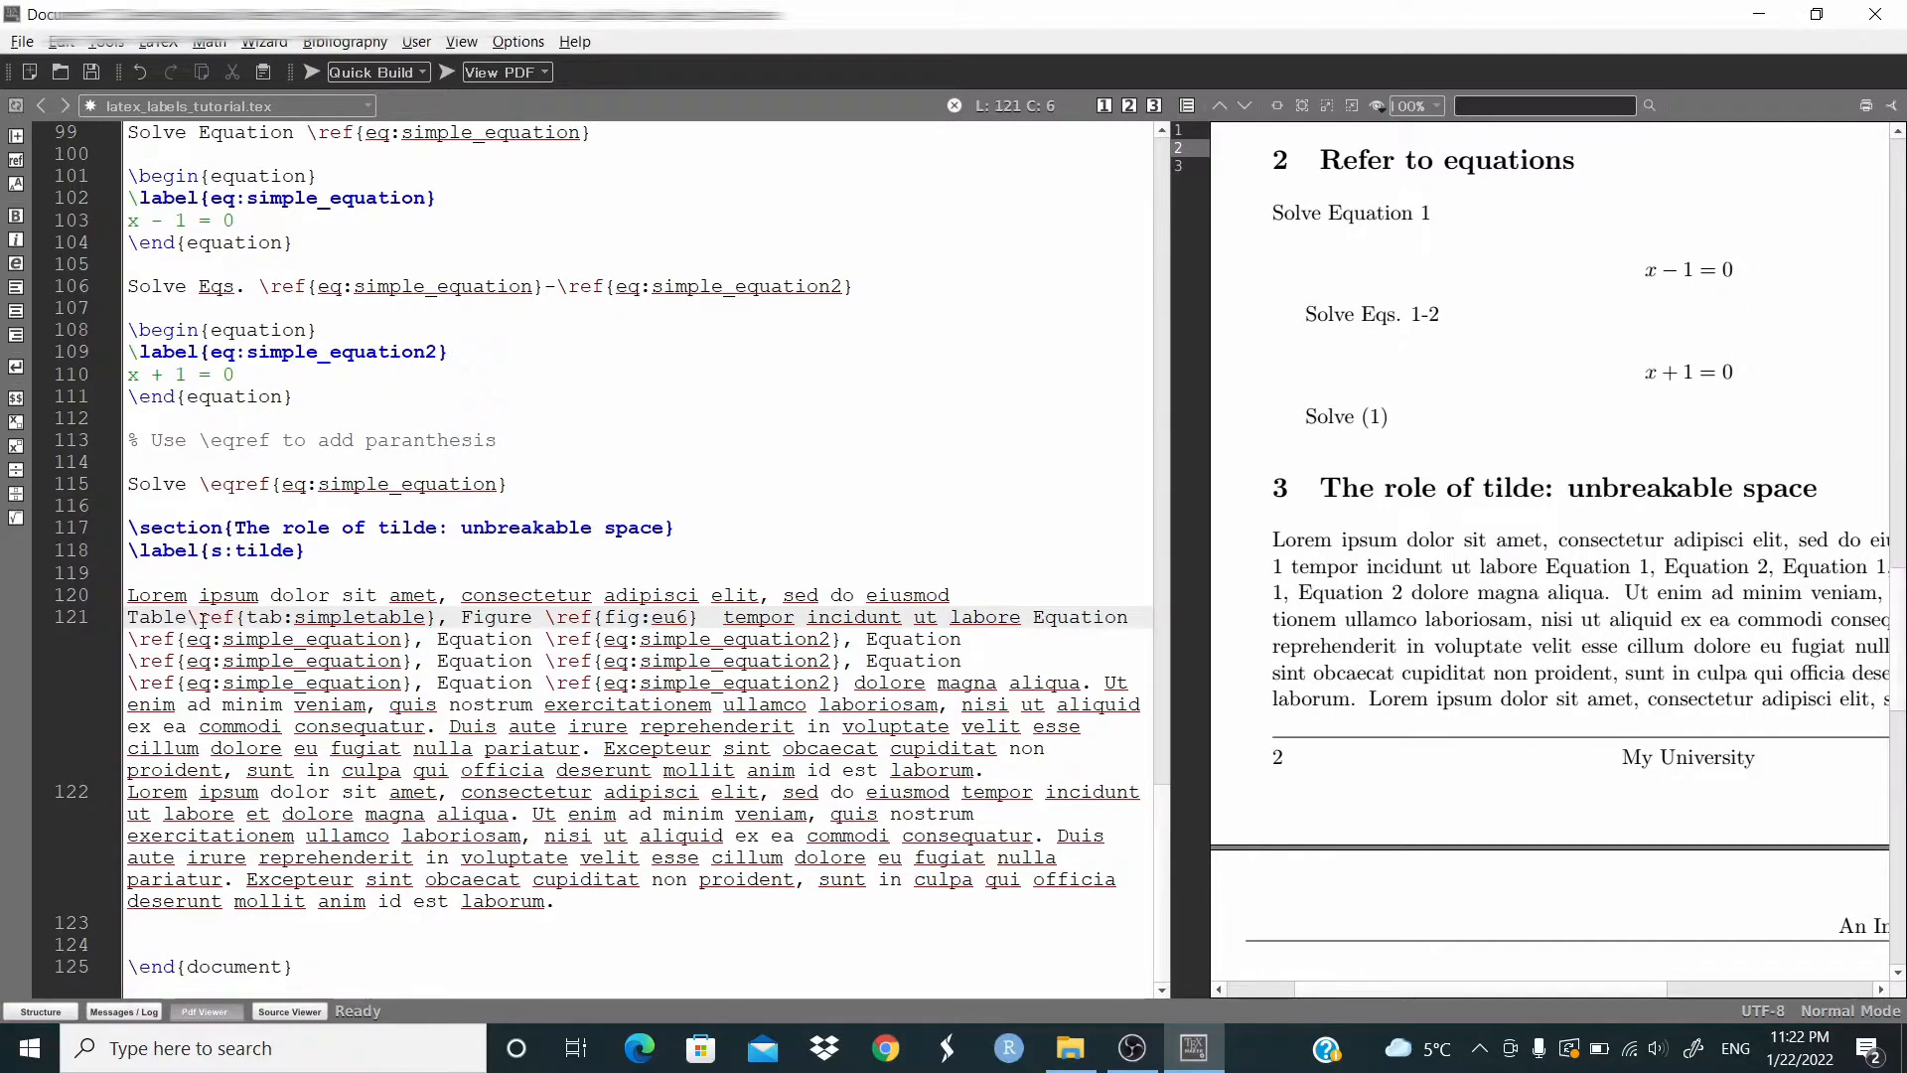
{"action": "left_click", "coordinate": [1734, 1047]}
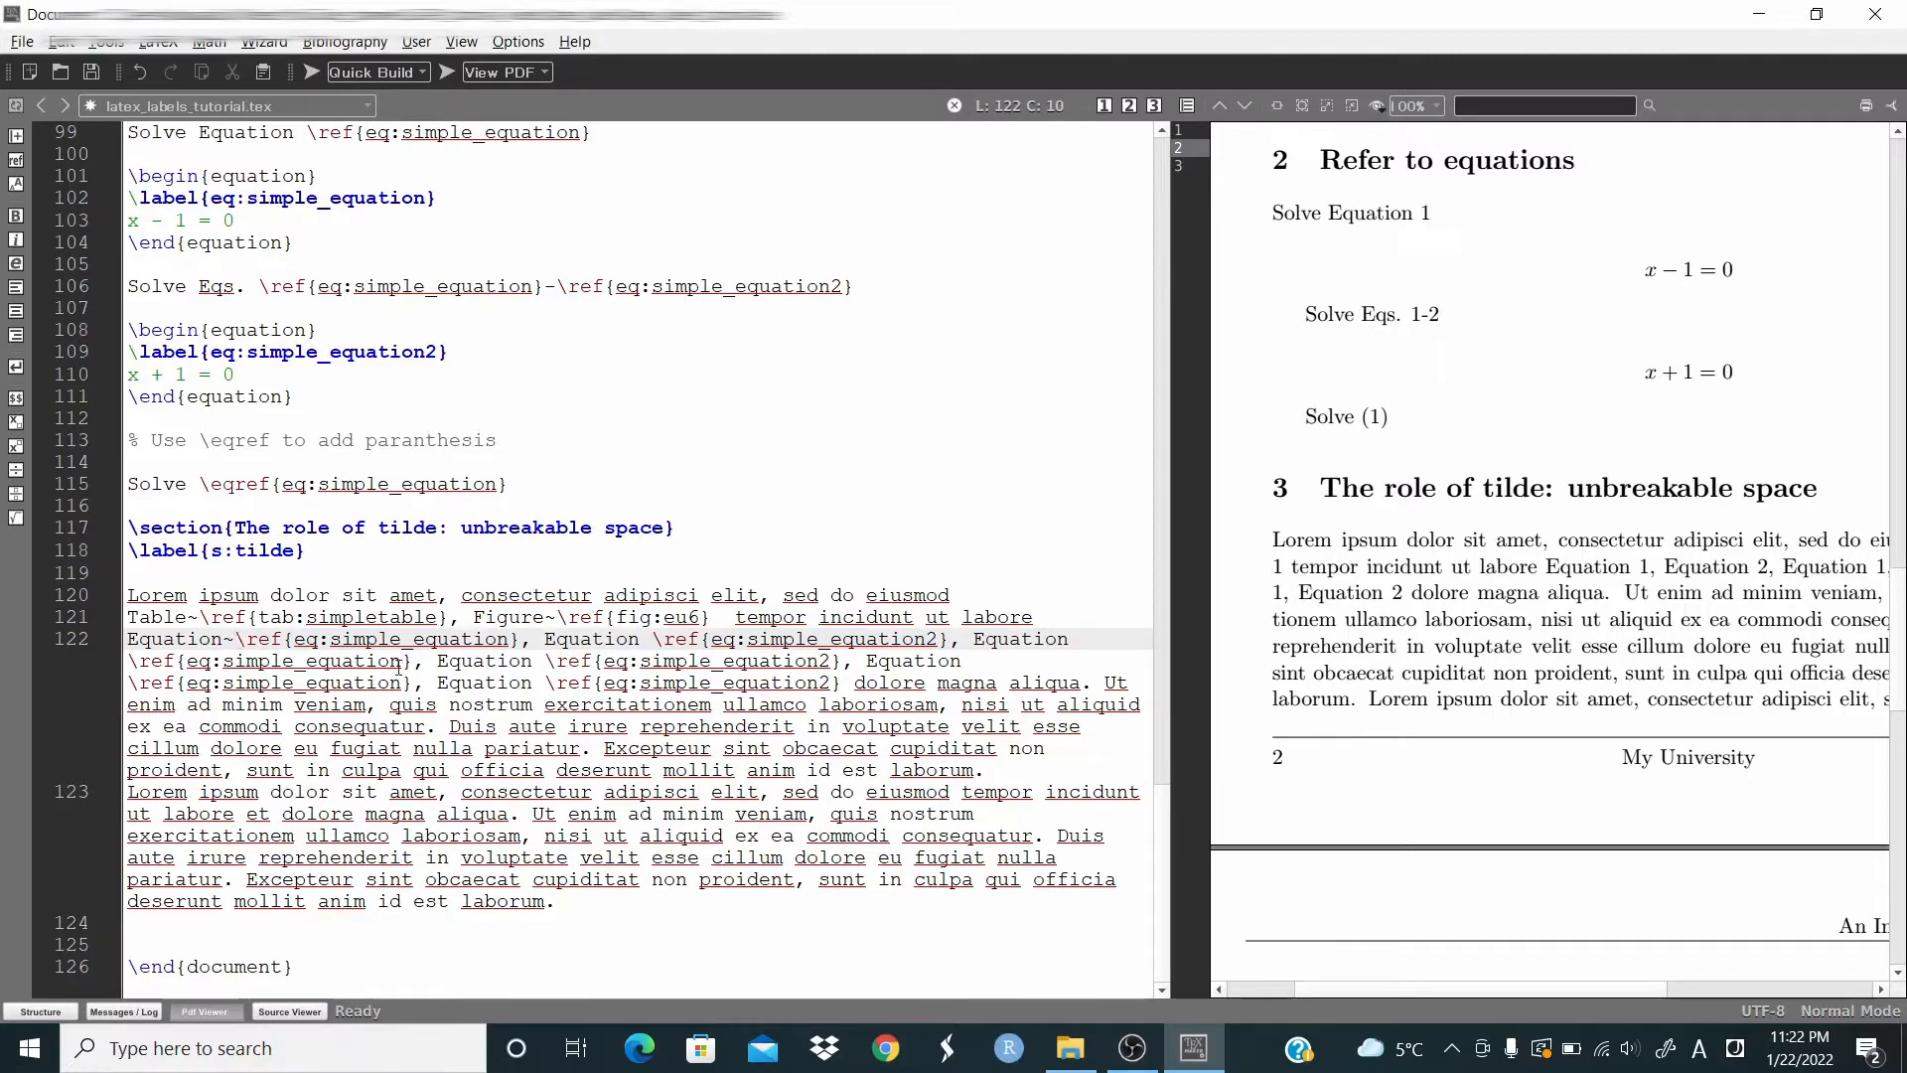
{"action": "left_click", "coordinate": [649, 638]}
{"action": "type", "text": "~"}
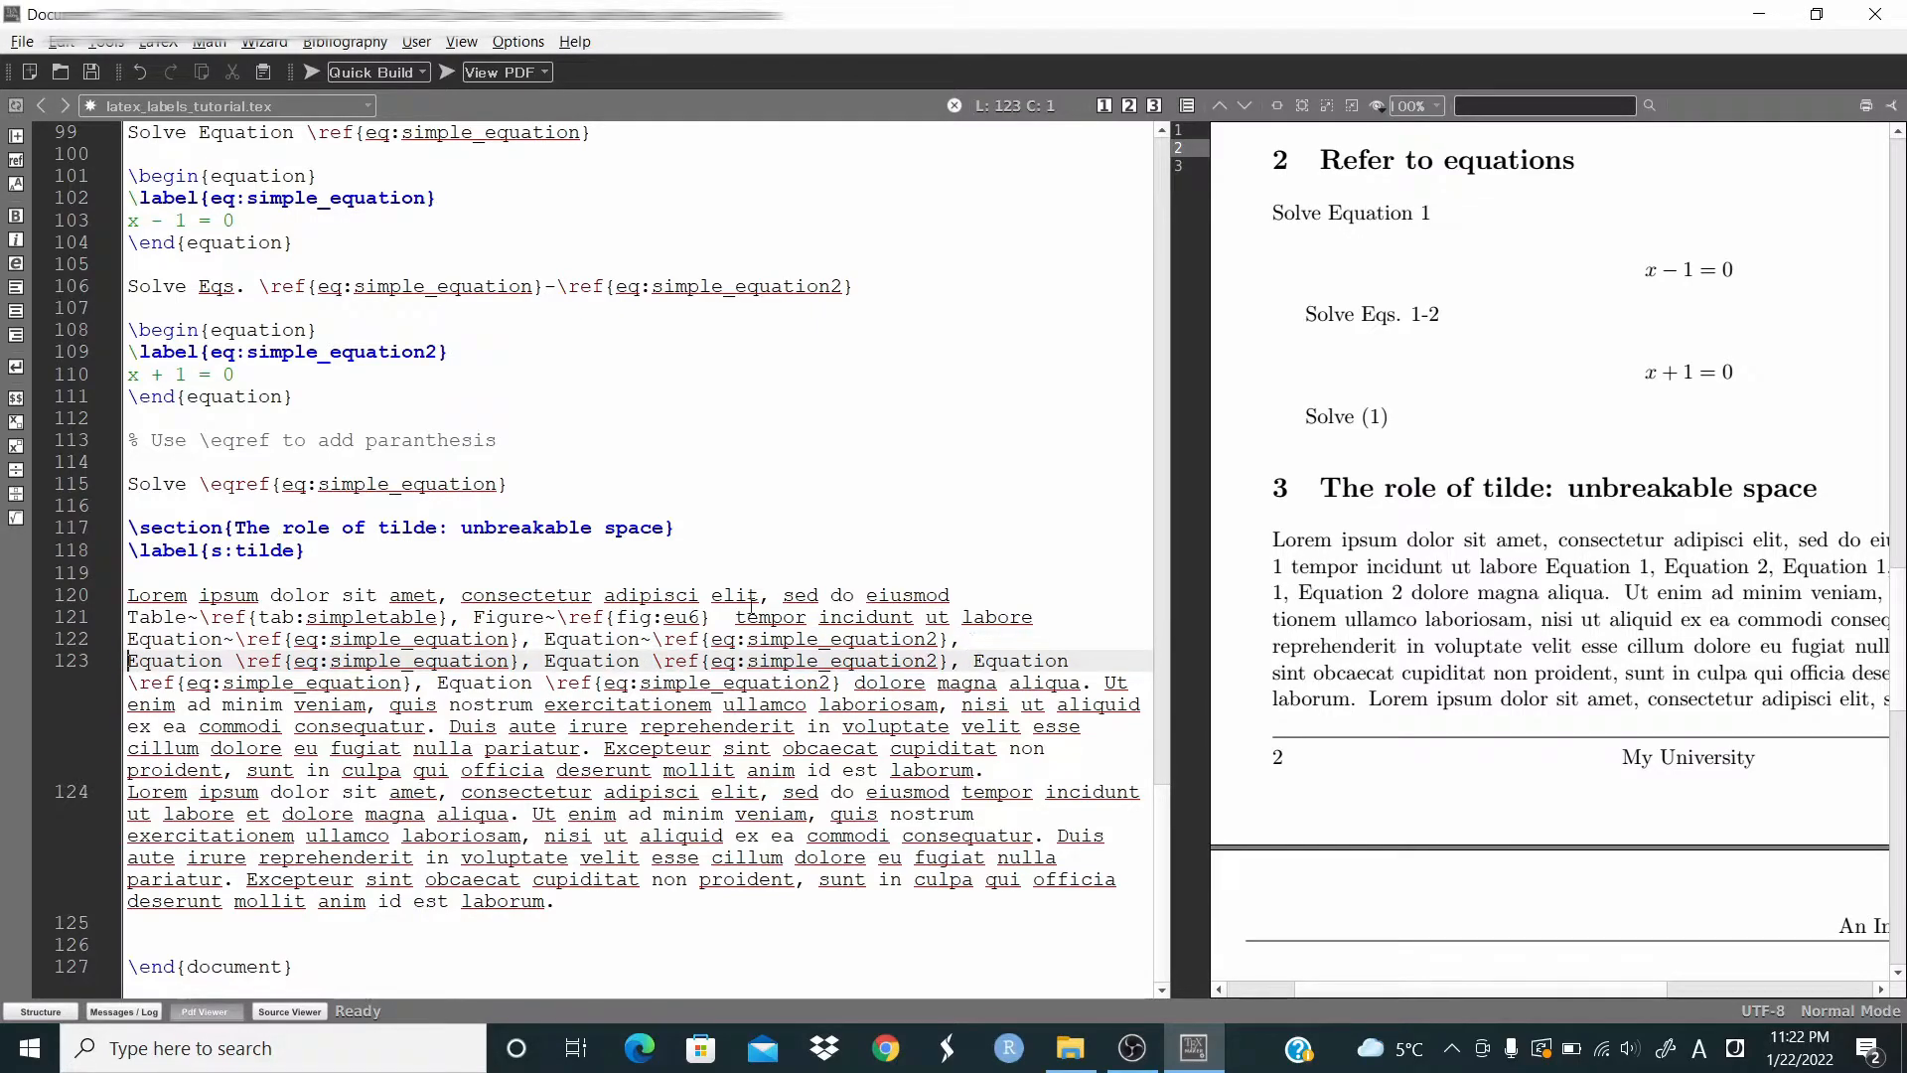
{"action": "left_click", "coordinate": [235, 660]}
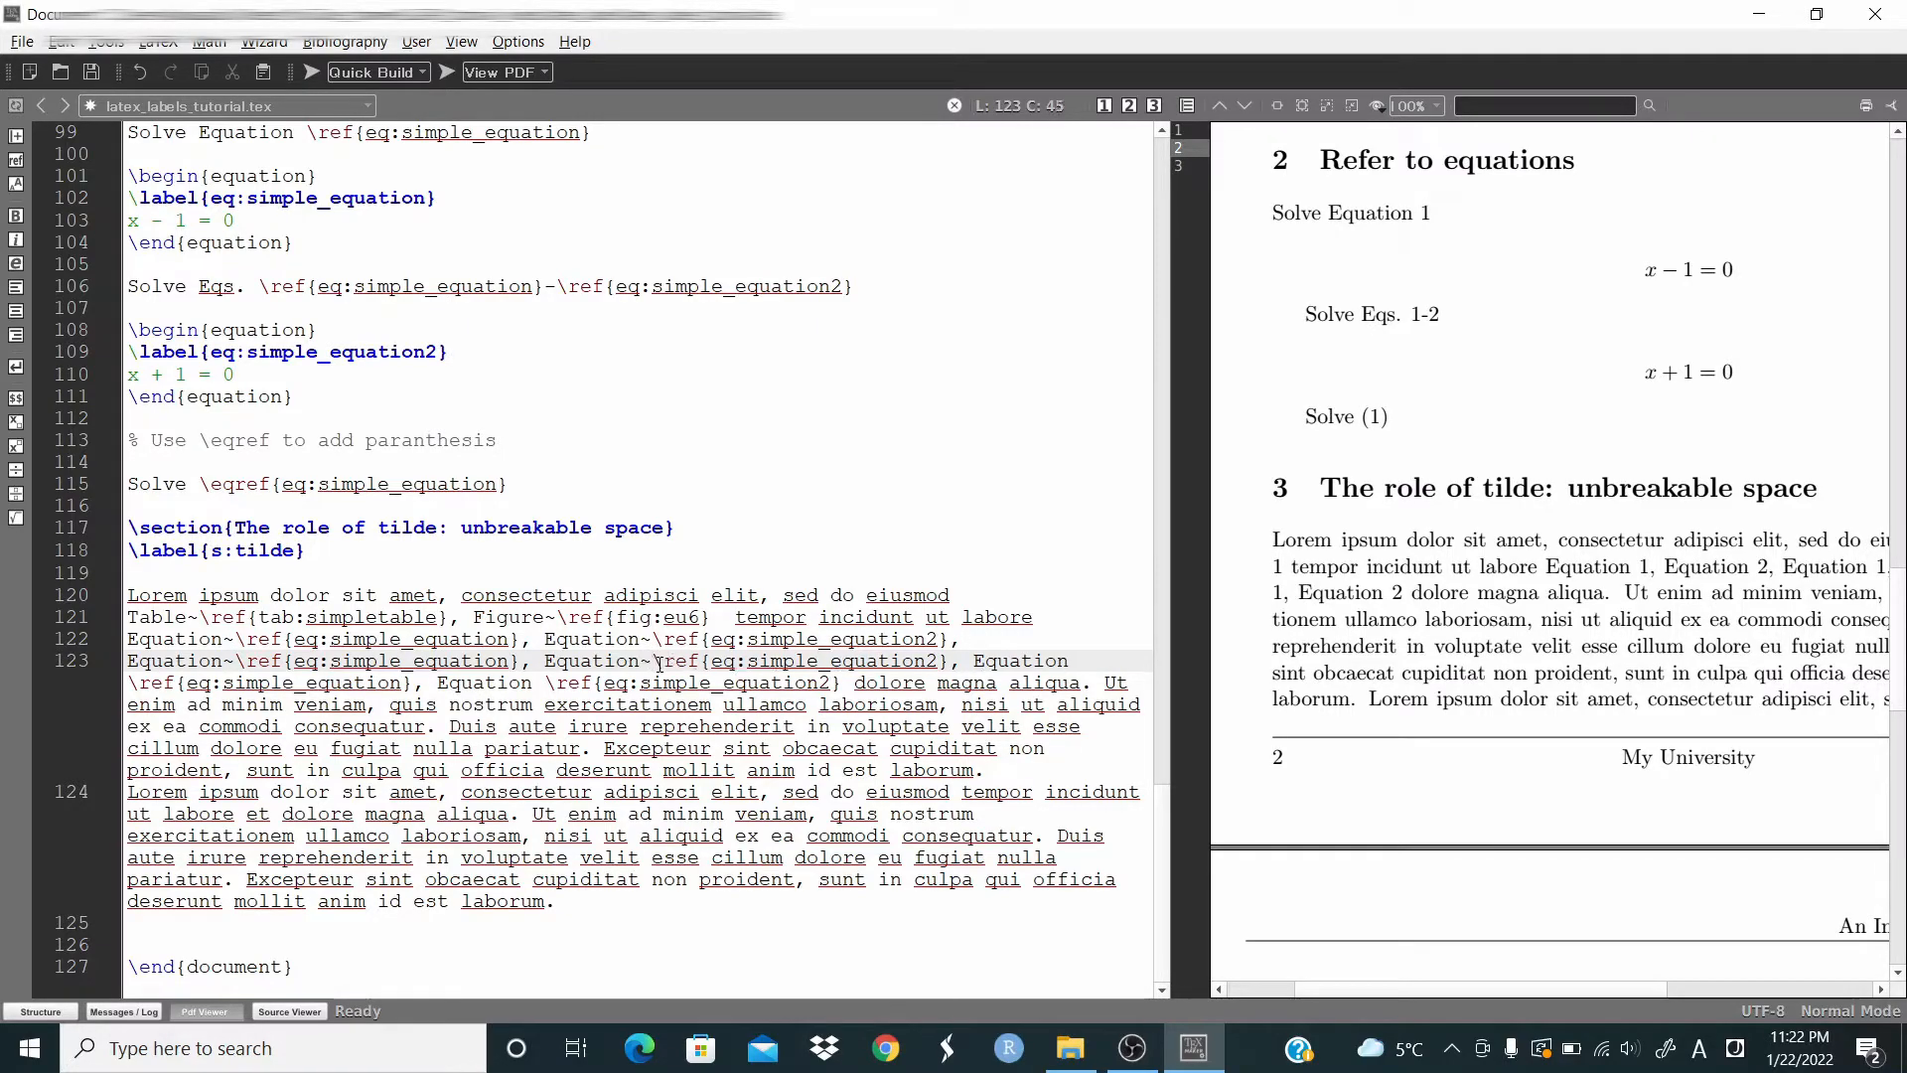
{"action": "left_click", "coordinate": [973, 661]}
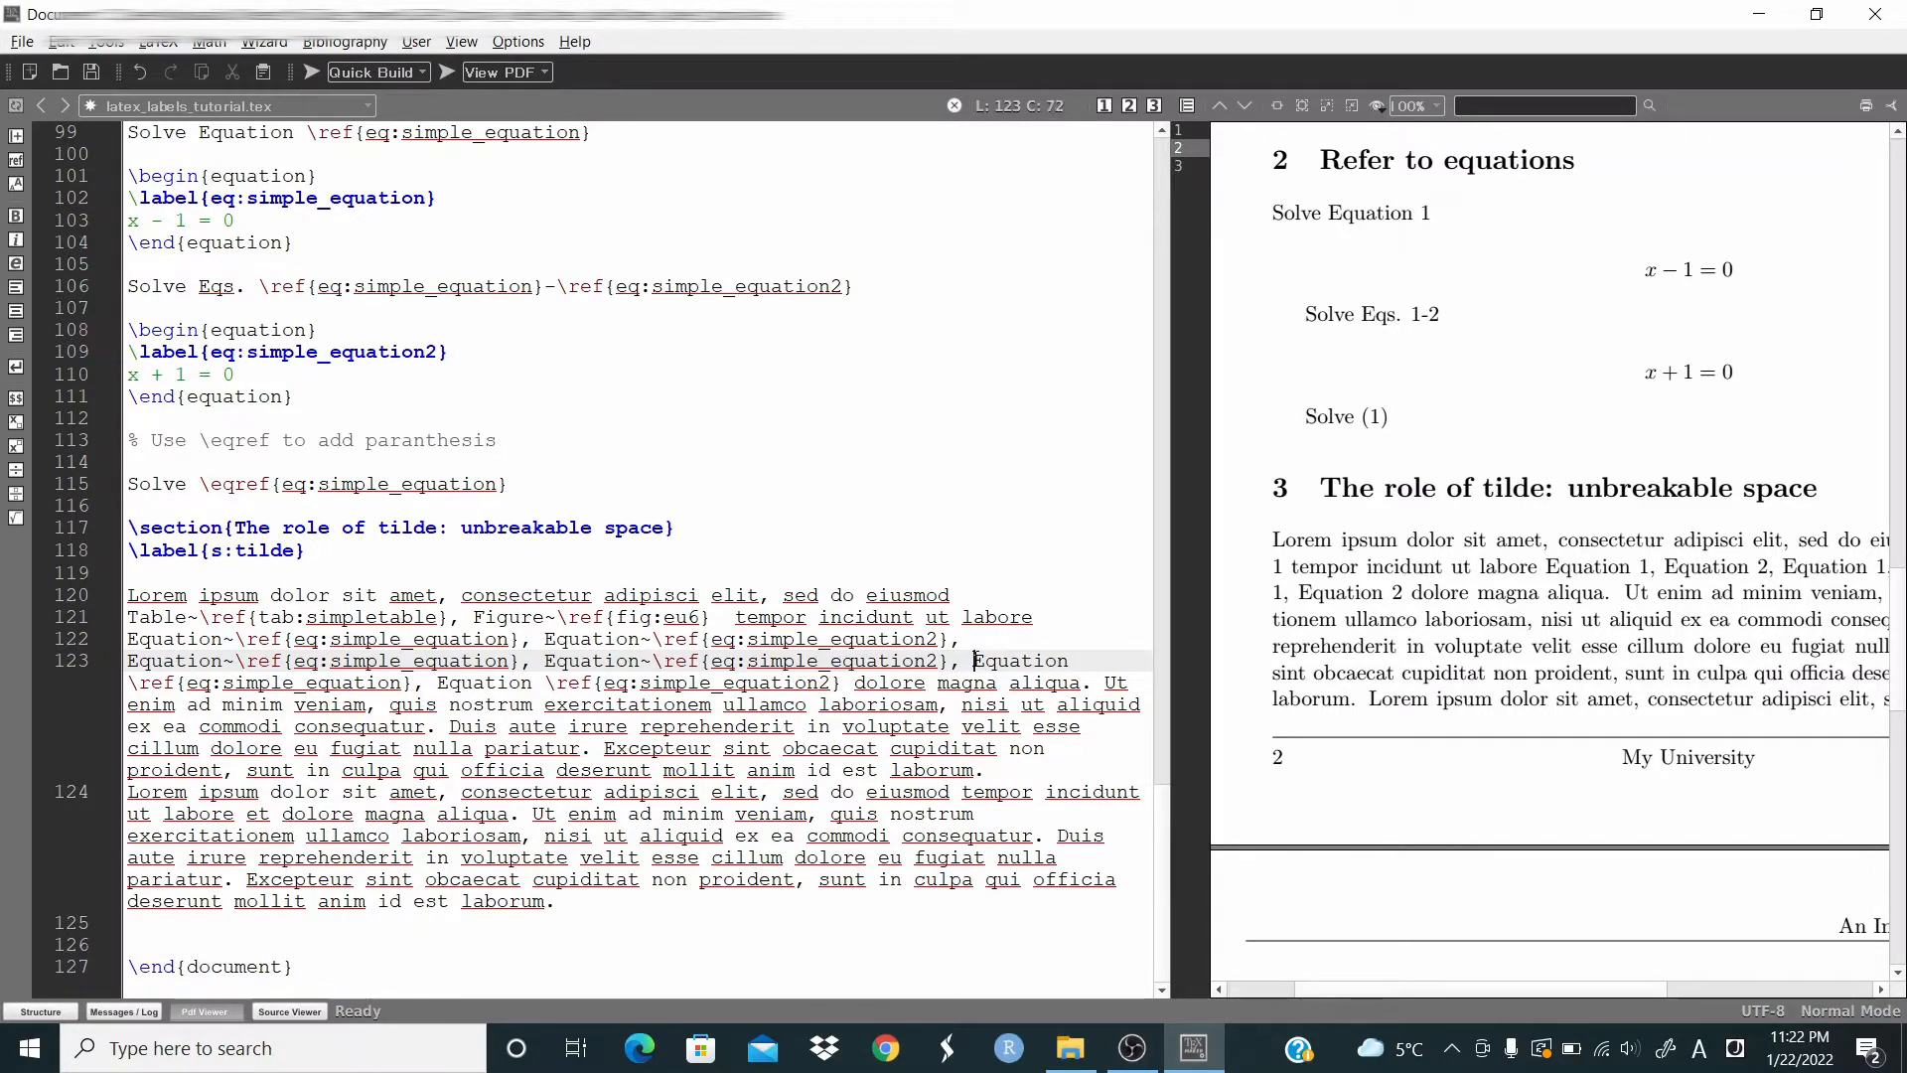
{"action": "key", "text": "enter"}
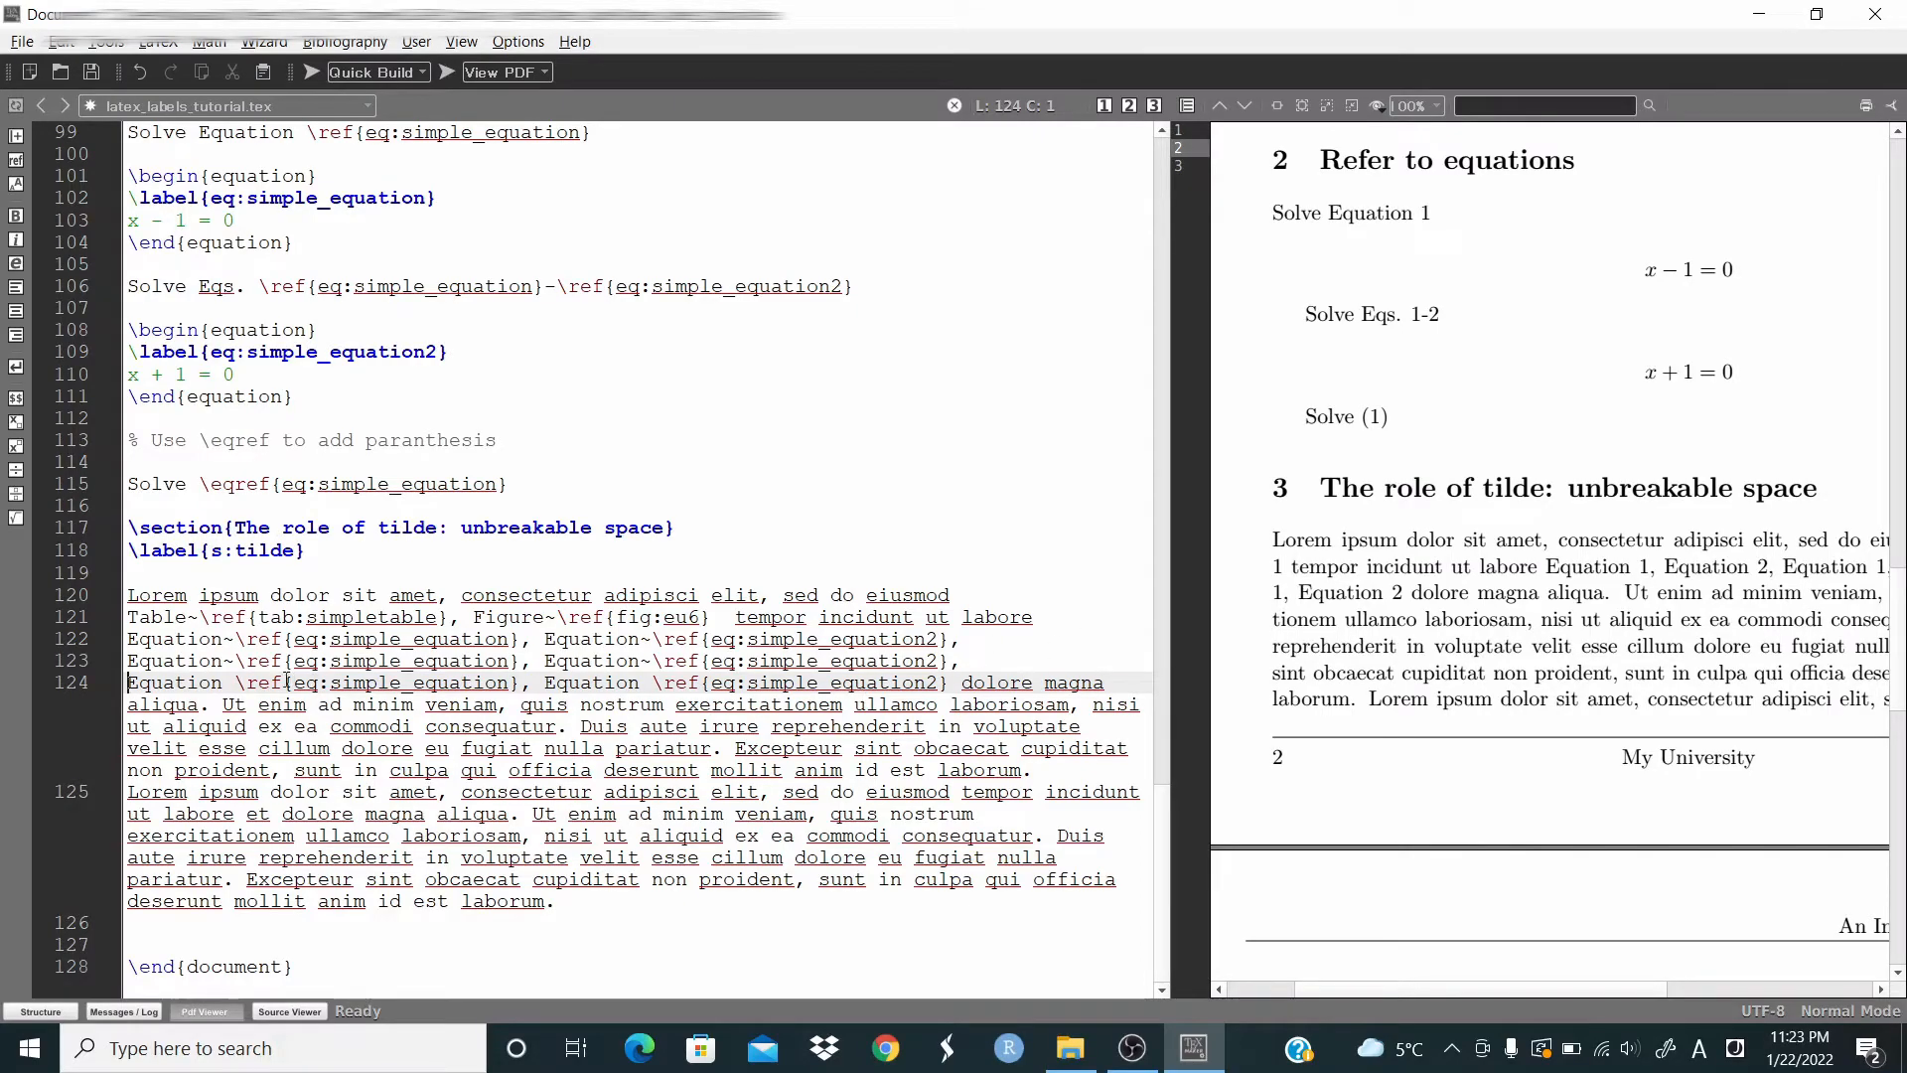
{"action": "left_click", "coordinate": [234, 681]}
{"action": "type", "text": "~"}
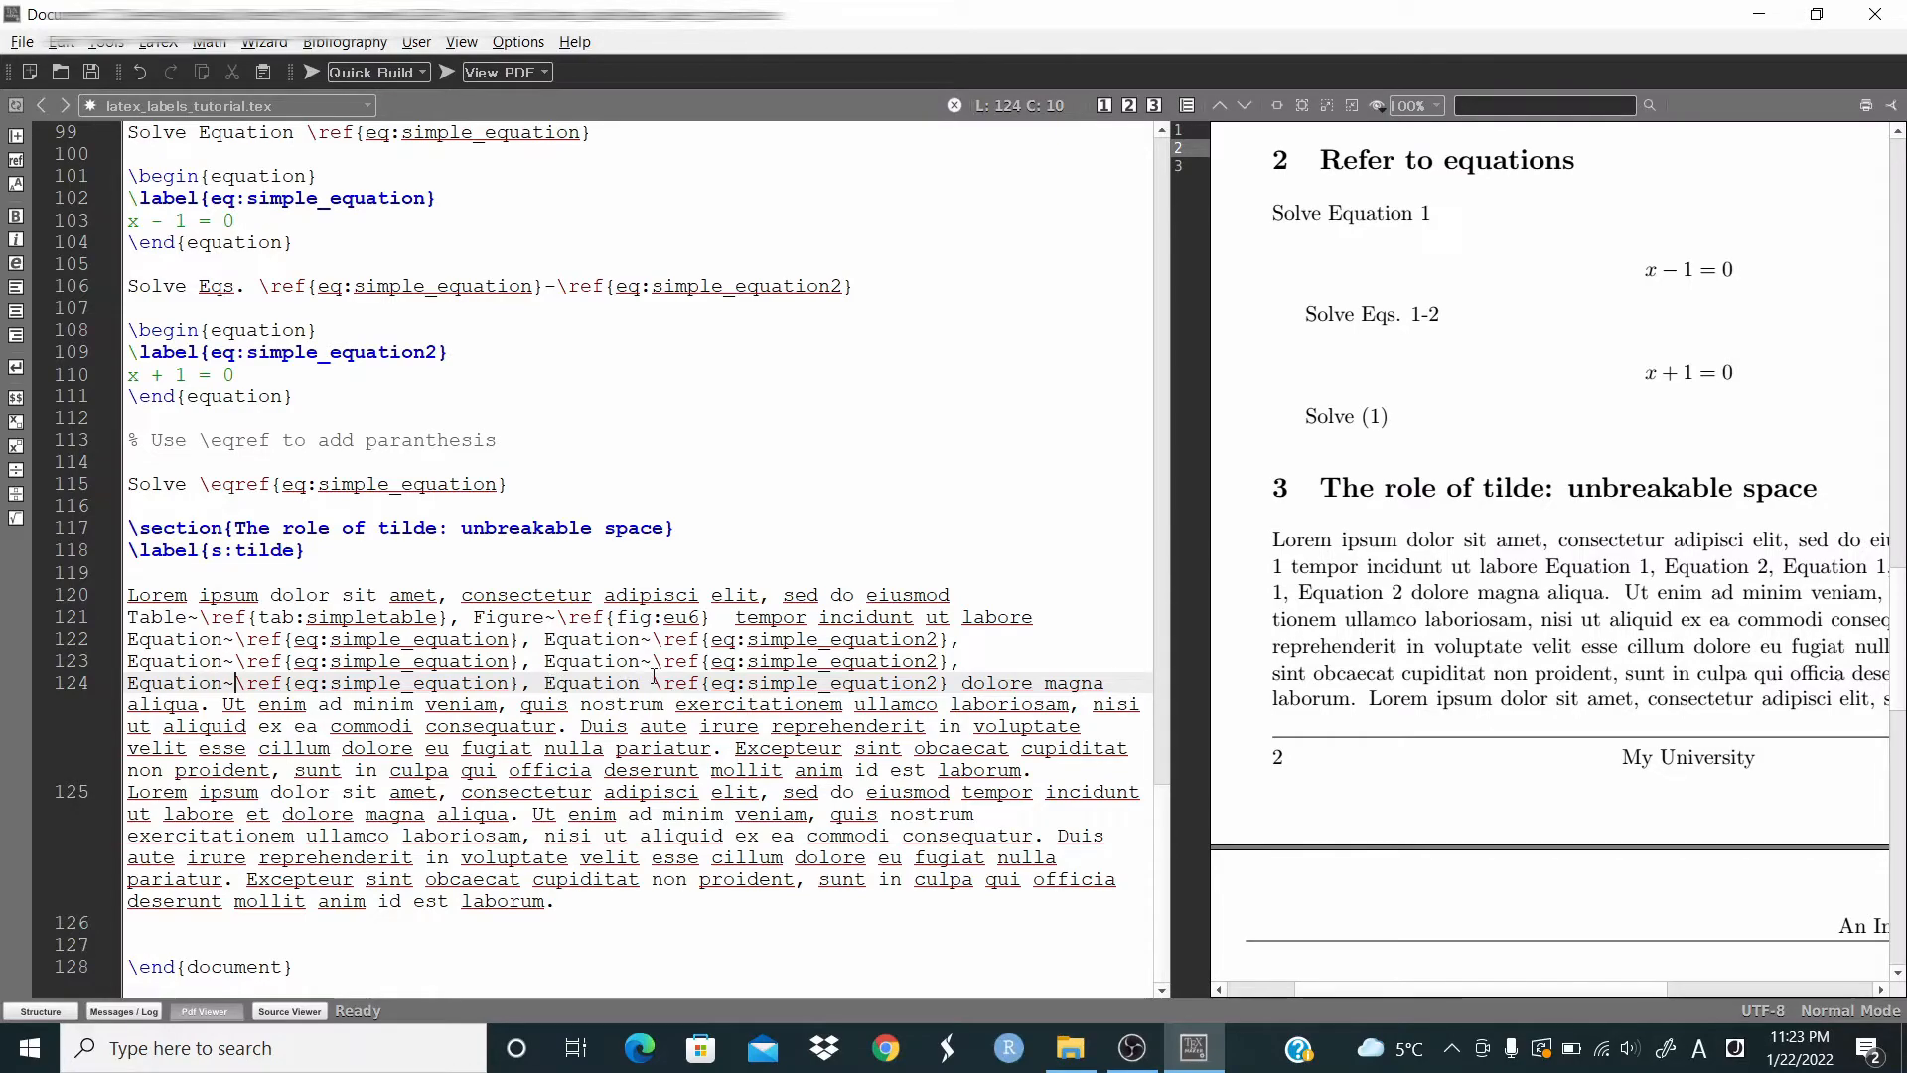
{"action": "left_click", "coordinate": [650, 681]}
{"action": "type", "text": "~"}
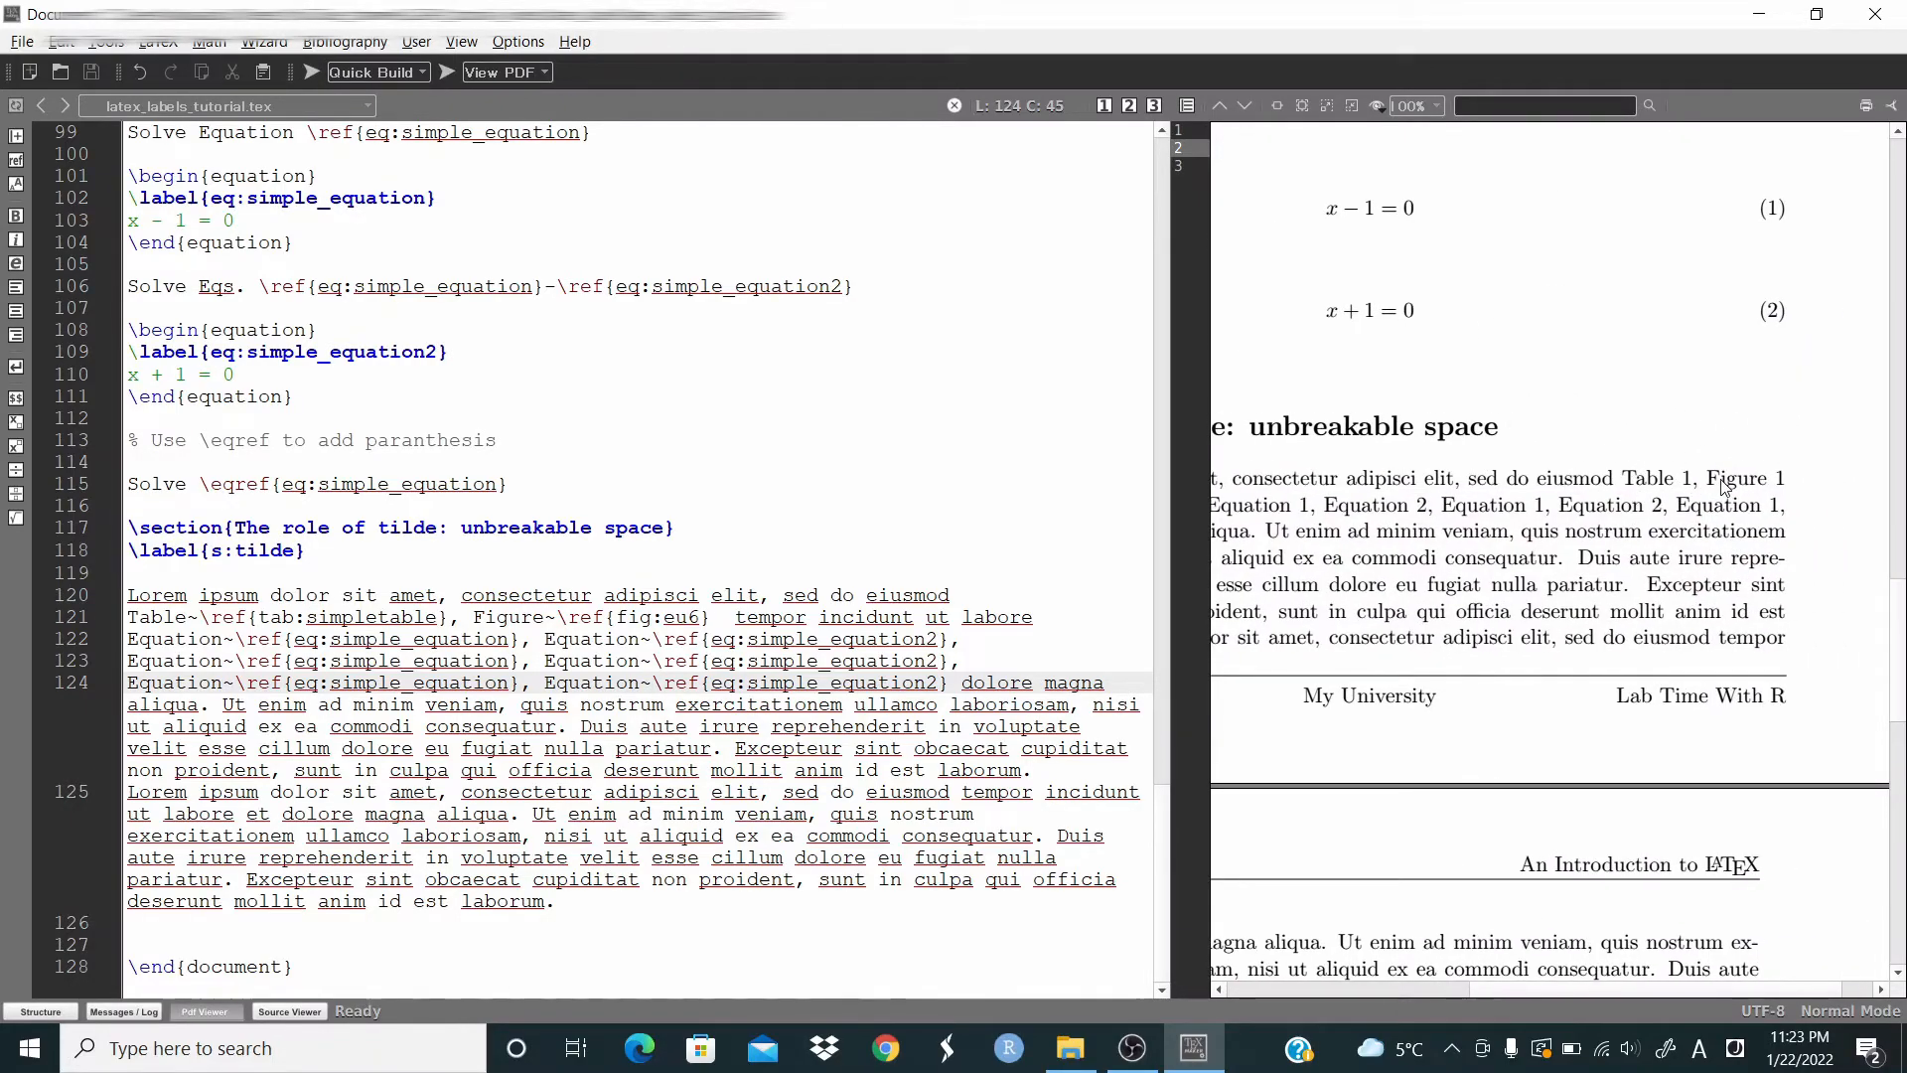
{"action": "mouse_move", "coordinate": [1427, 583]}
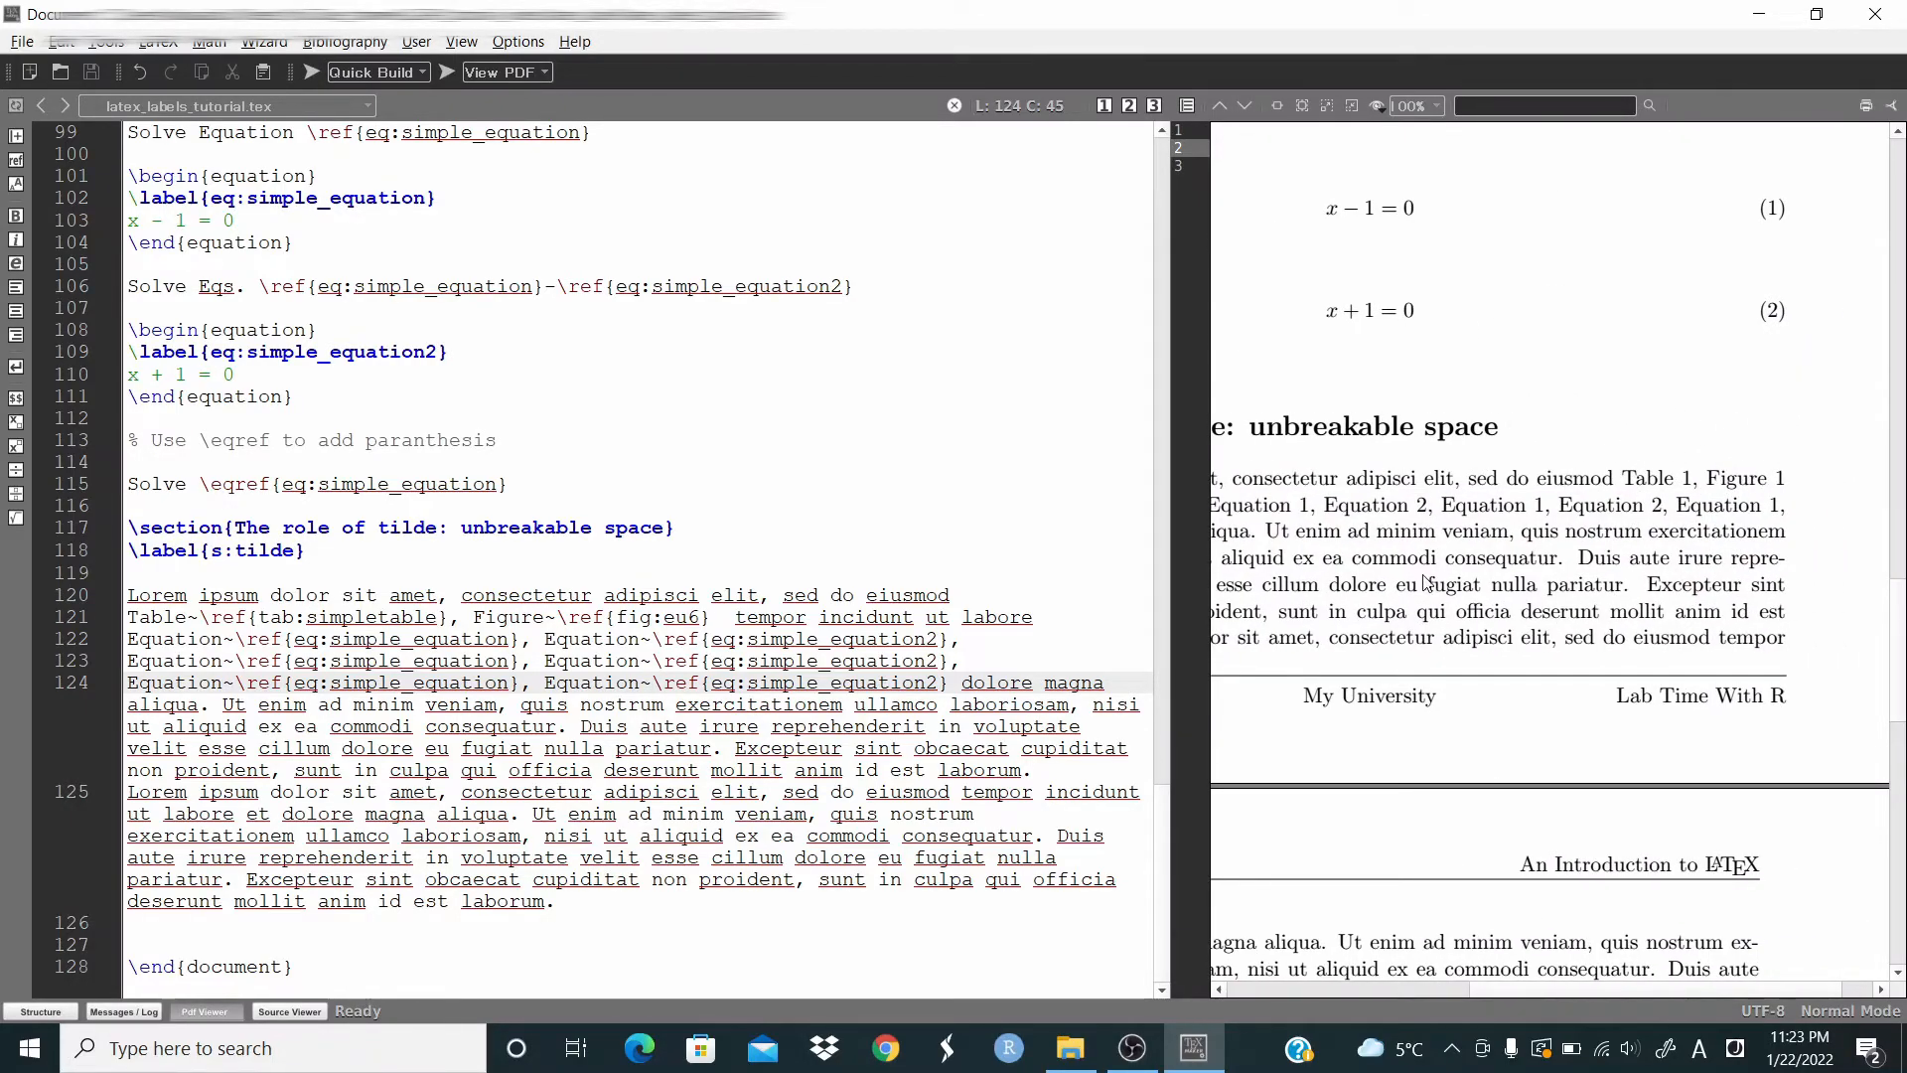
Scroll the rebuilt PDF to confirm Figure 1 and the other reference numbers stay with their words.
{"action": "scroll", "scroll_direction": "down", "scroll_amount": 3}
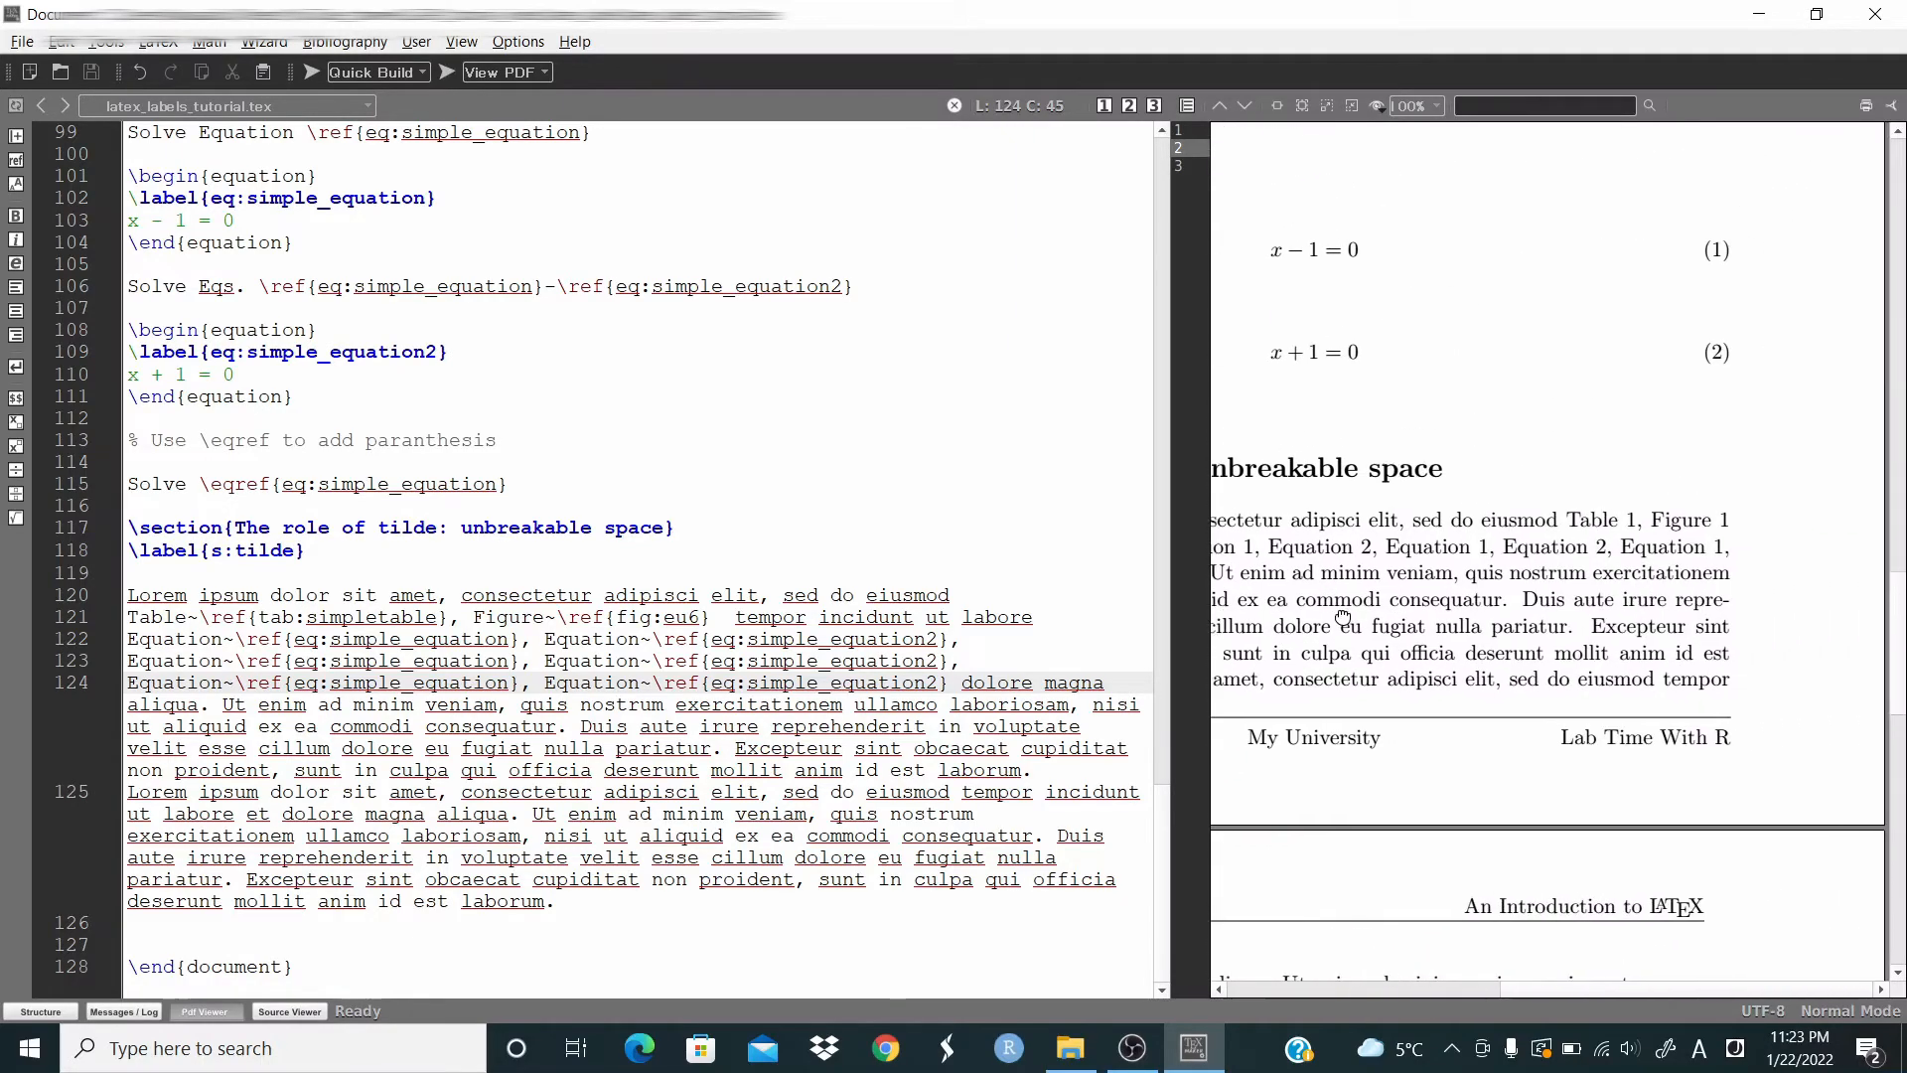